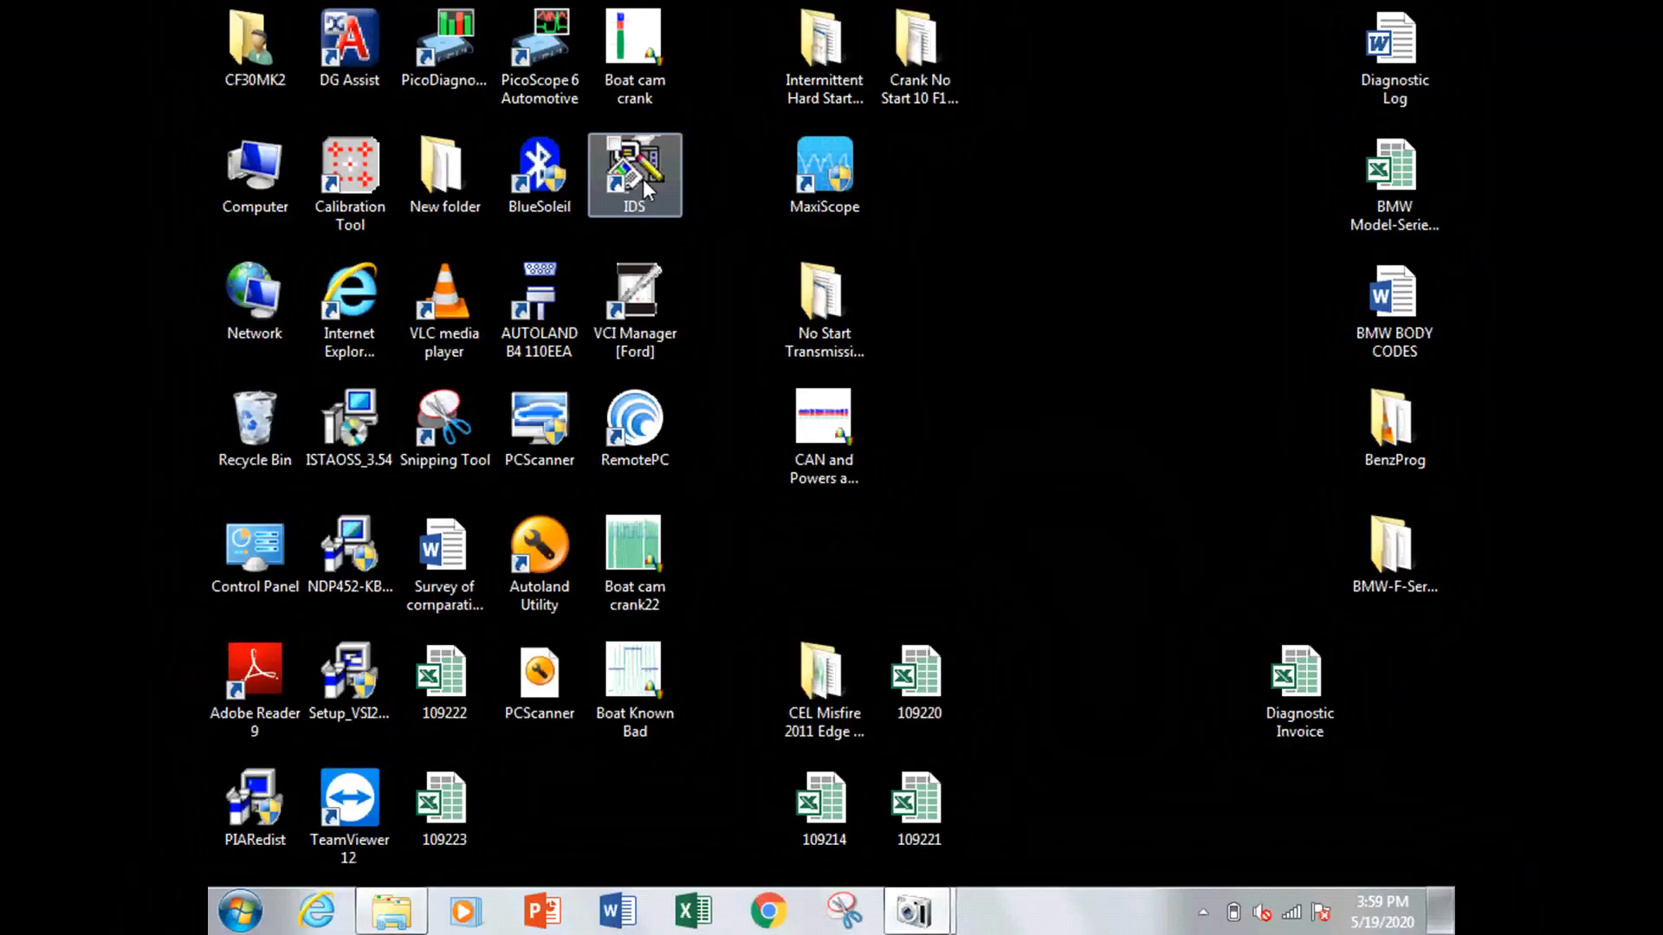
Start Ford IDS from the desktop shortcut, bringing up the VCI Launcher dialog
double_click(634, 170)
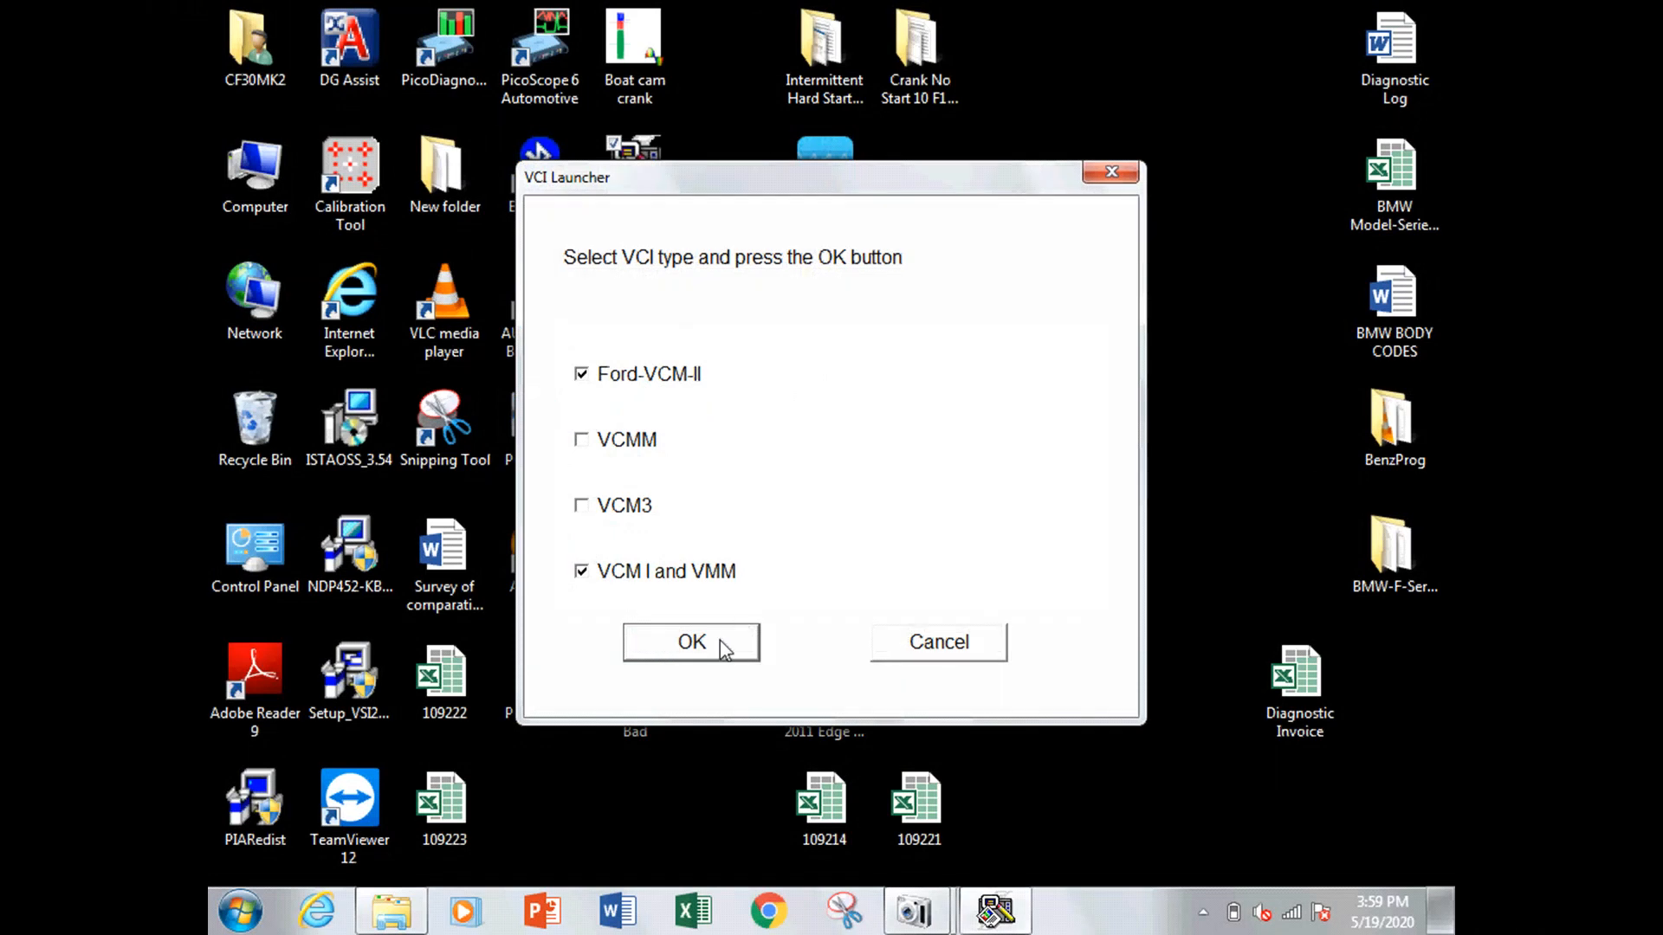
Confirm the Ford-VCM-II and VCM I and VMM interface choice so IDS loads the session prompt
click(691, 643)
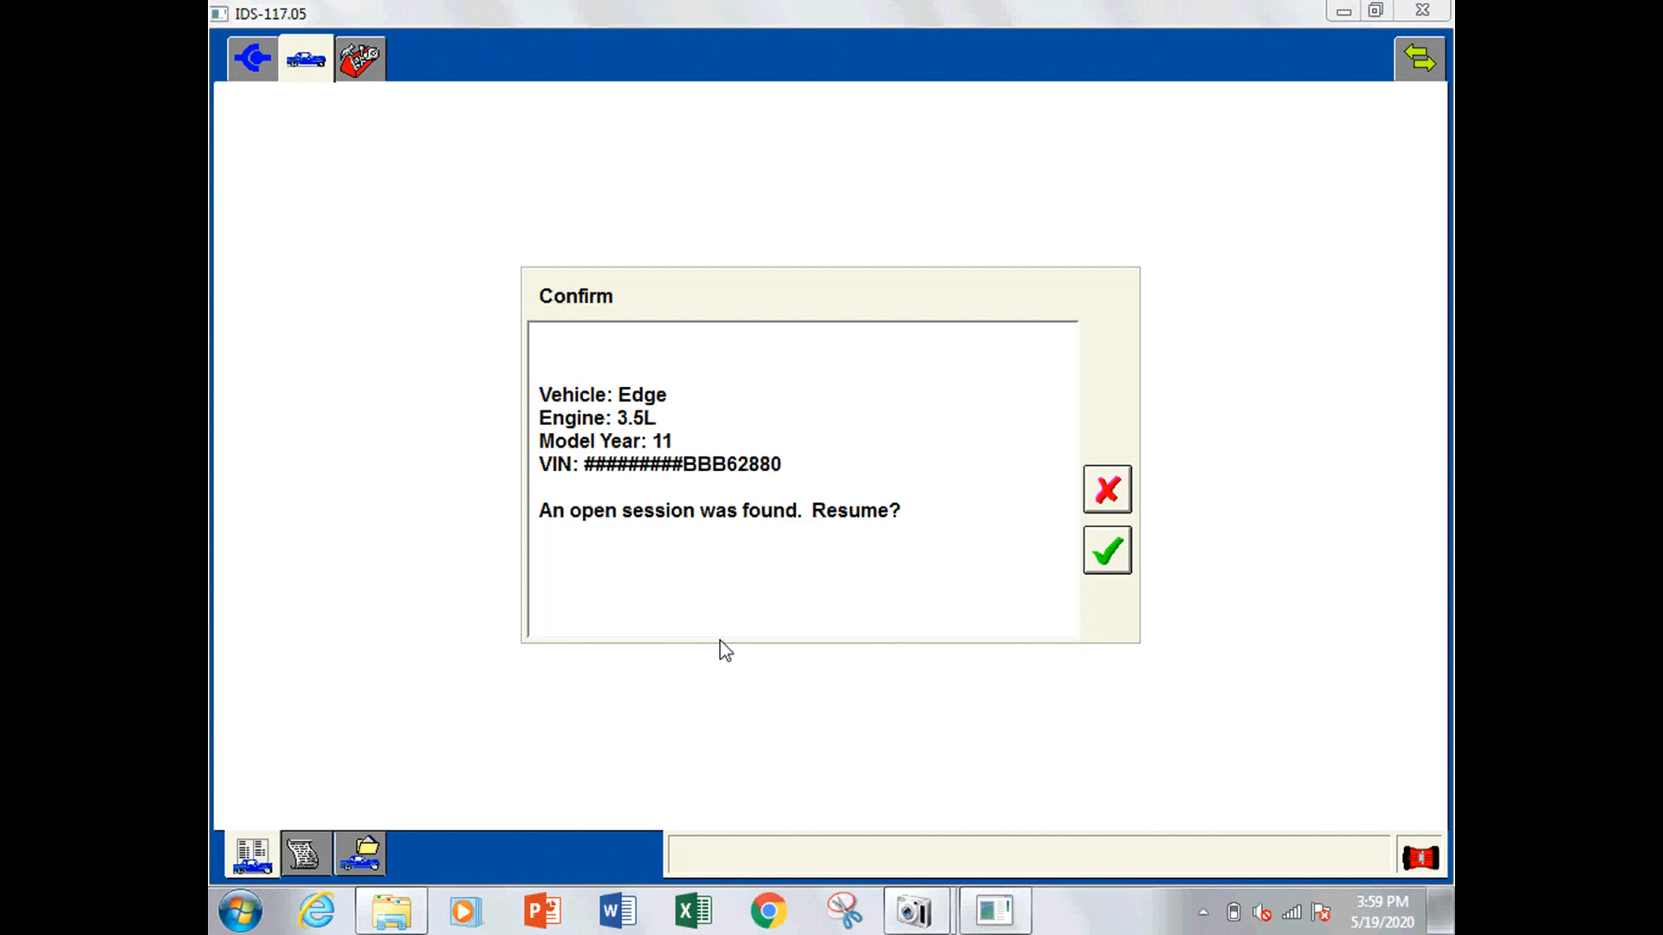
mouse_move(934, 625)
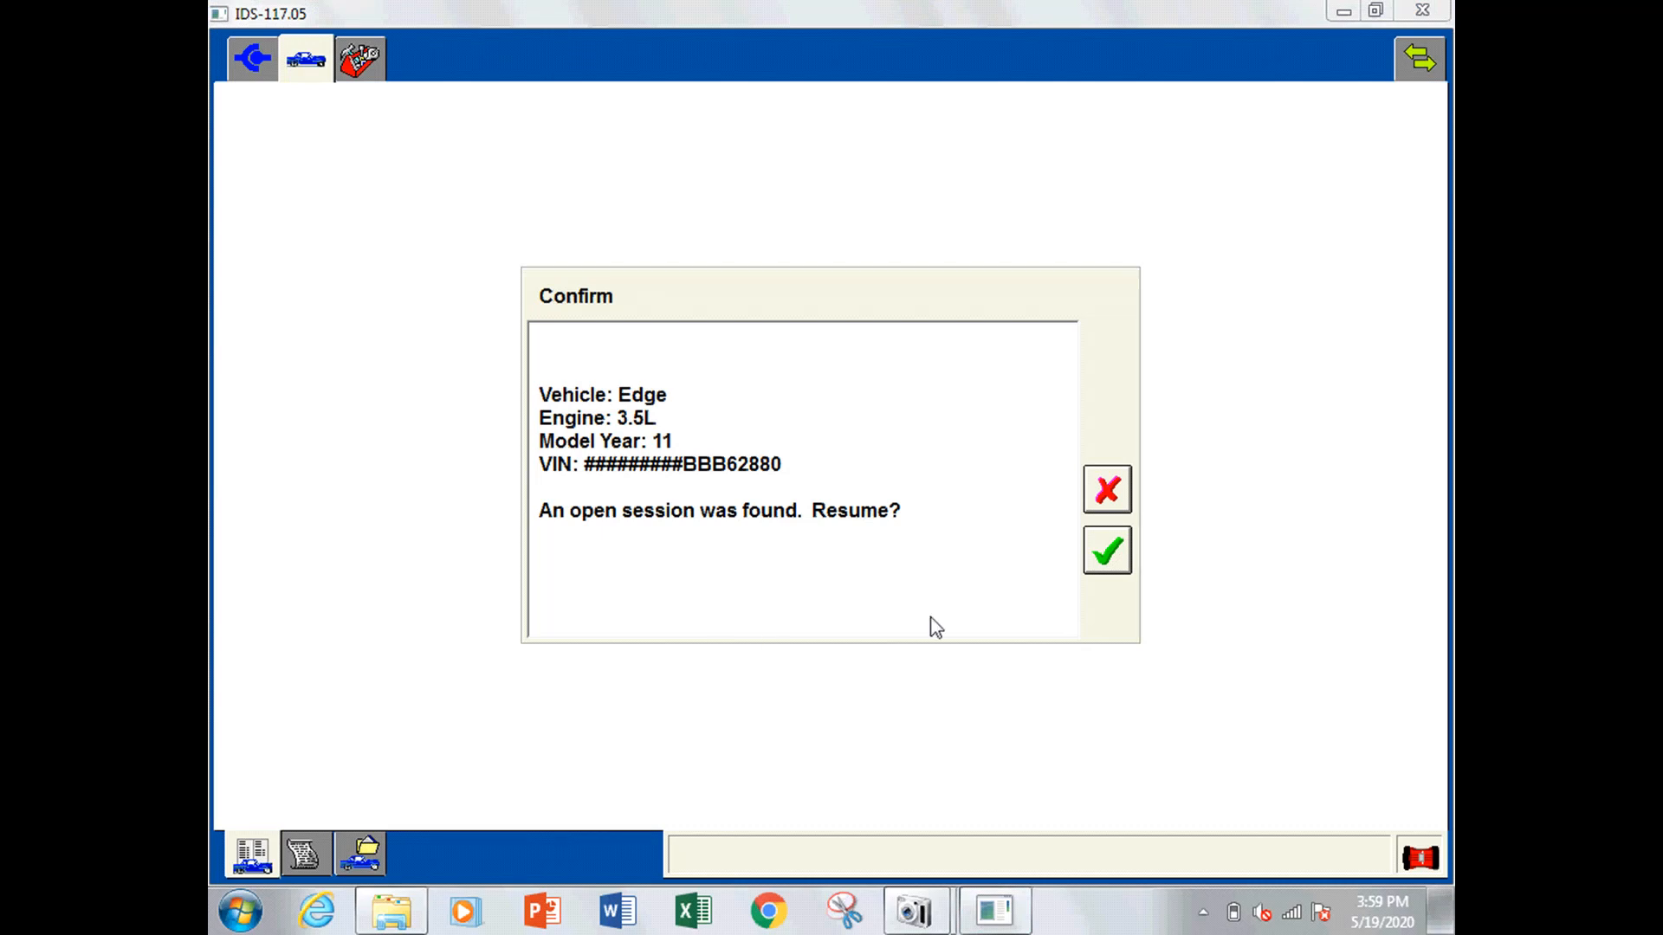
mouse_move(1114, 562)
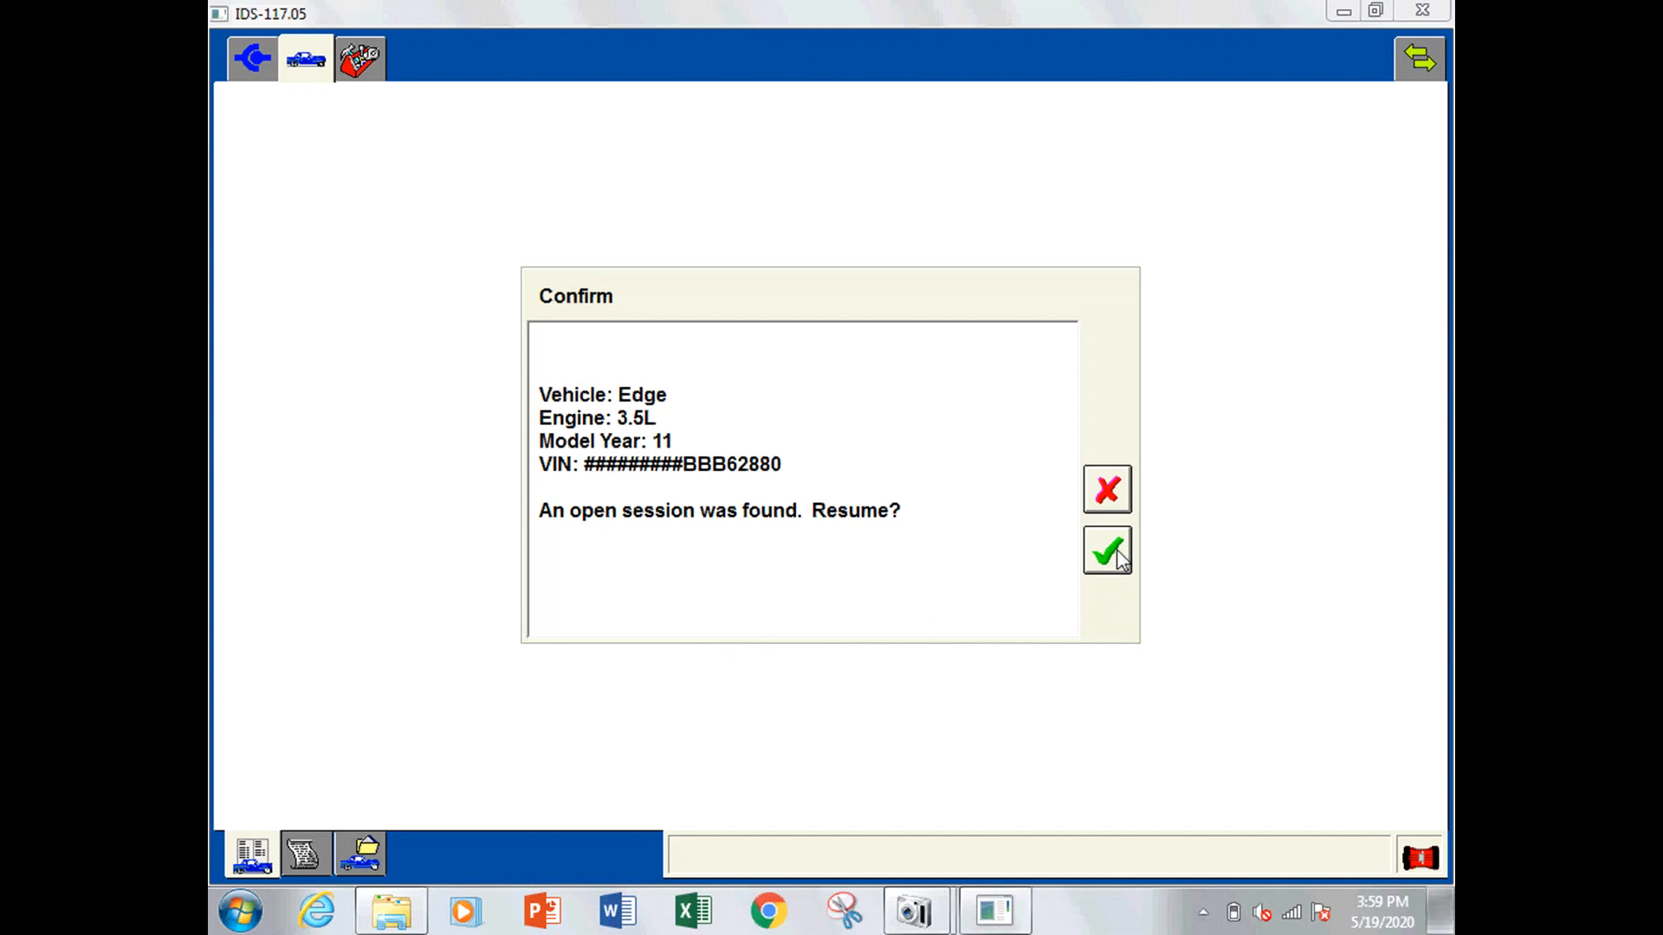
Resume the open 2011 Edge 3.5L session and expand the Powertrain entry in the Toolbox menu
click(1107, 552)
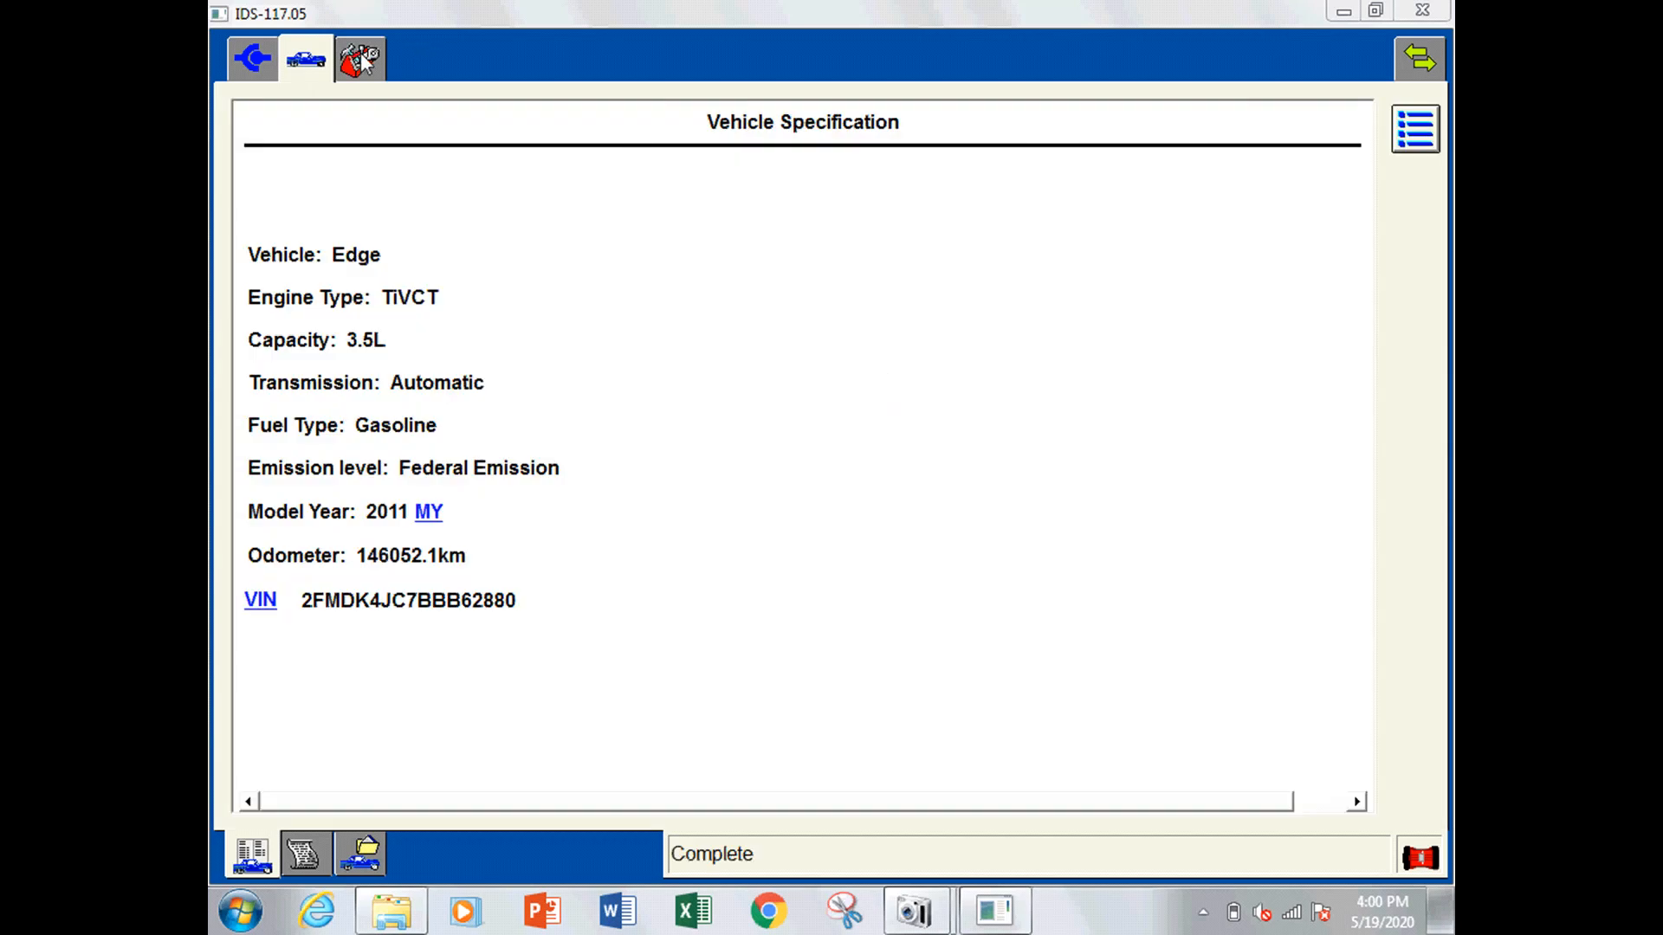
click(360, 56)
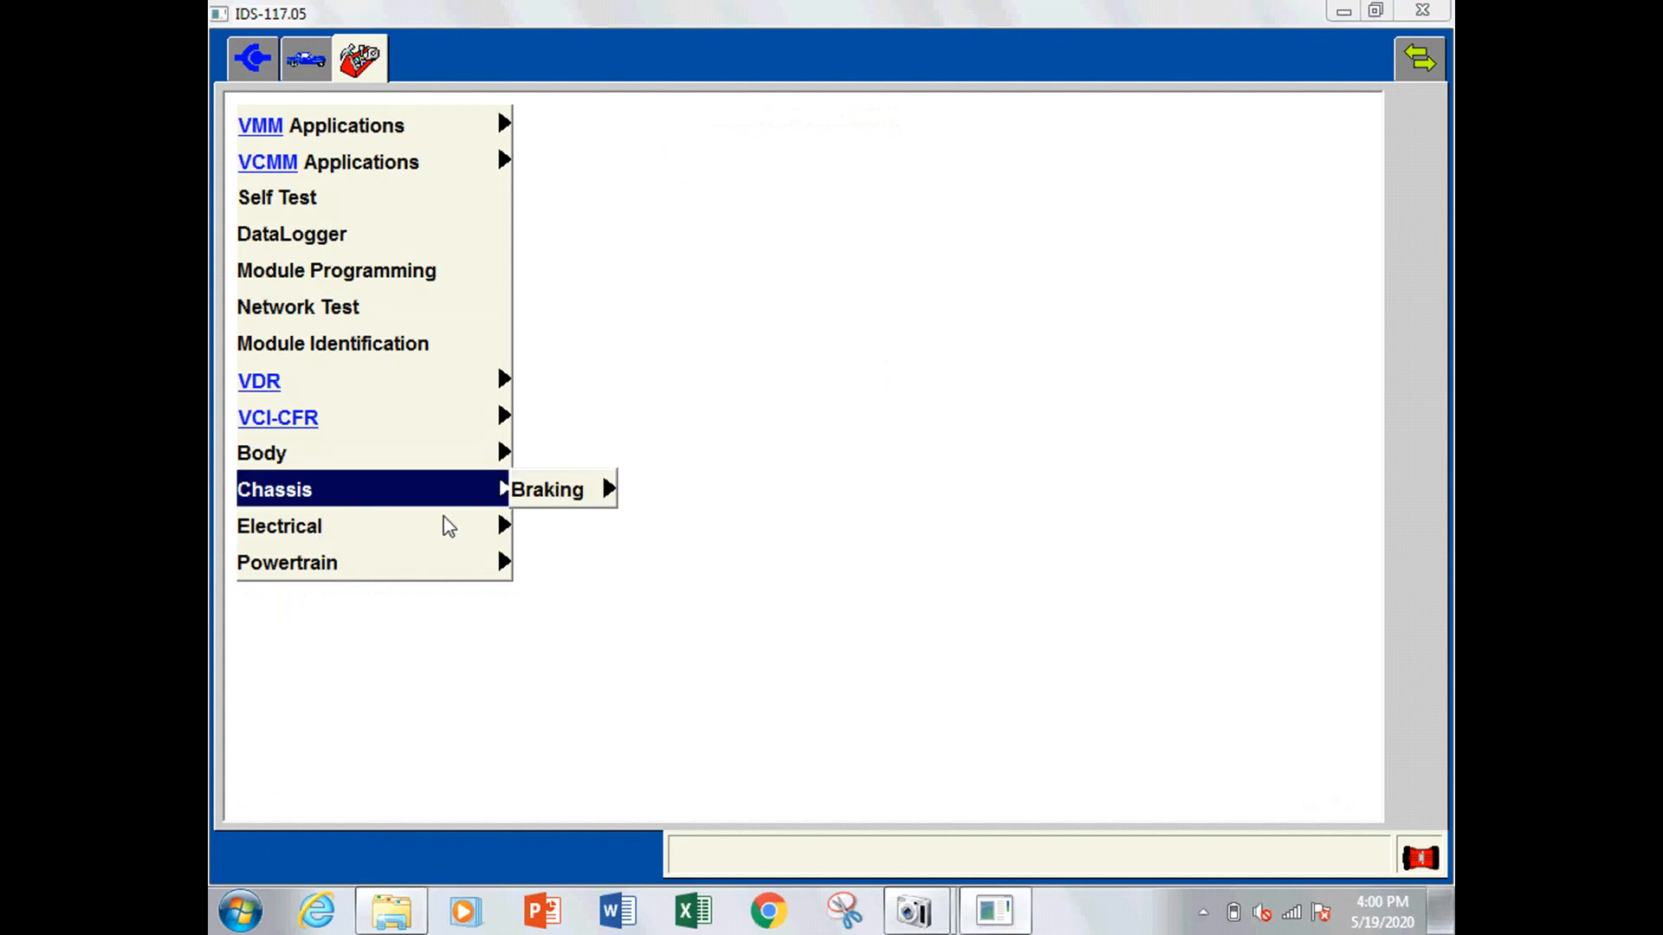
click(286, 523)
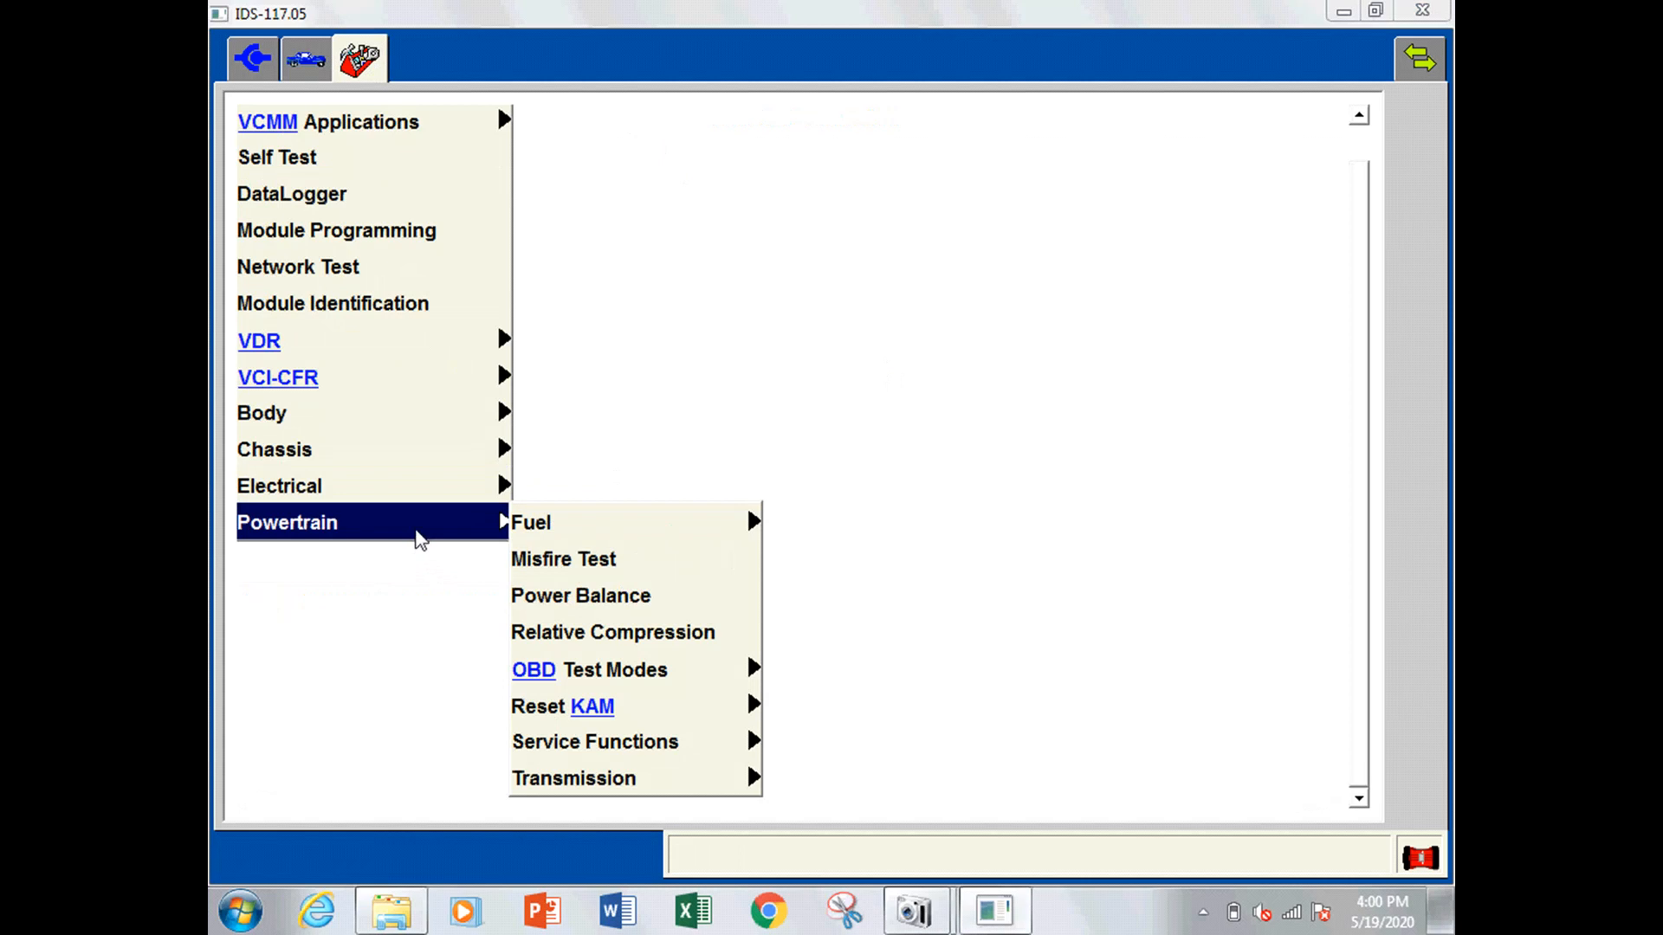
mouse_move(575, 597)
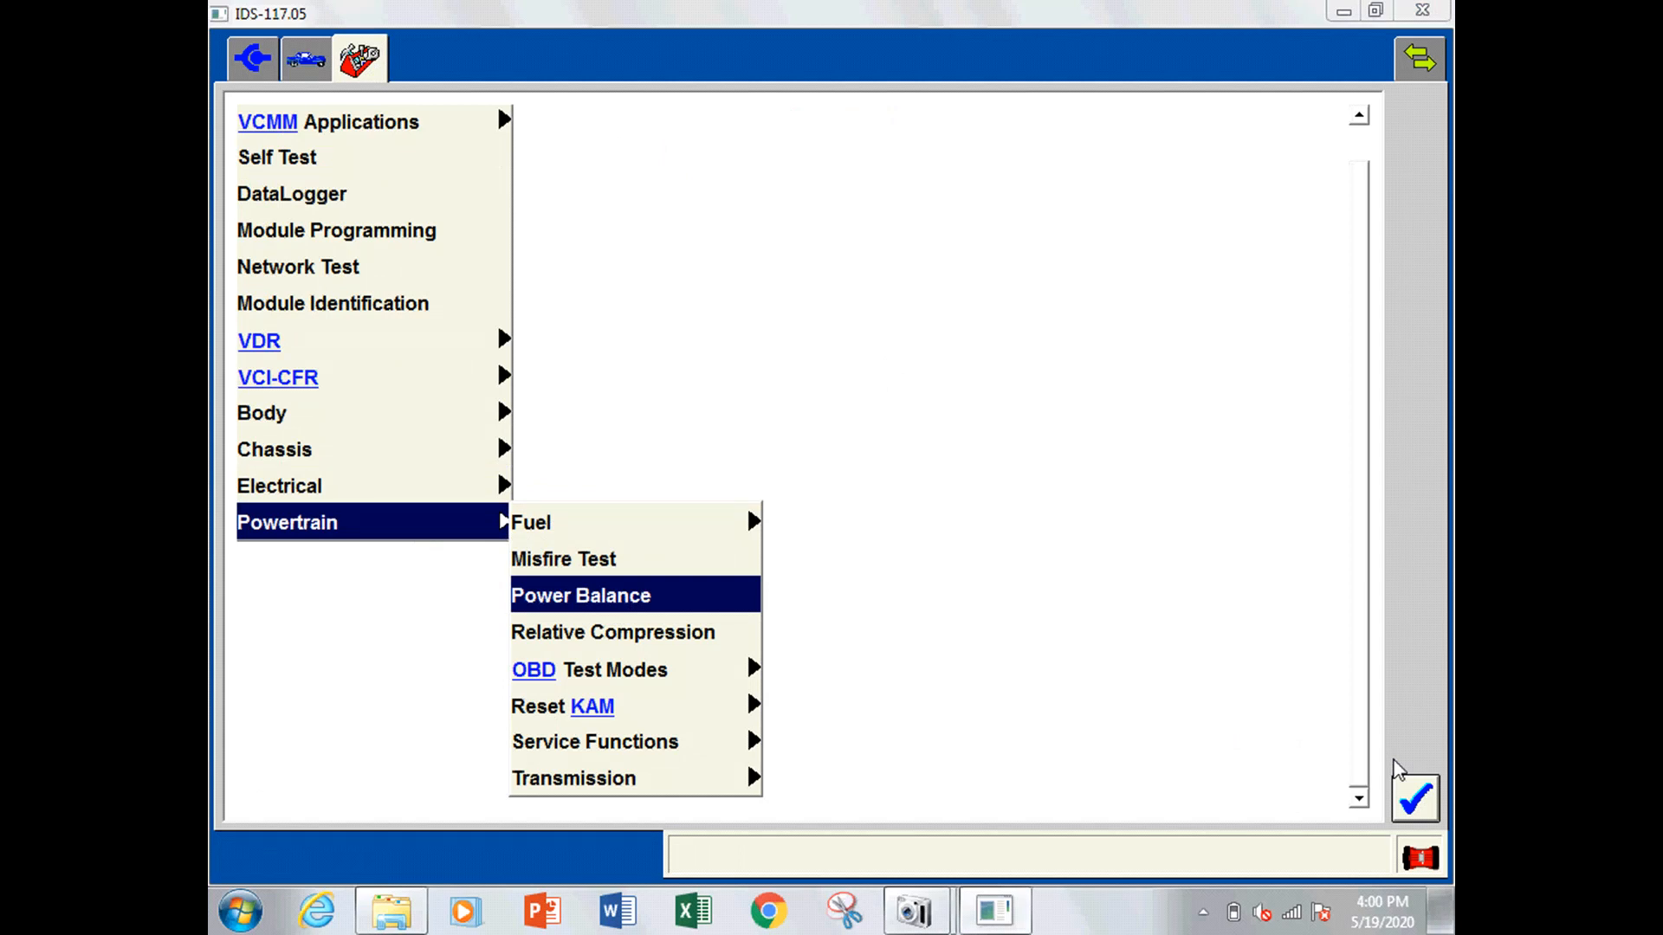
click(601, 595)
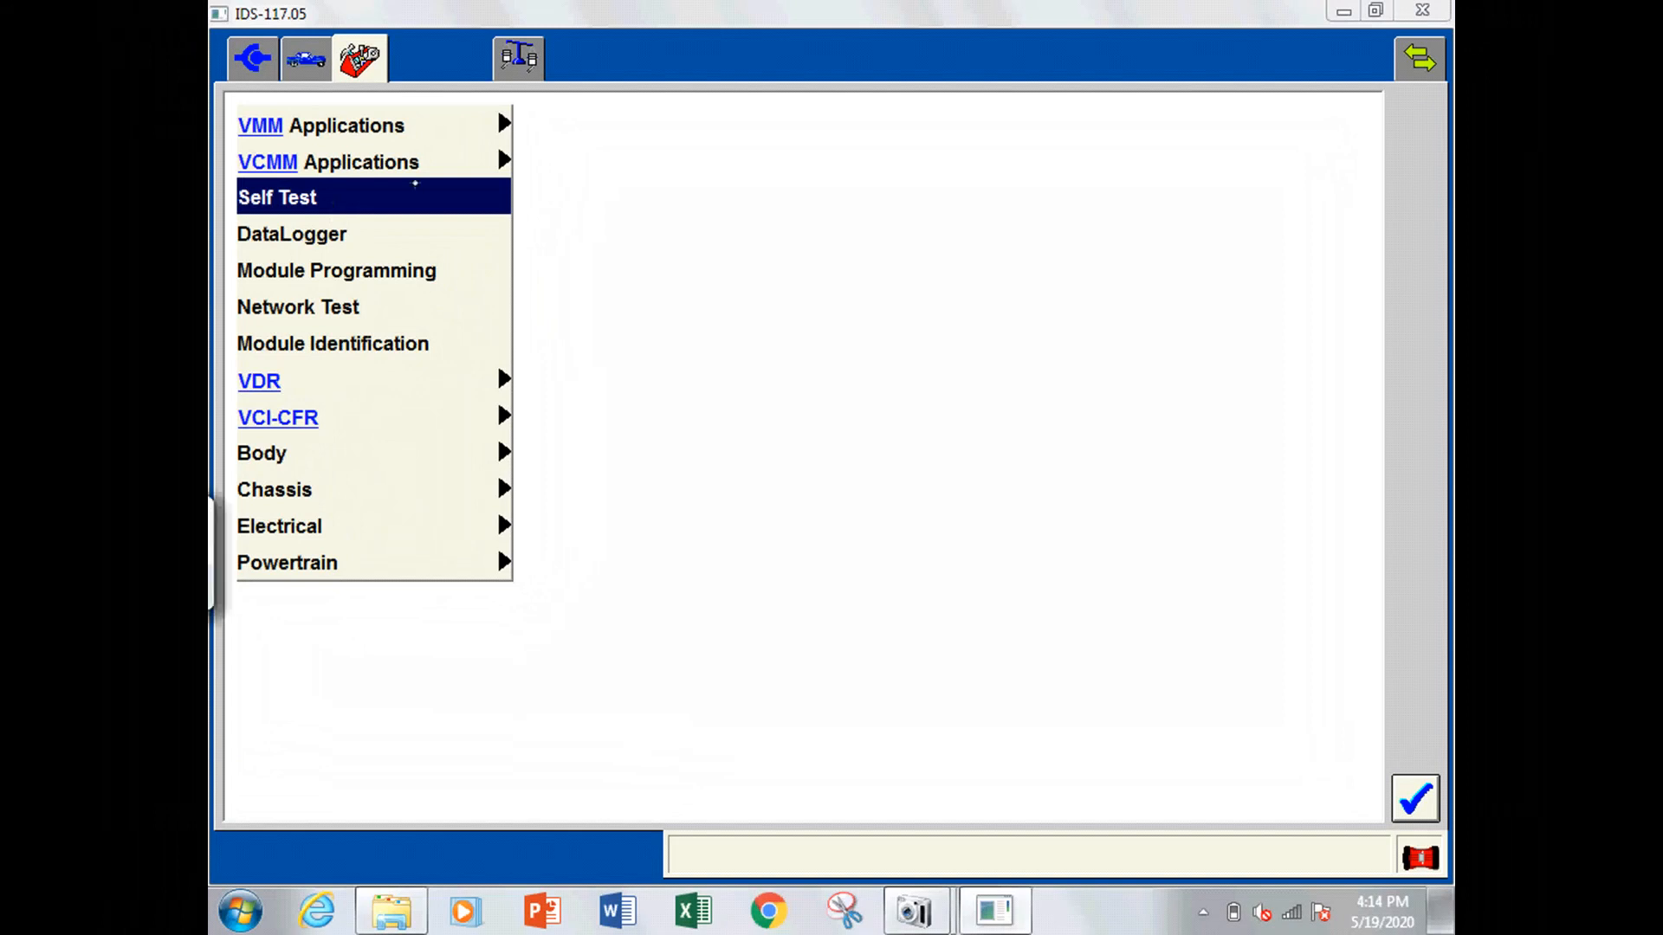
mouse_move(412, 199)
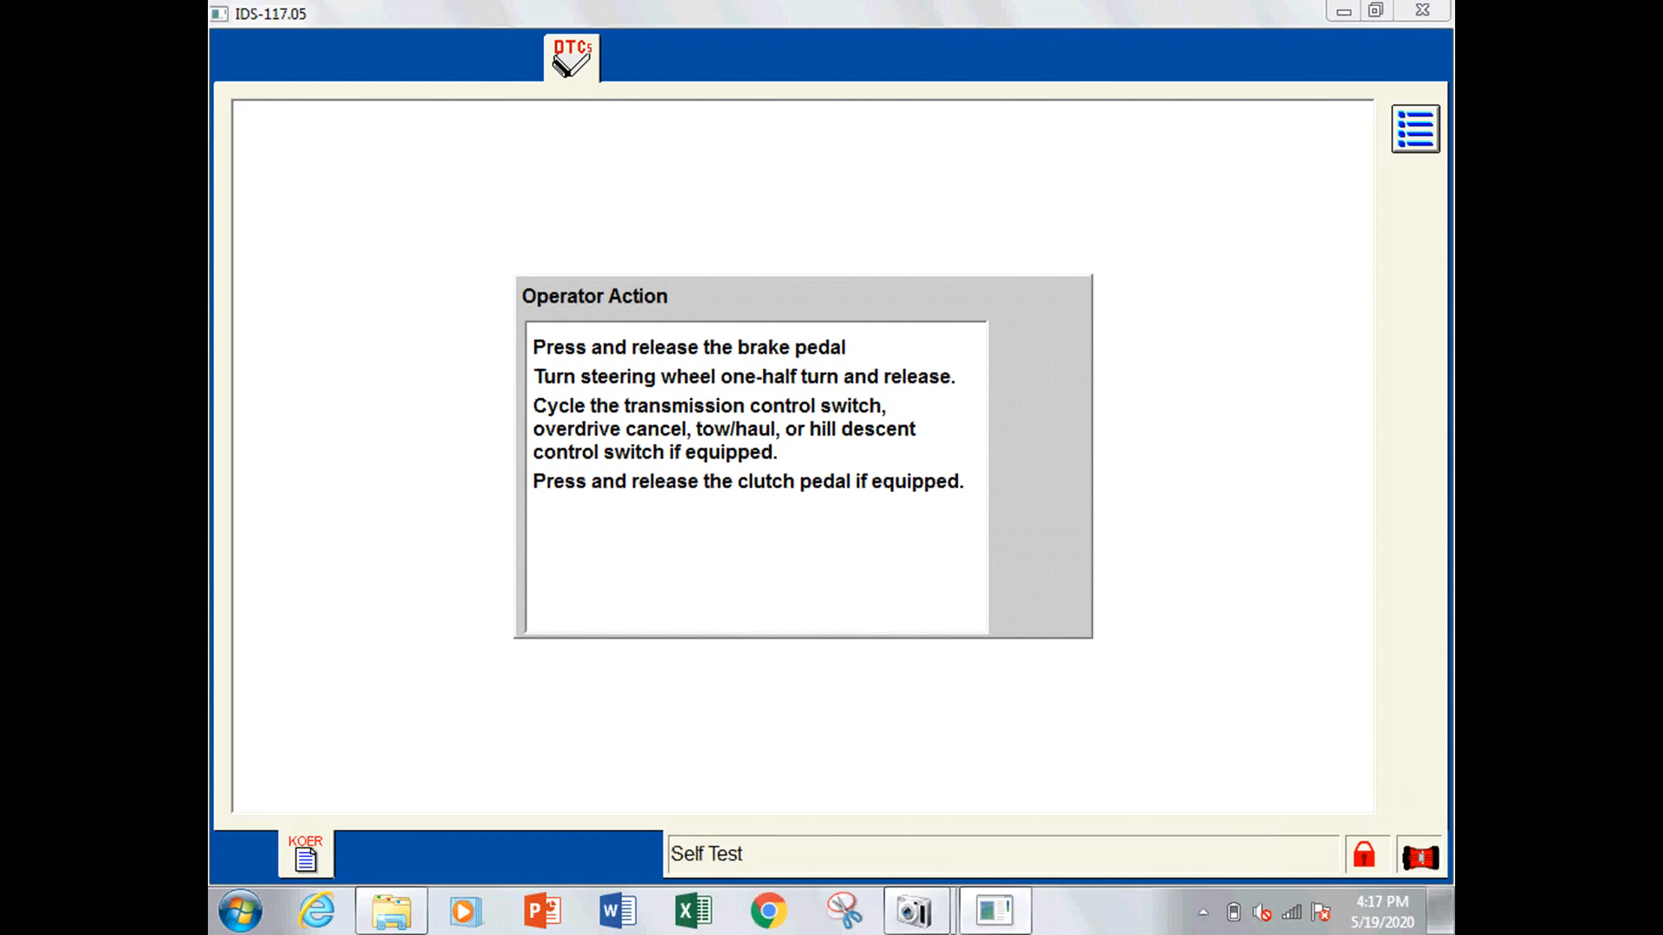
click(710, 854)
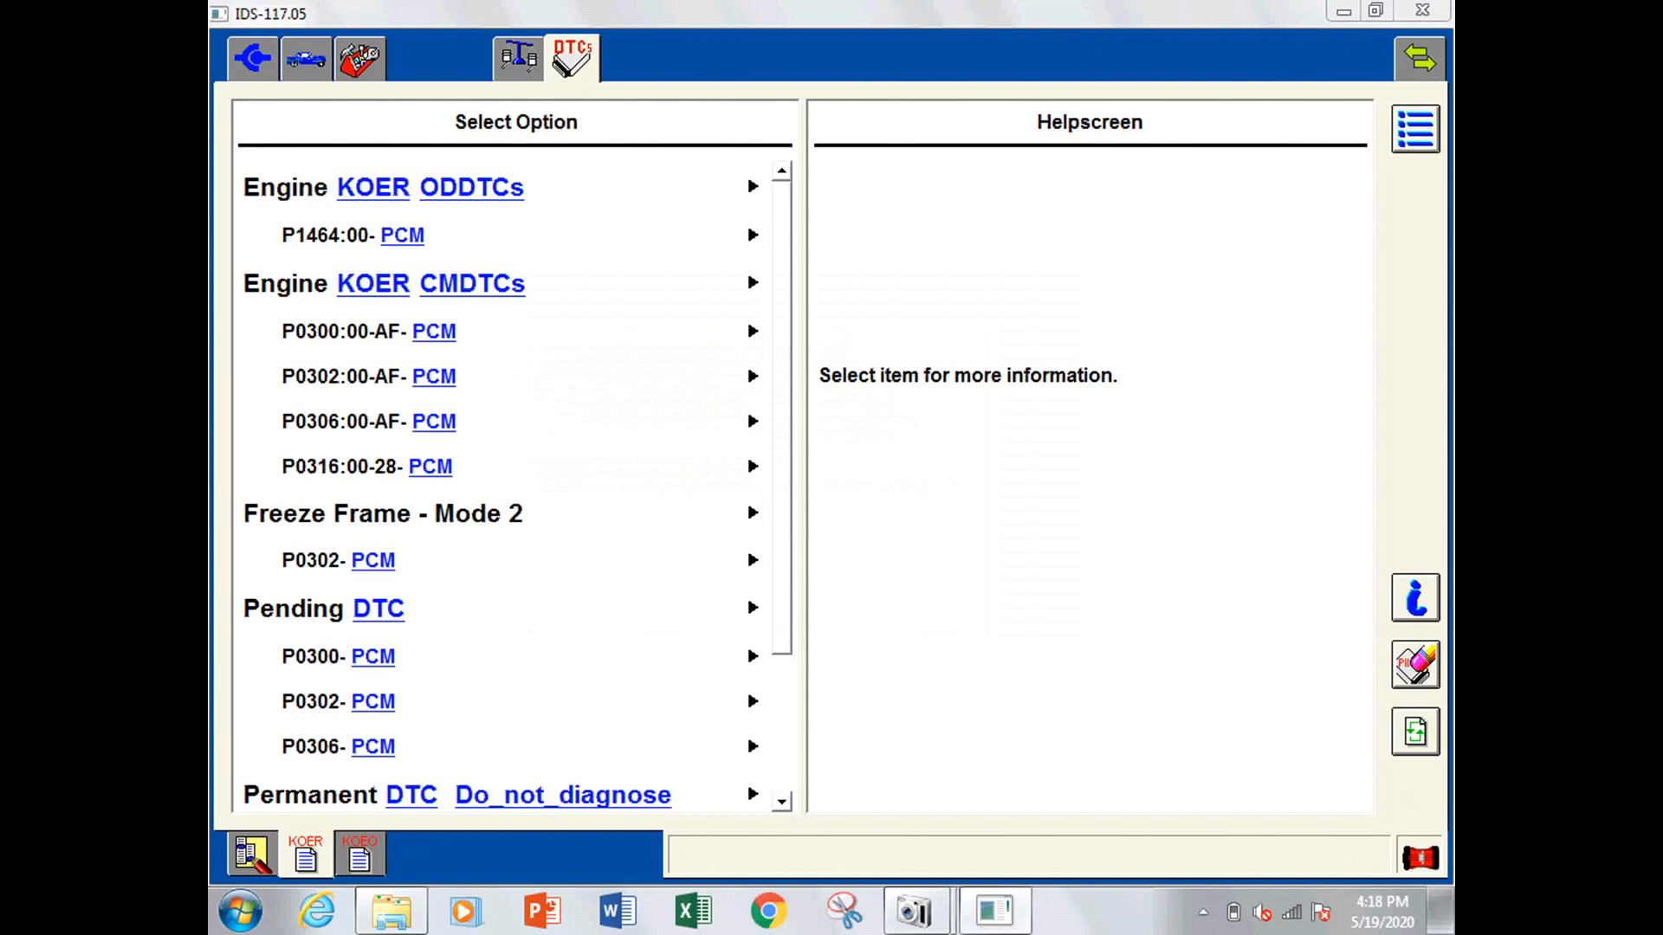
mouse_move(329, 326)
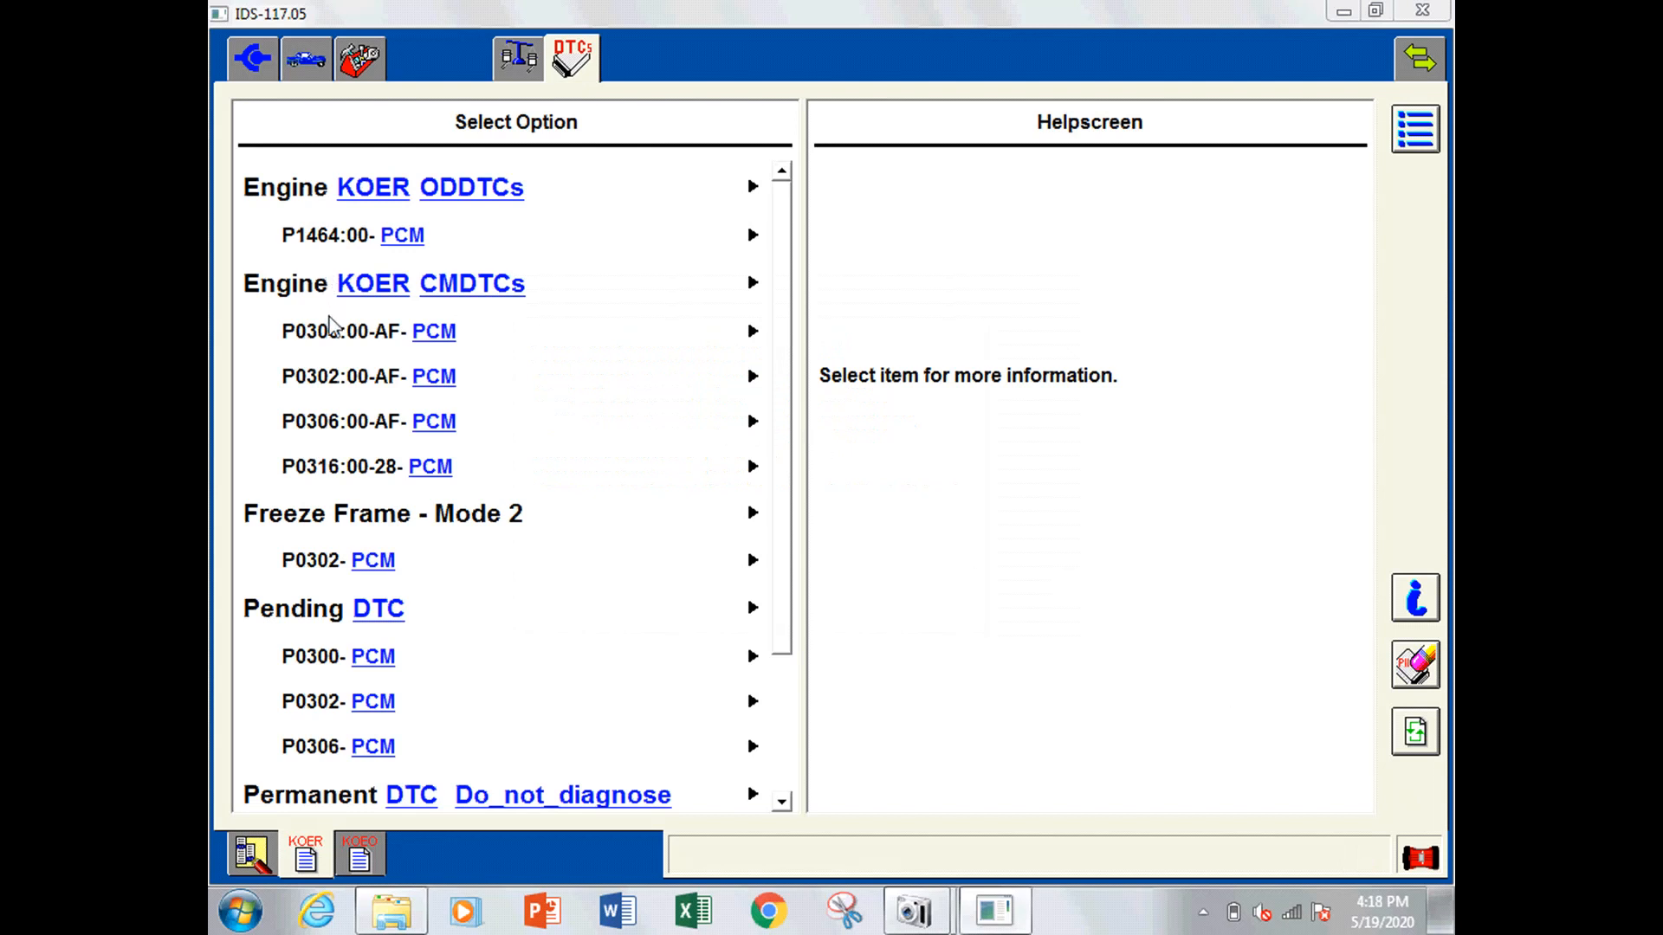
mouse_move(336, 293)
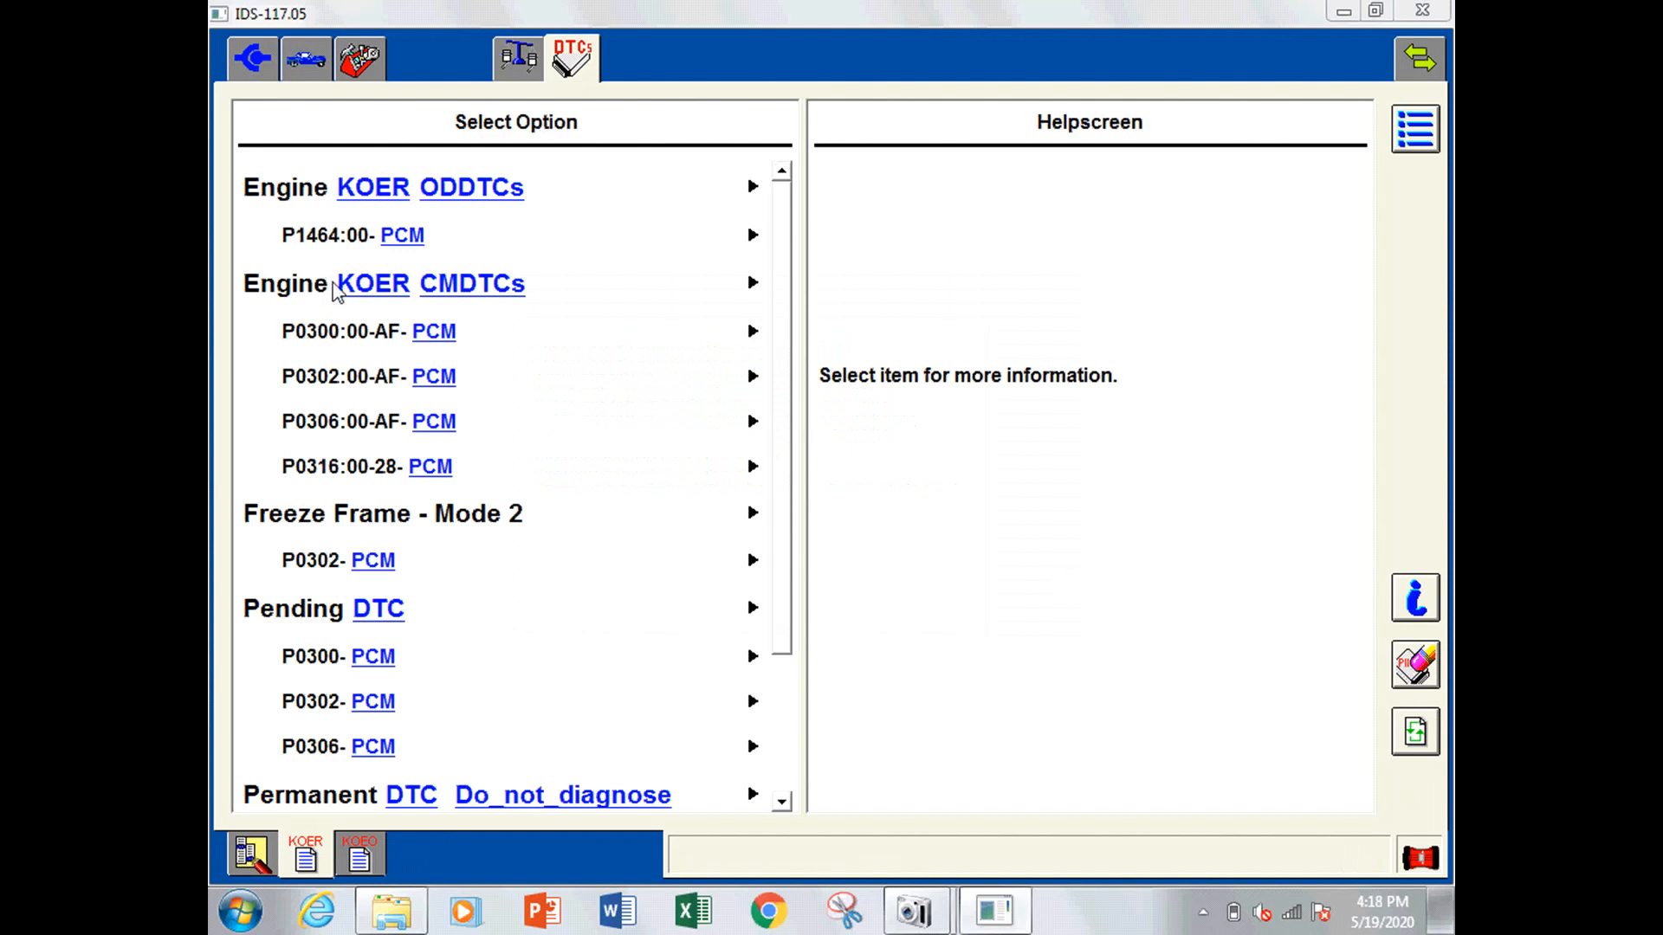
Review PCM codes P1464, P0300, P0302 and P0316 in the Engine KOER CMDTCs list
click(340, 235)
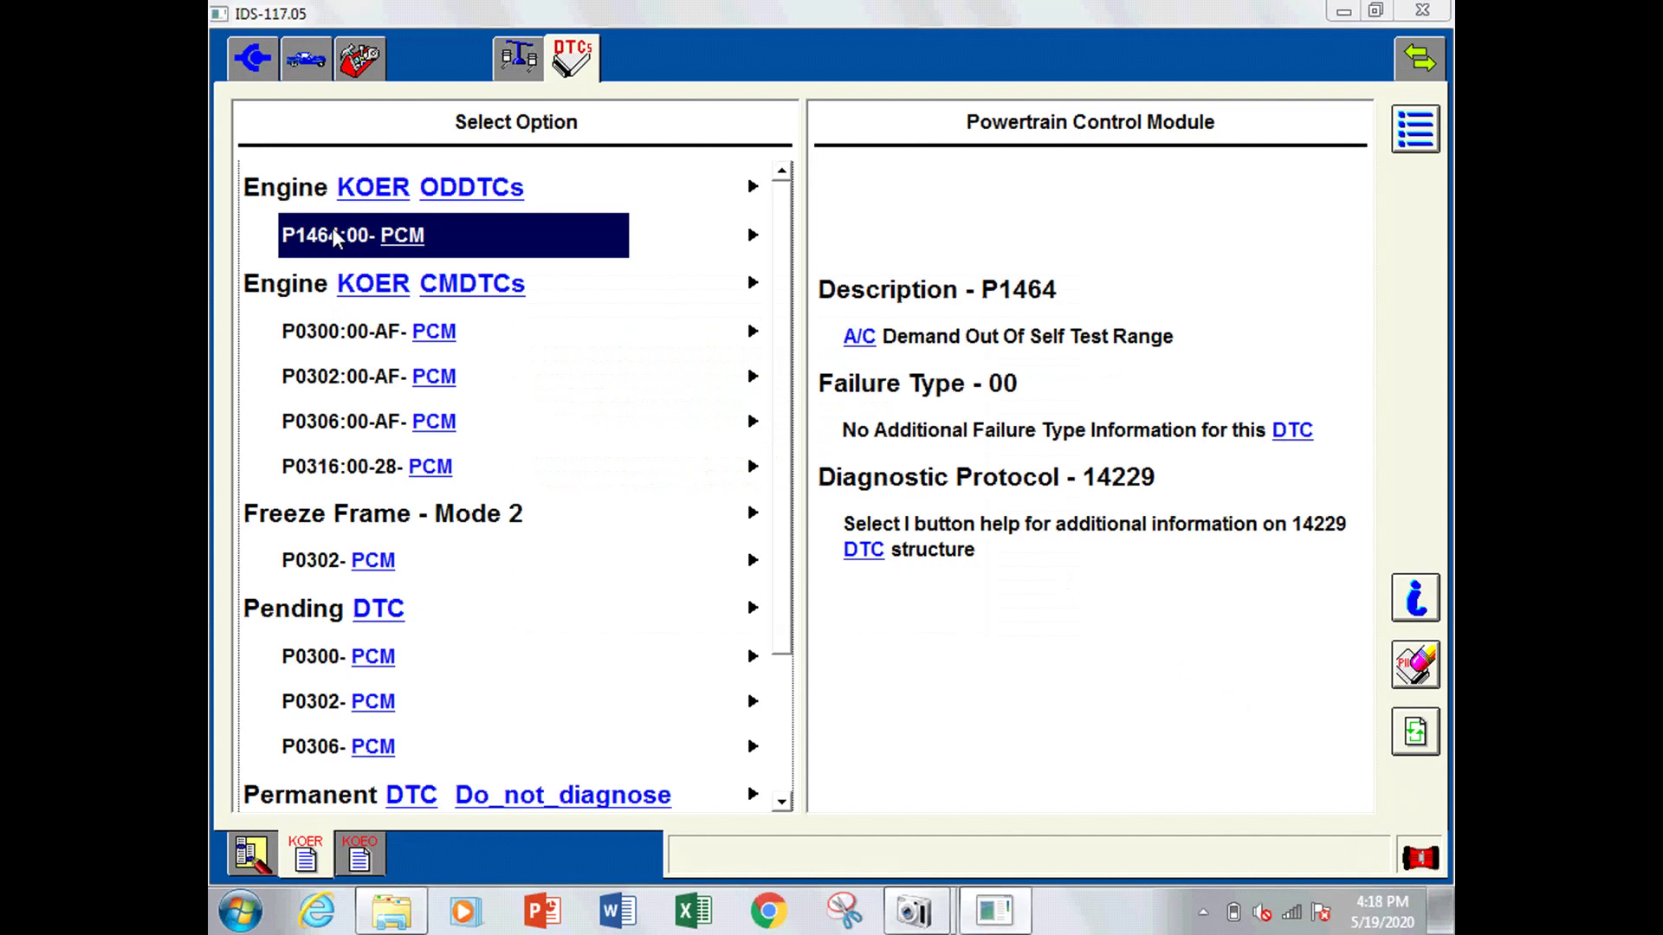
mouse_move(335, 336)
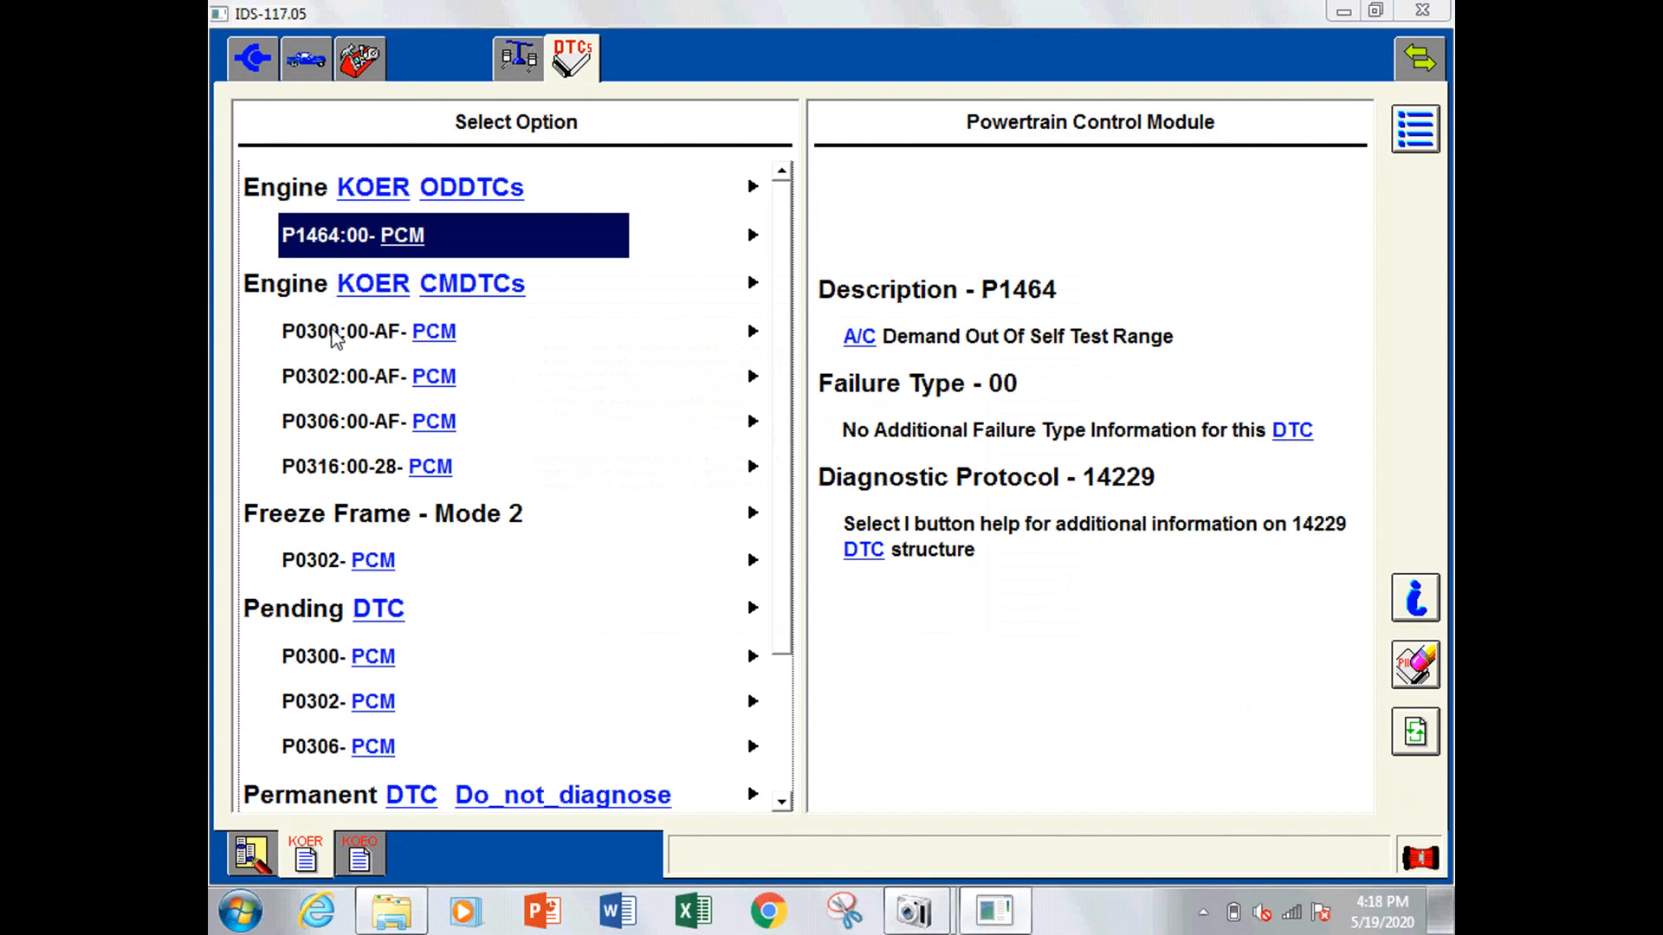
click(339, 331)
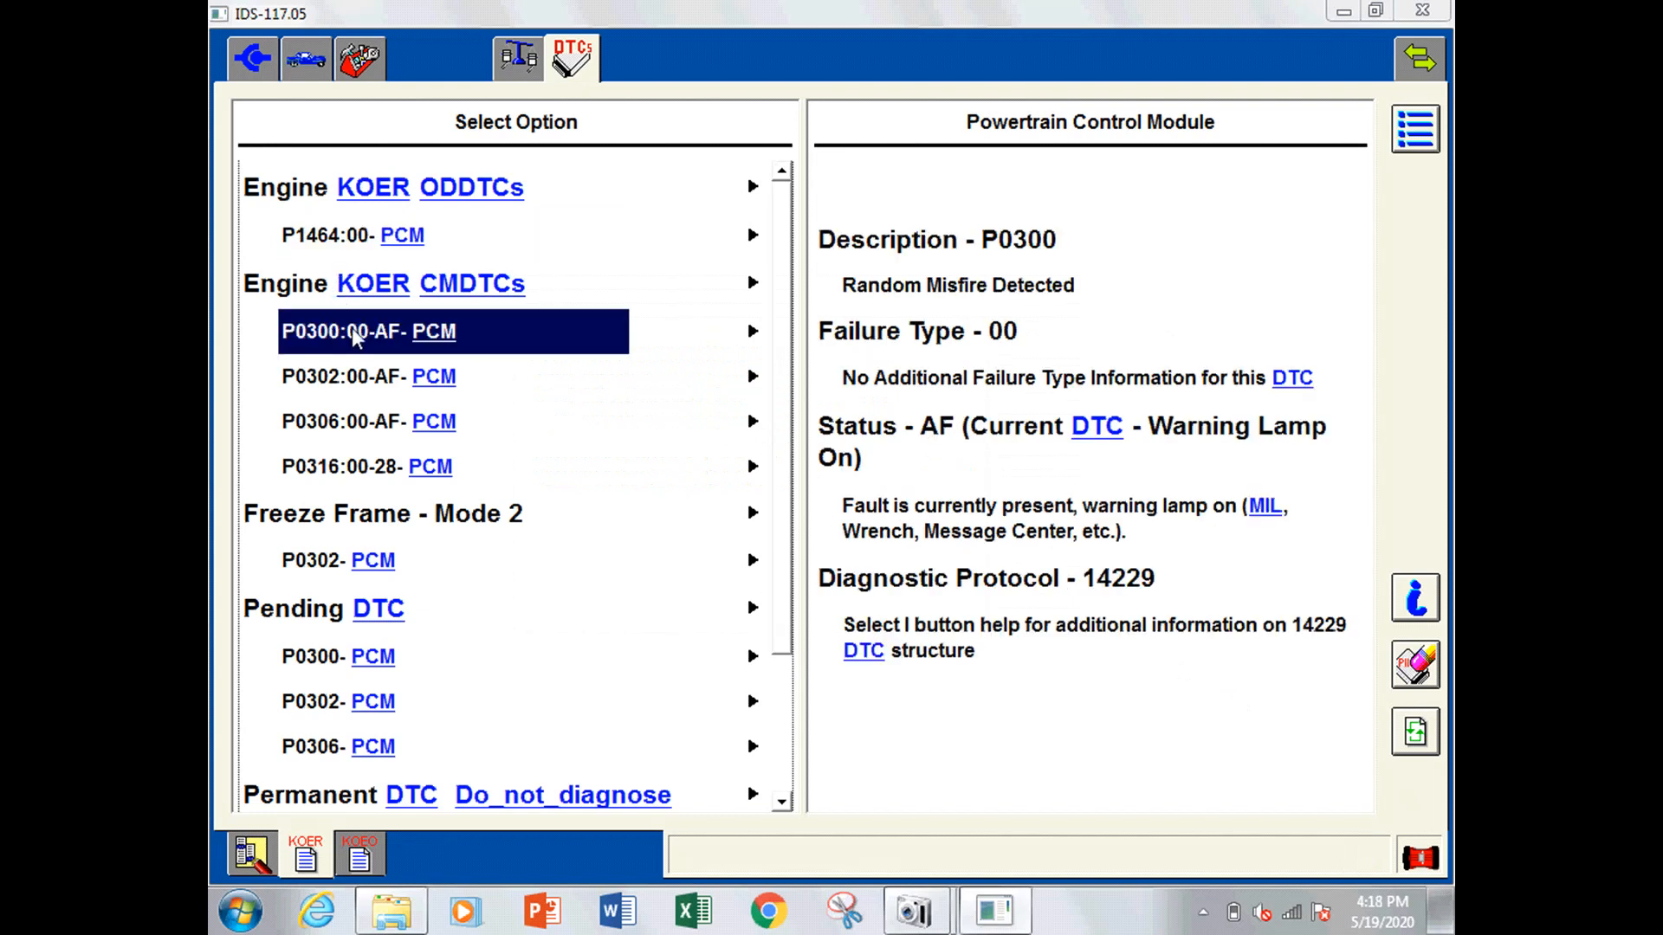
click(341, 377)
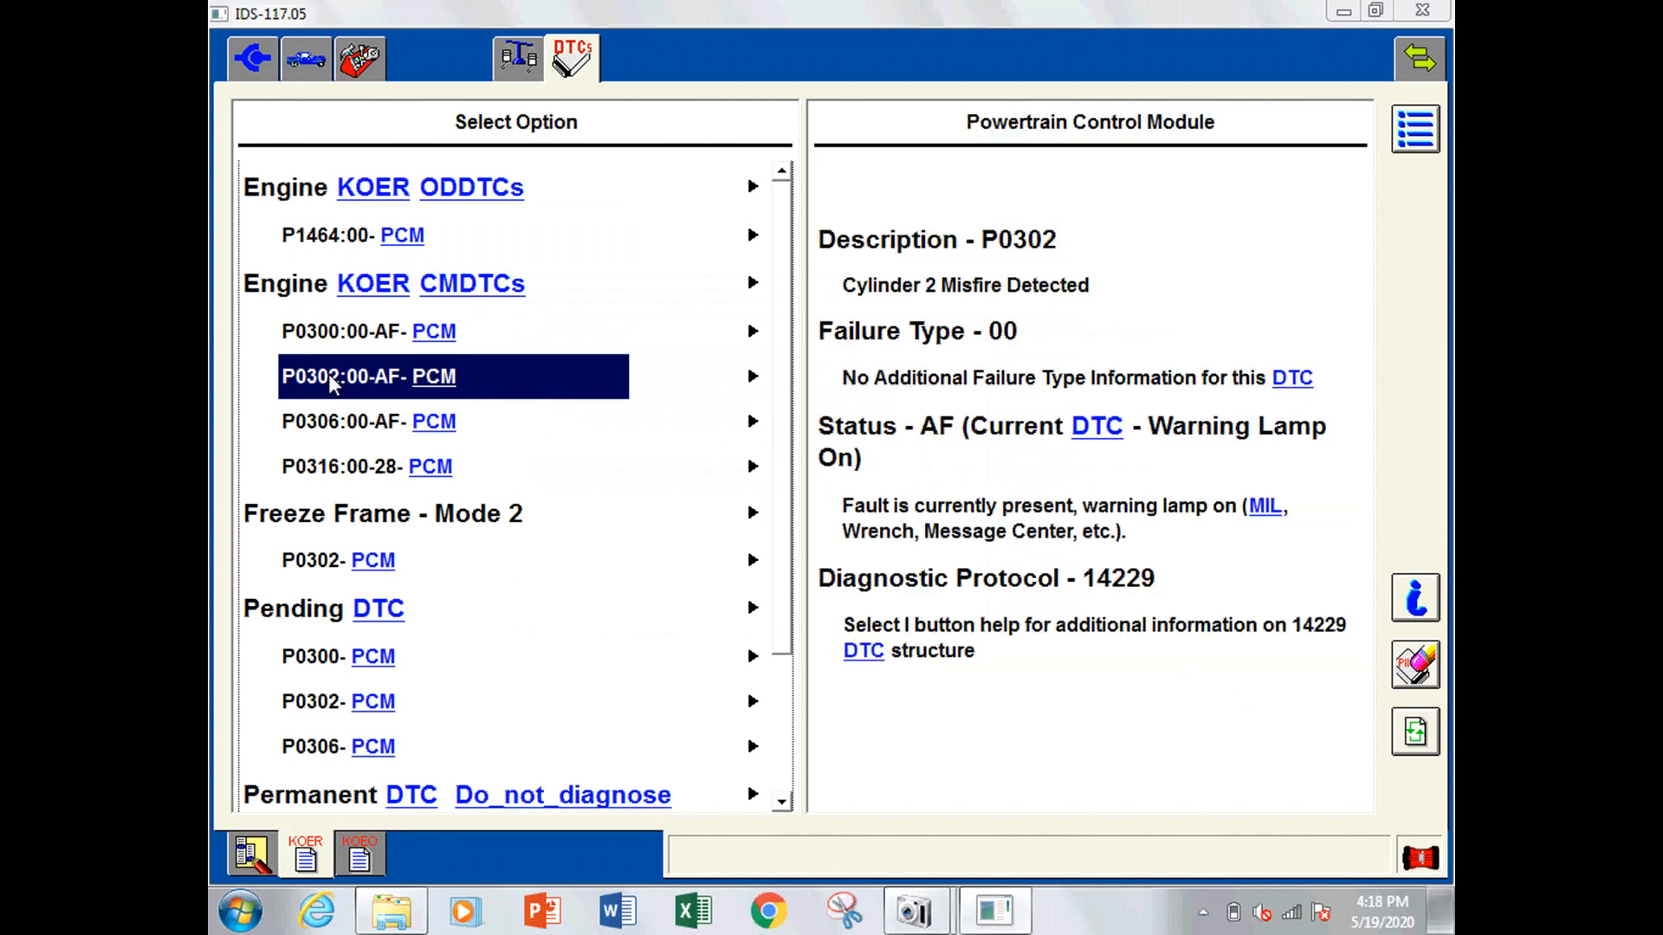
mouse_move(362, 428)
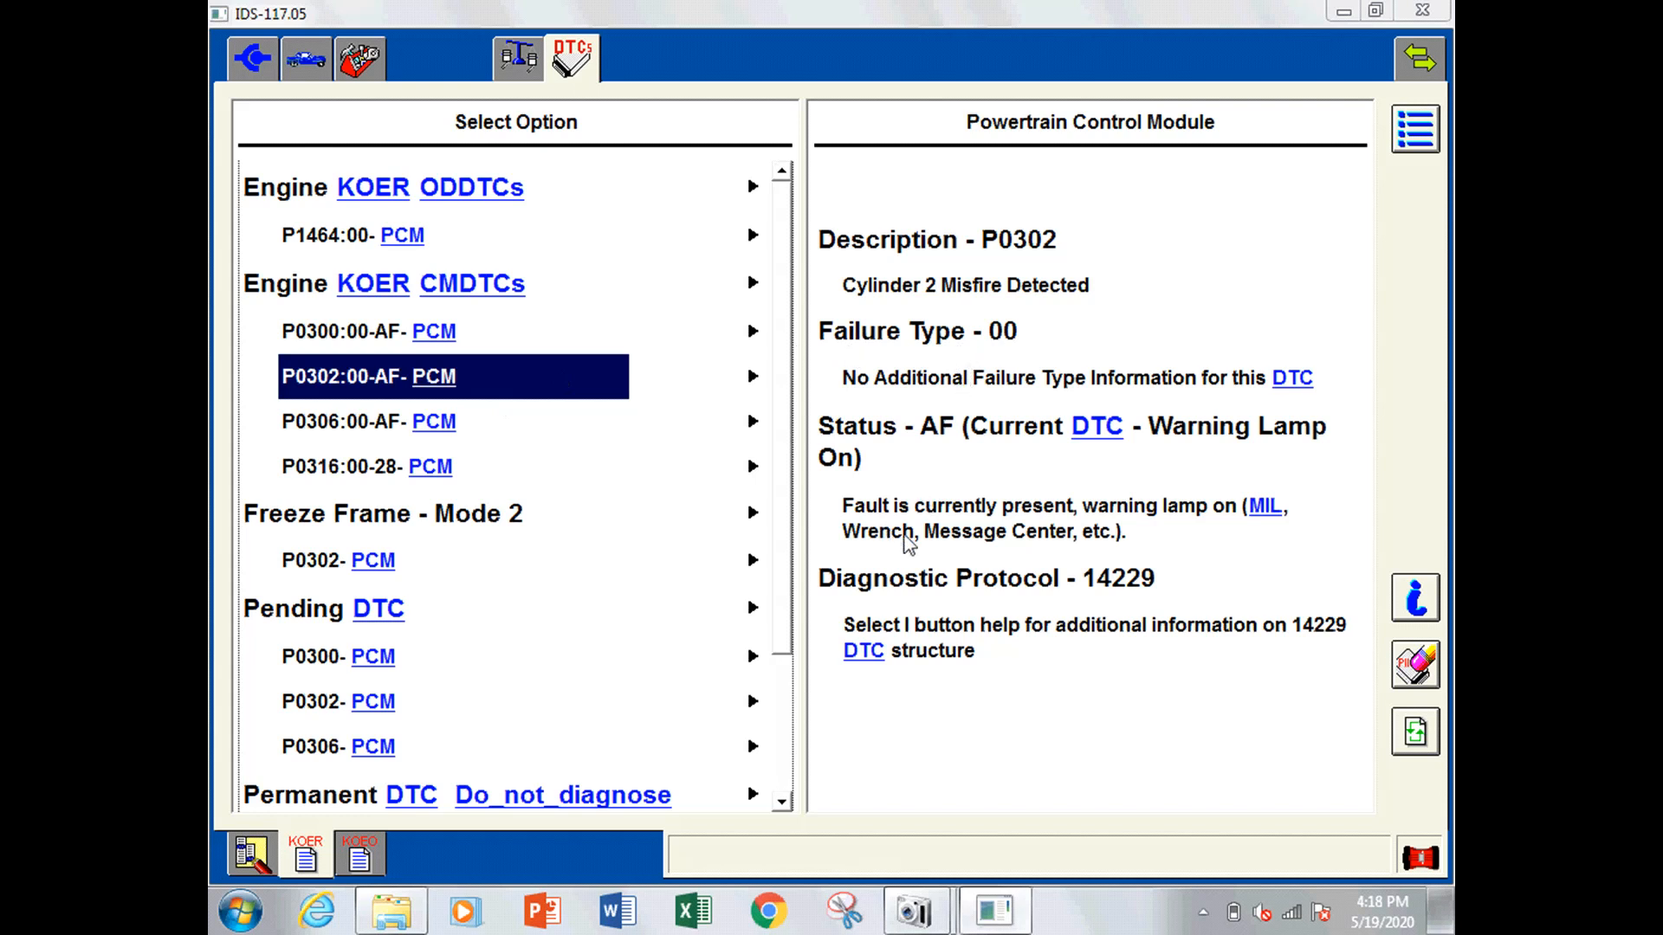
mouse_move(840, 537)
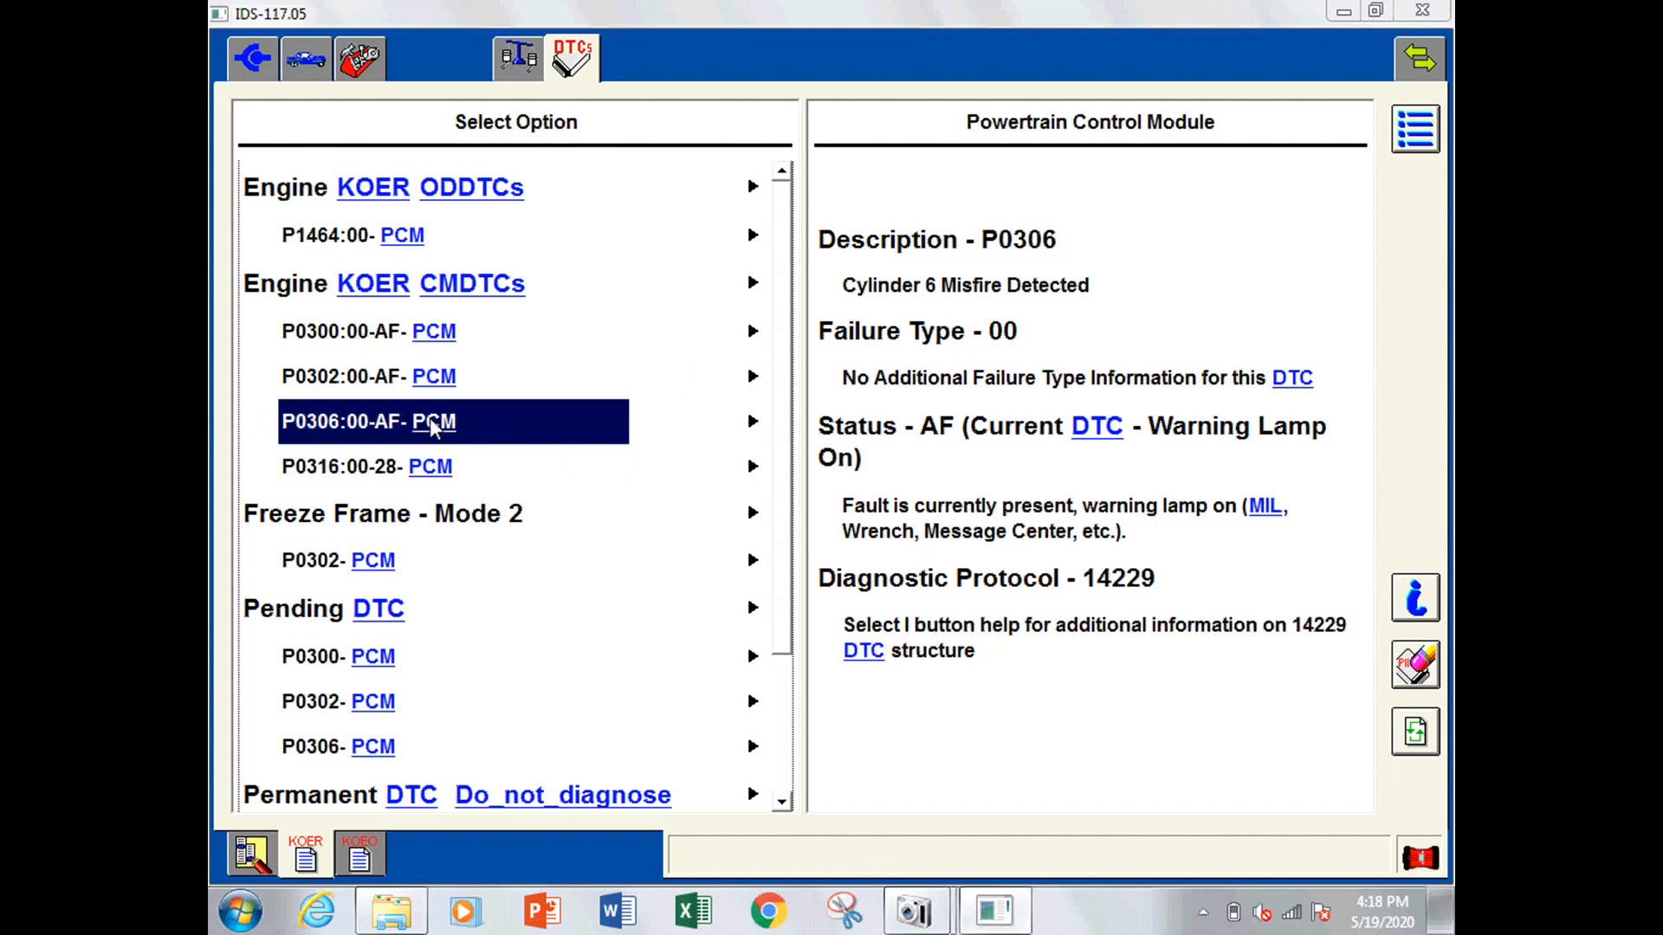
mouse_move(882, 465)
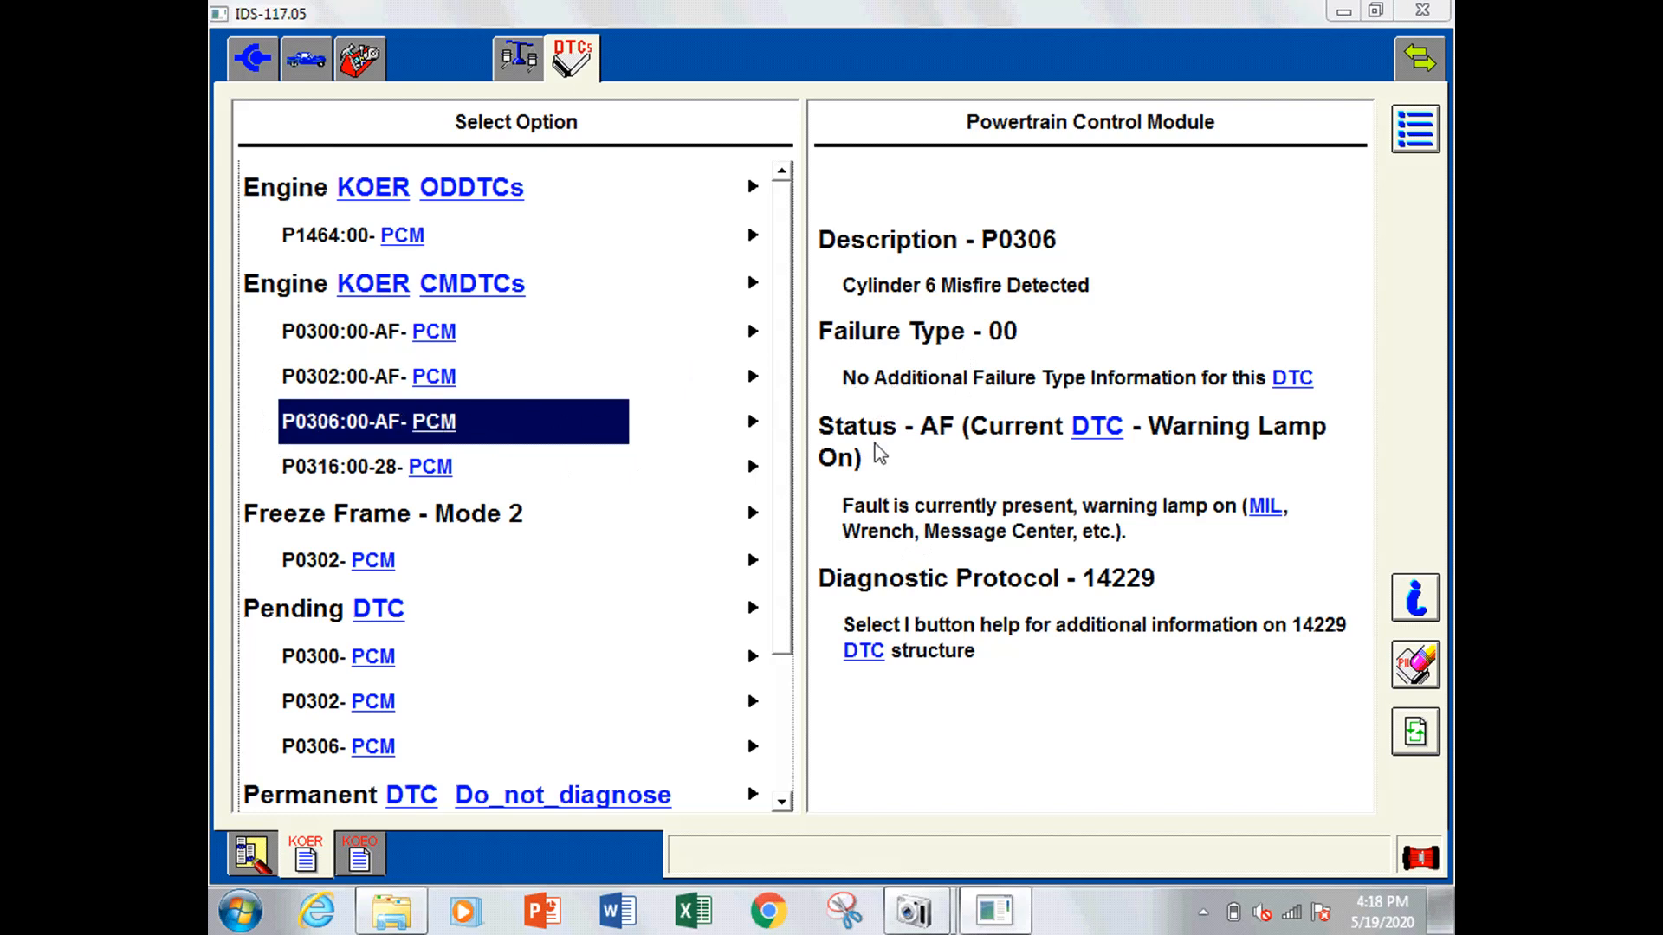
mouse_move(949, 523)
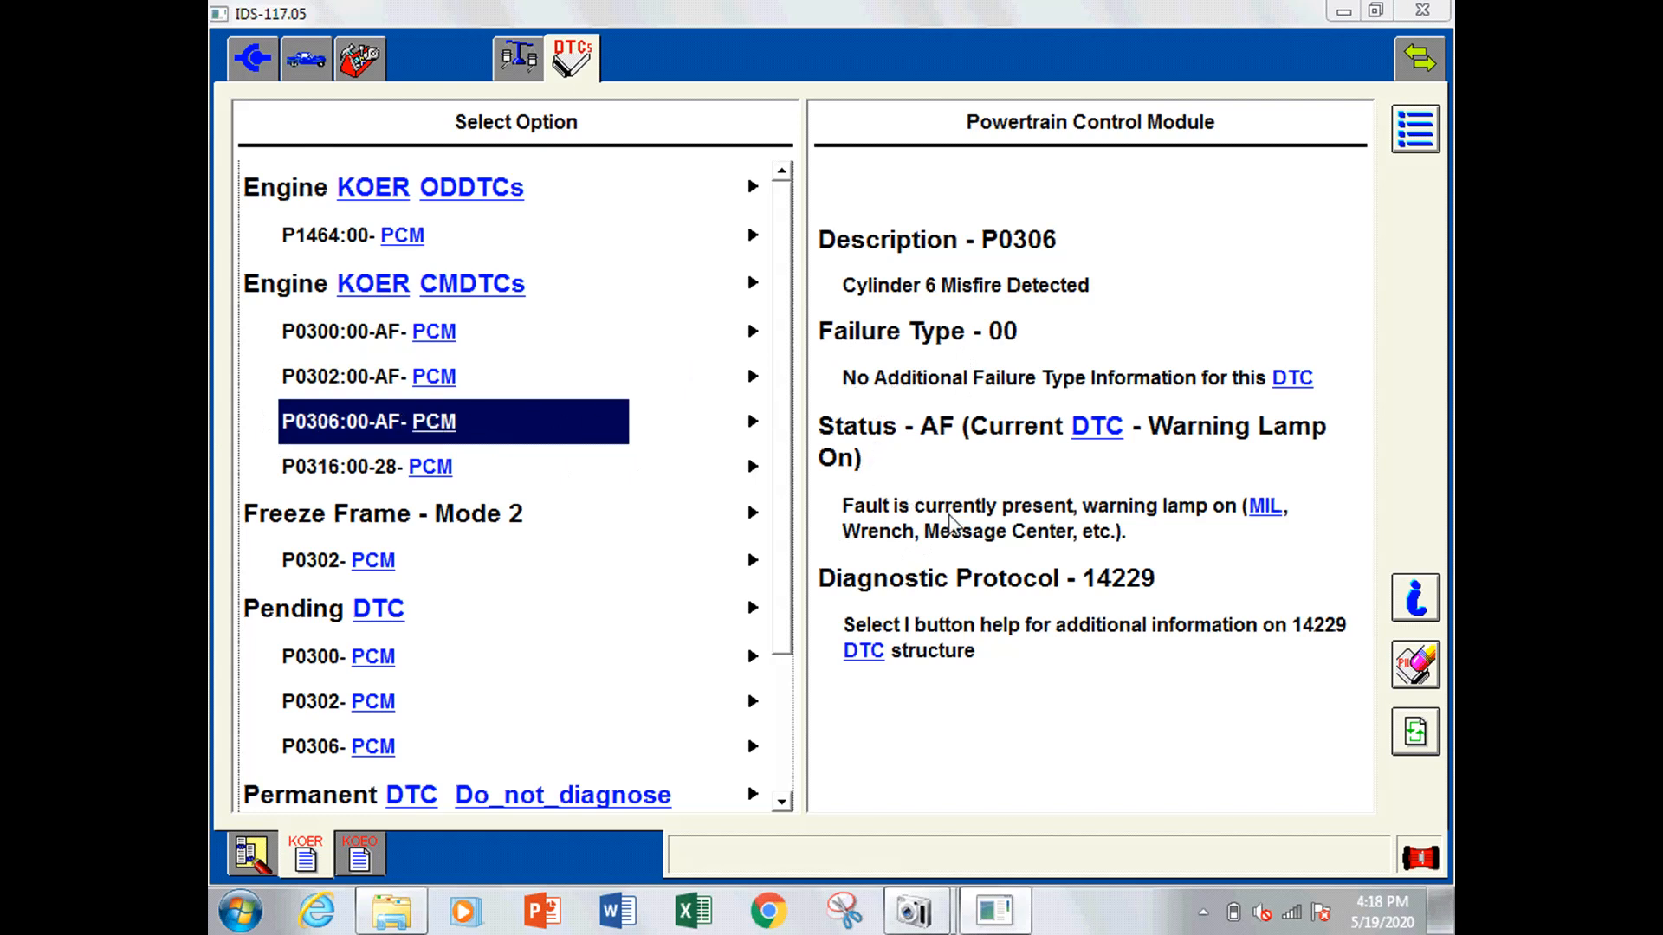
mouse_move(357, 475)
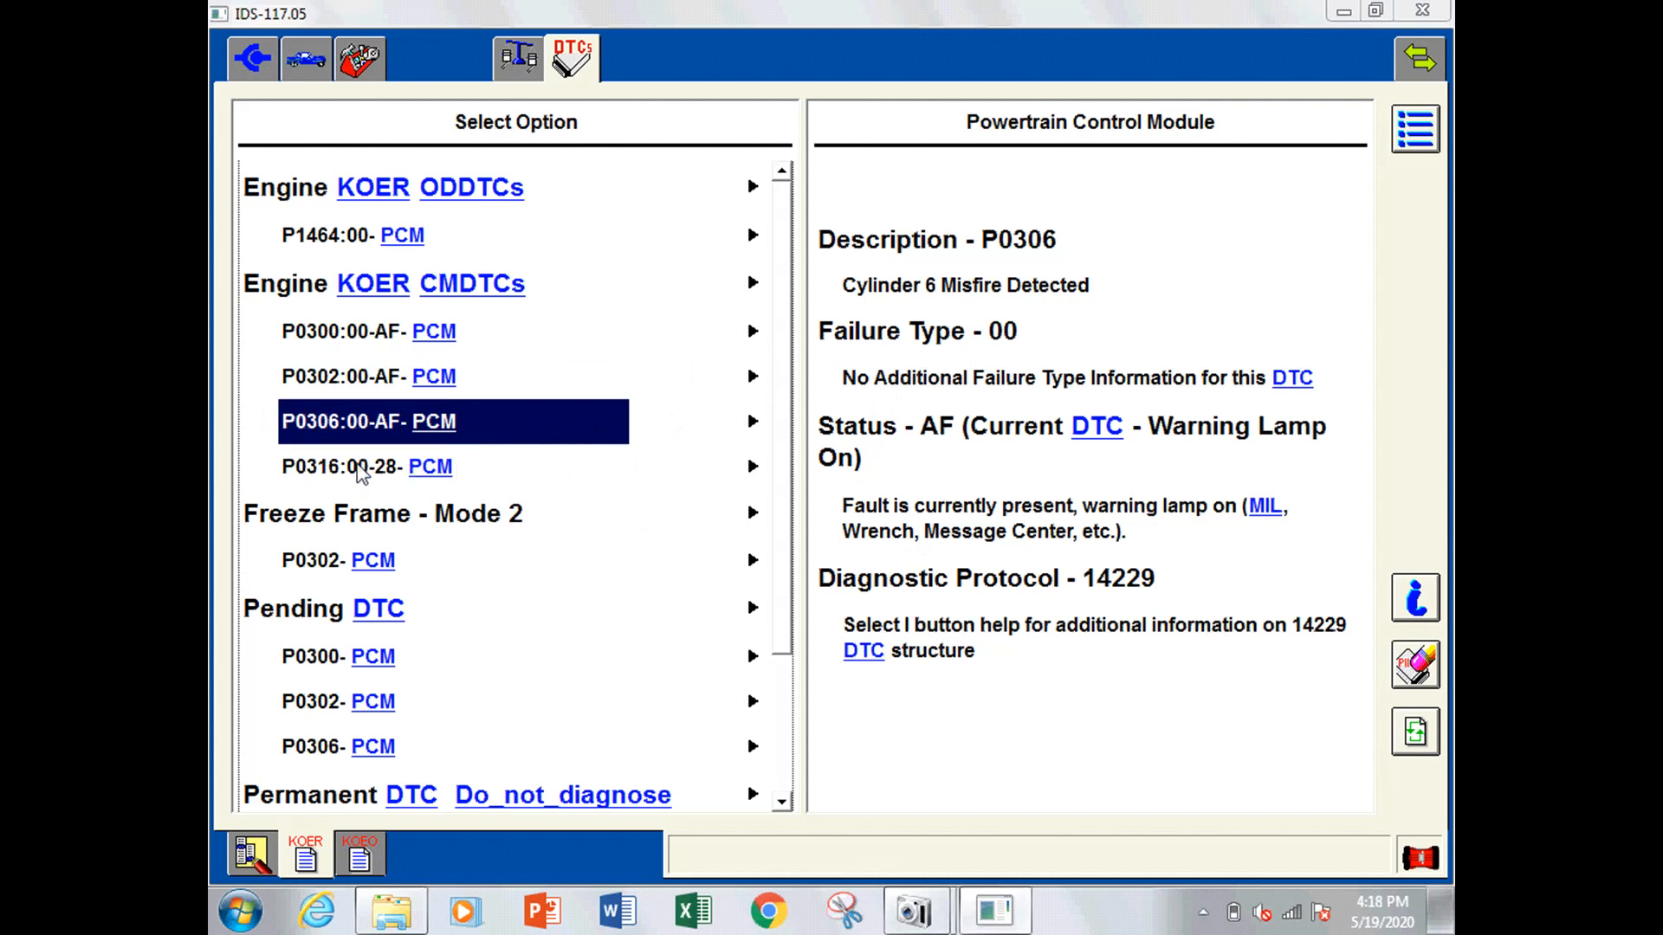
click(348, 467)
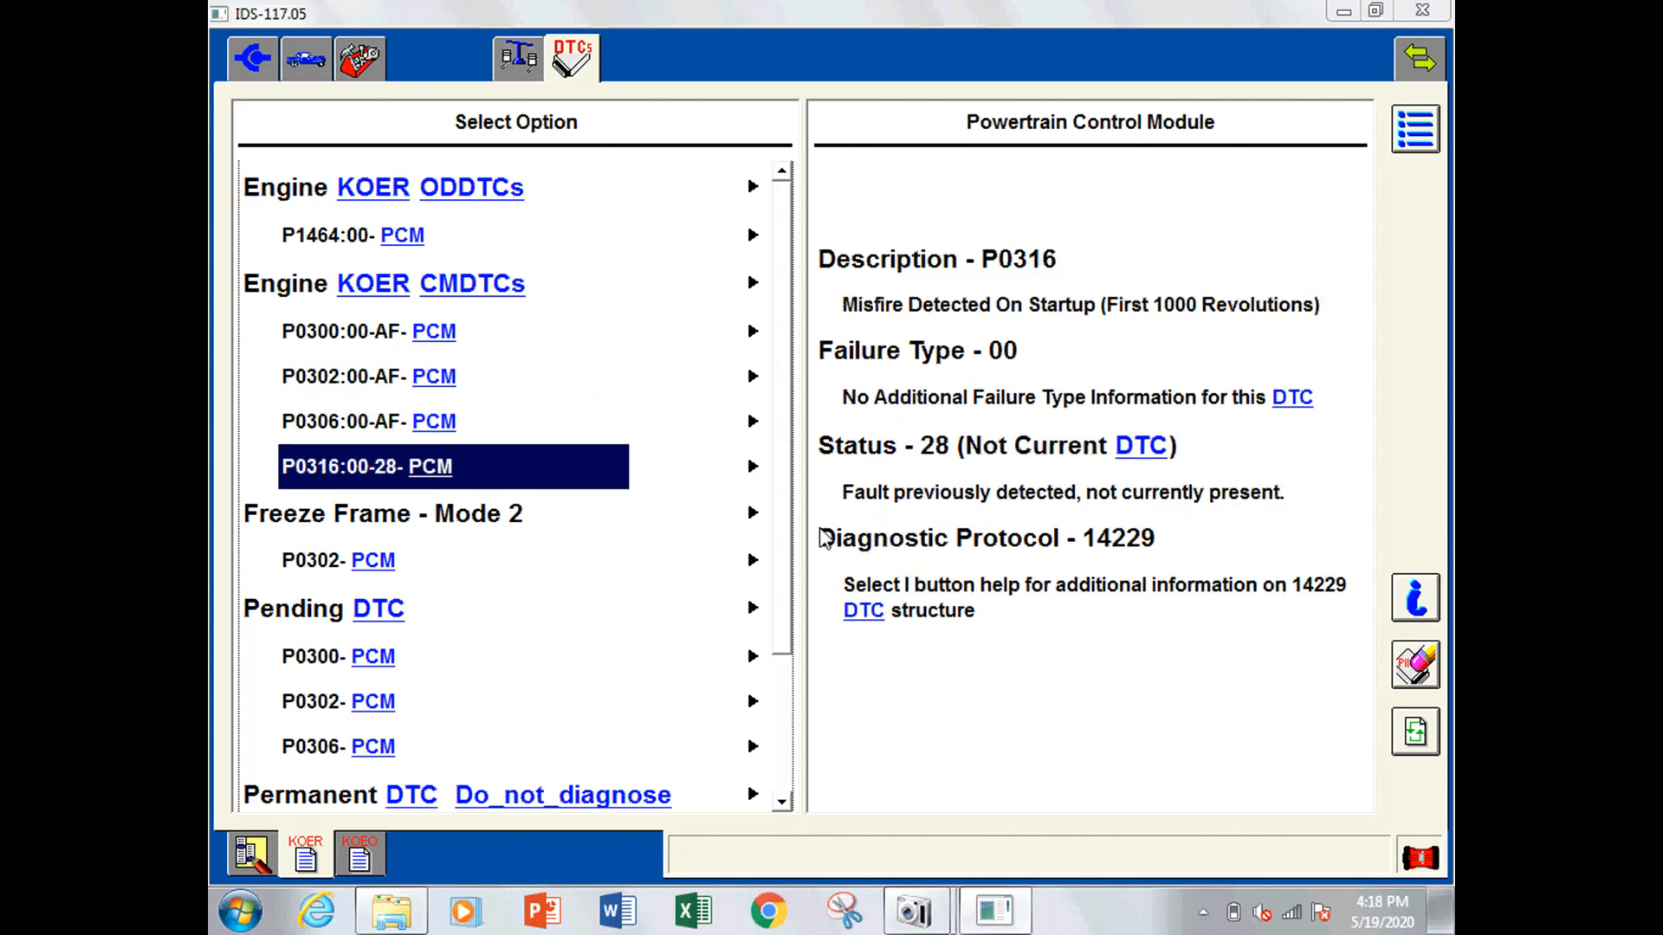
mouse_move(980, 381)
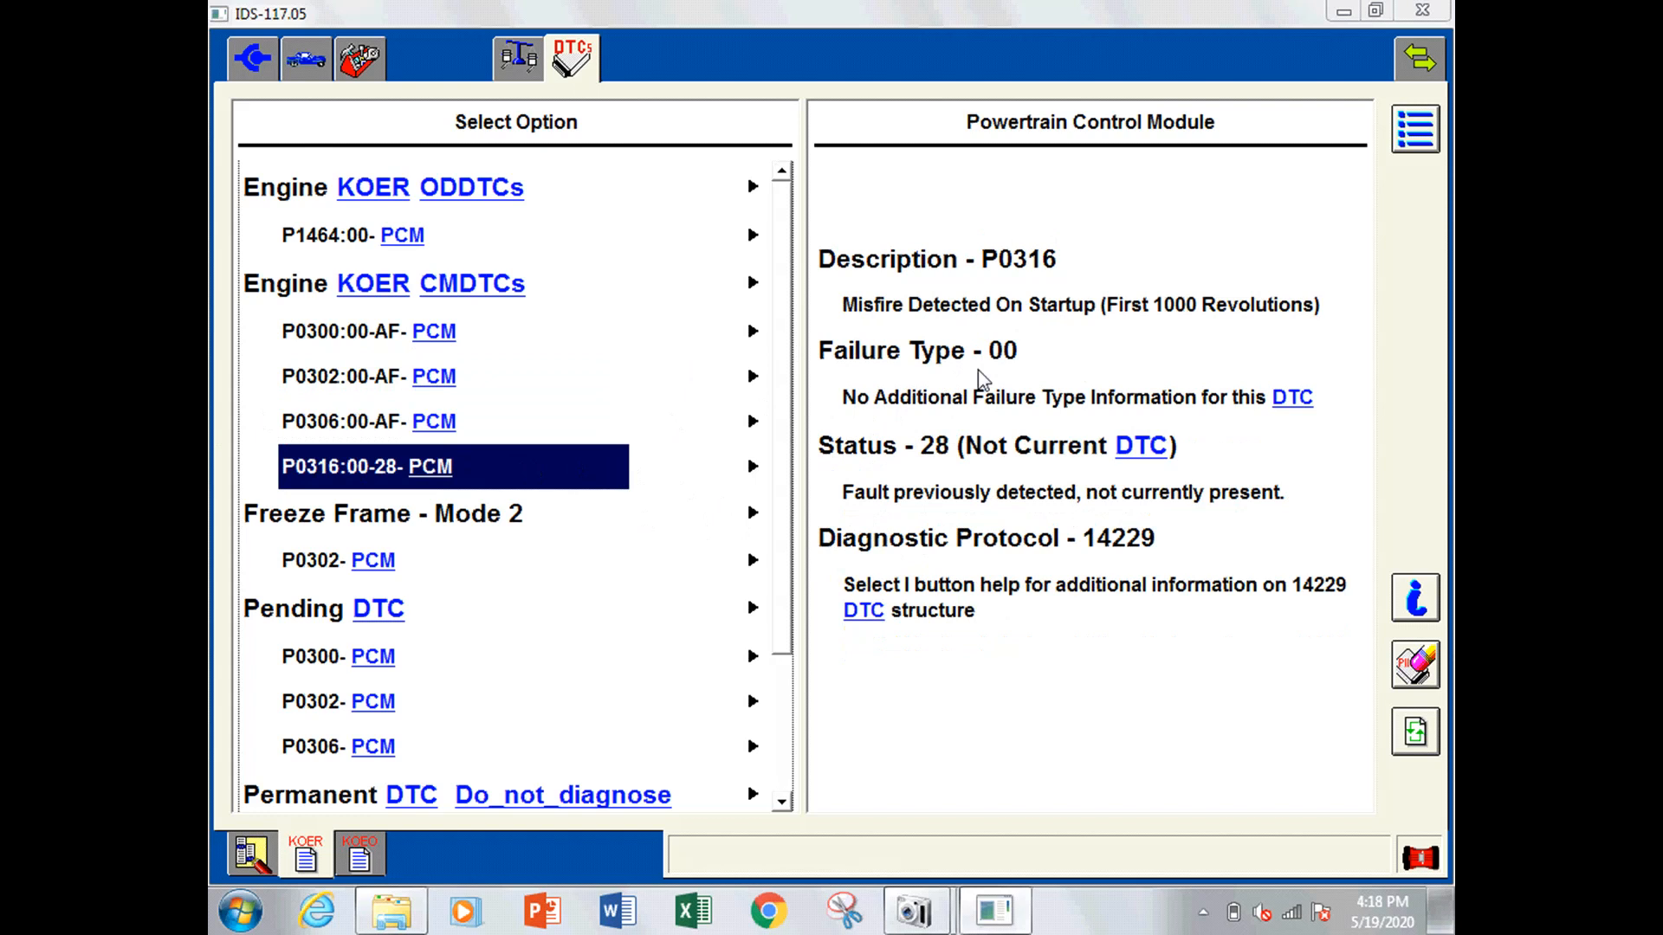
mouse_move(738, 440)
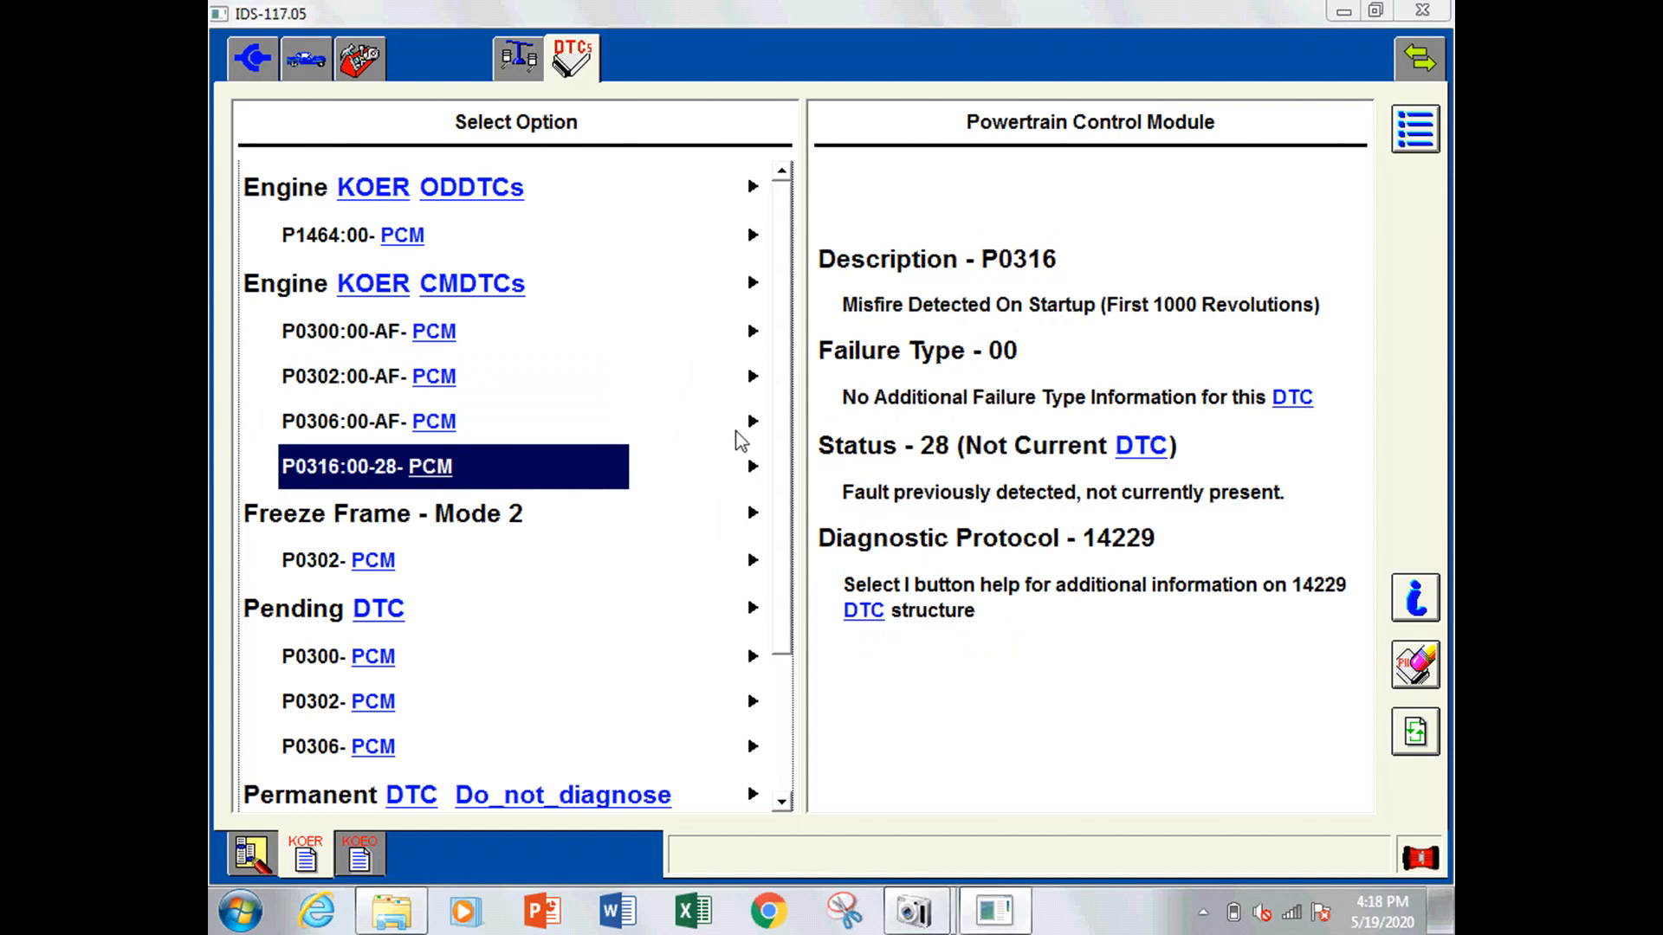
scroll(down, 3)
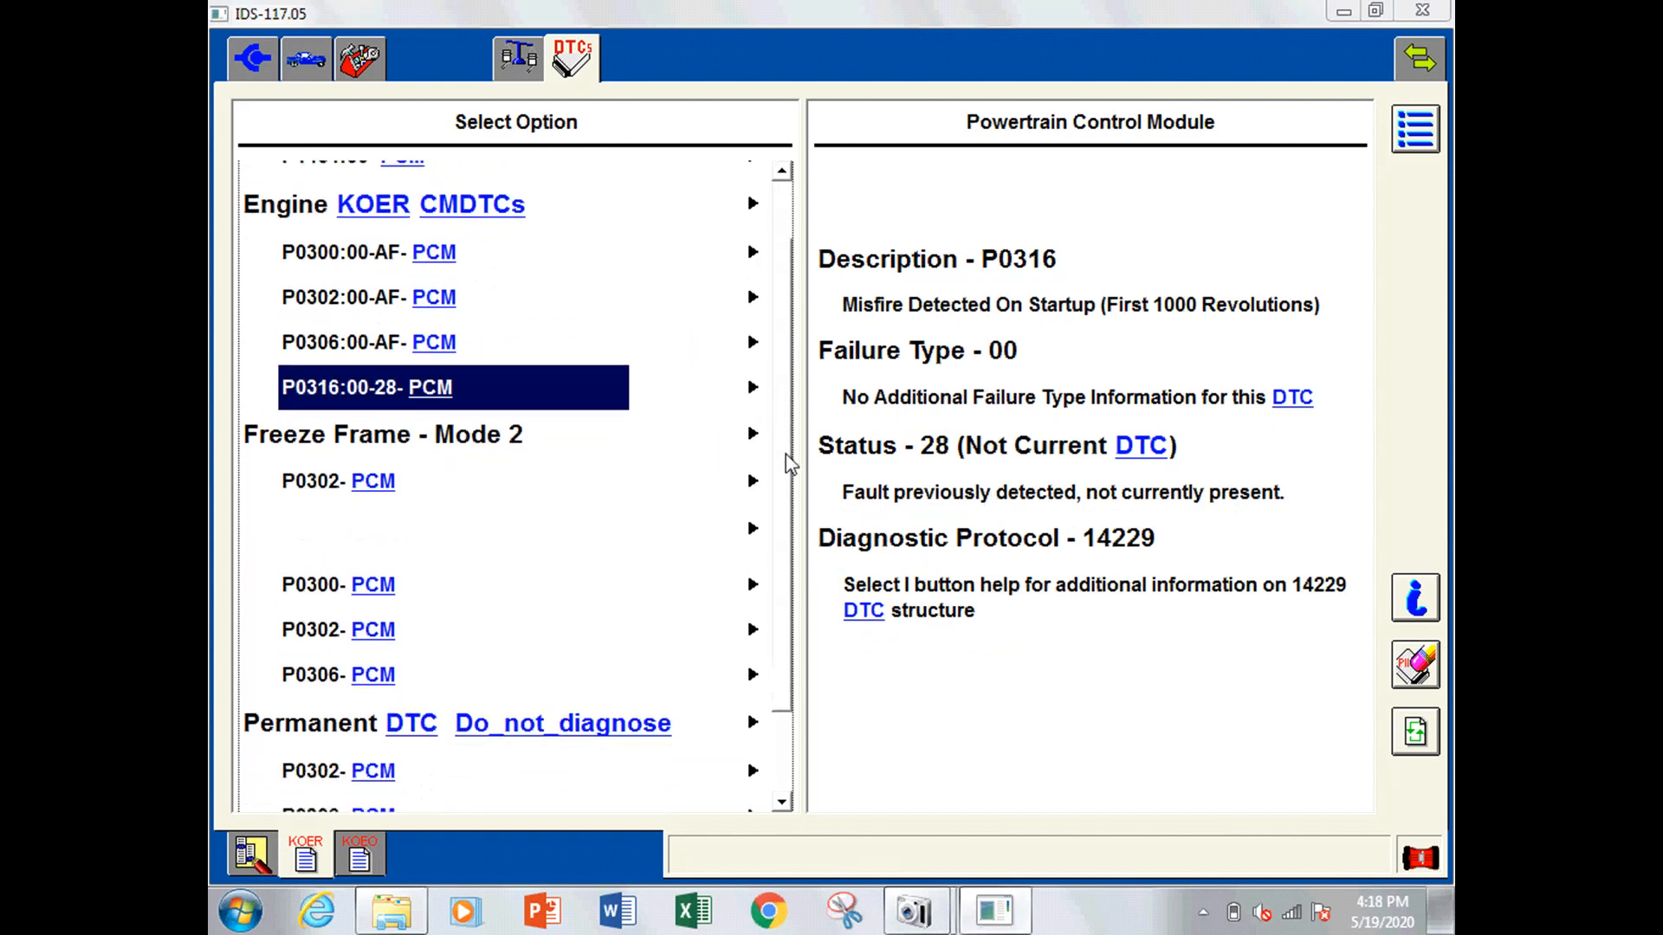
scroll(down, 3)
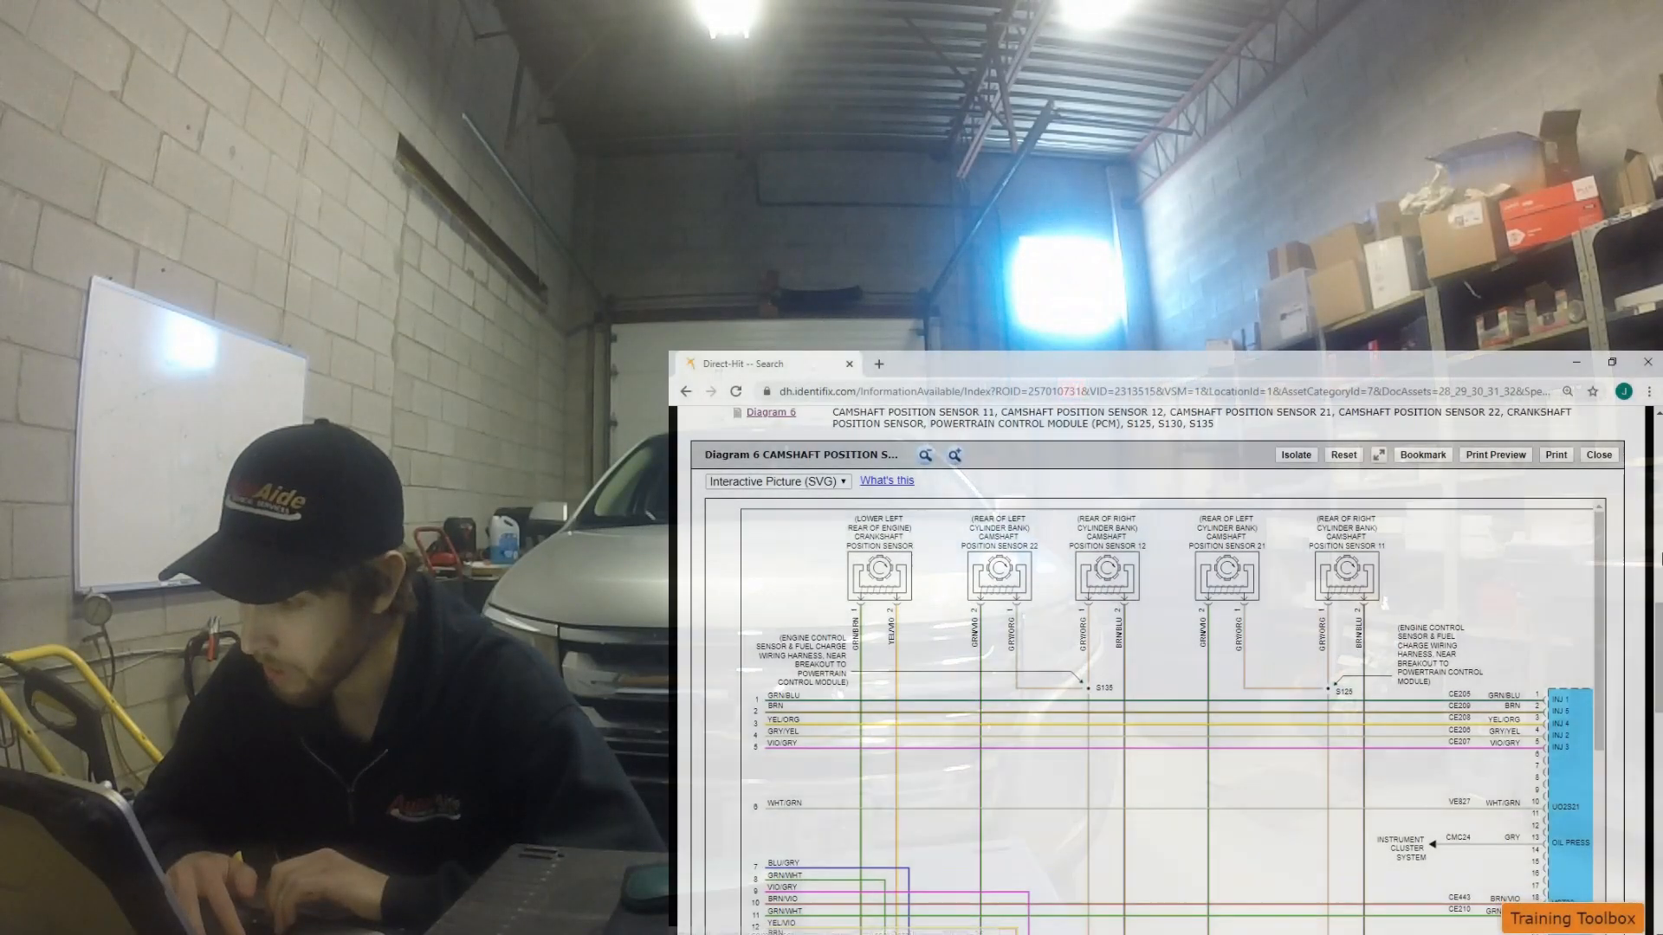
Scroll through the camshaft sensor Diagram 6 and coil-on-plug Diagram 5 wiring diagrams
scroll(down, 3)
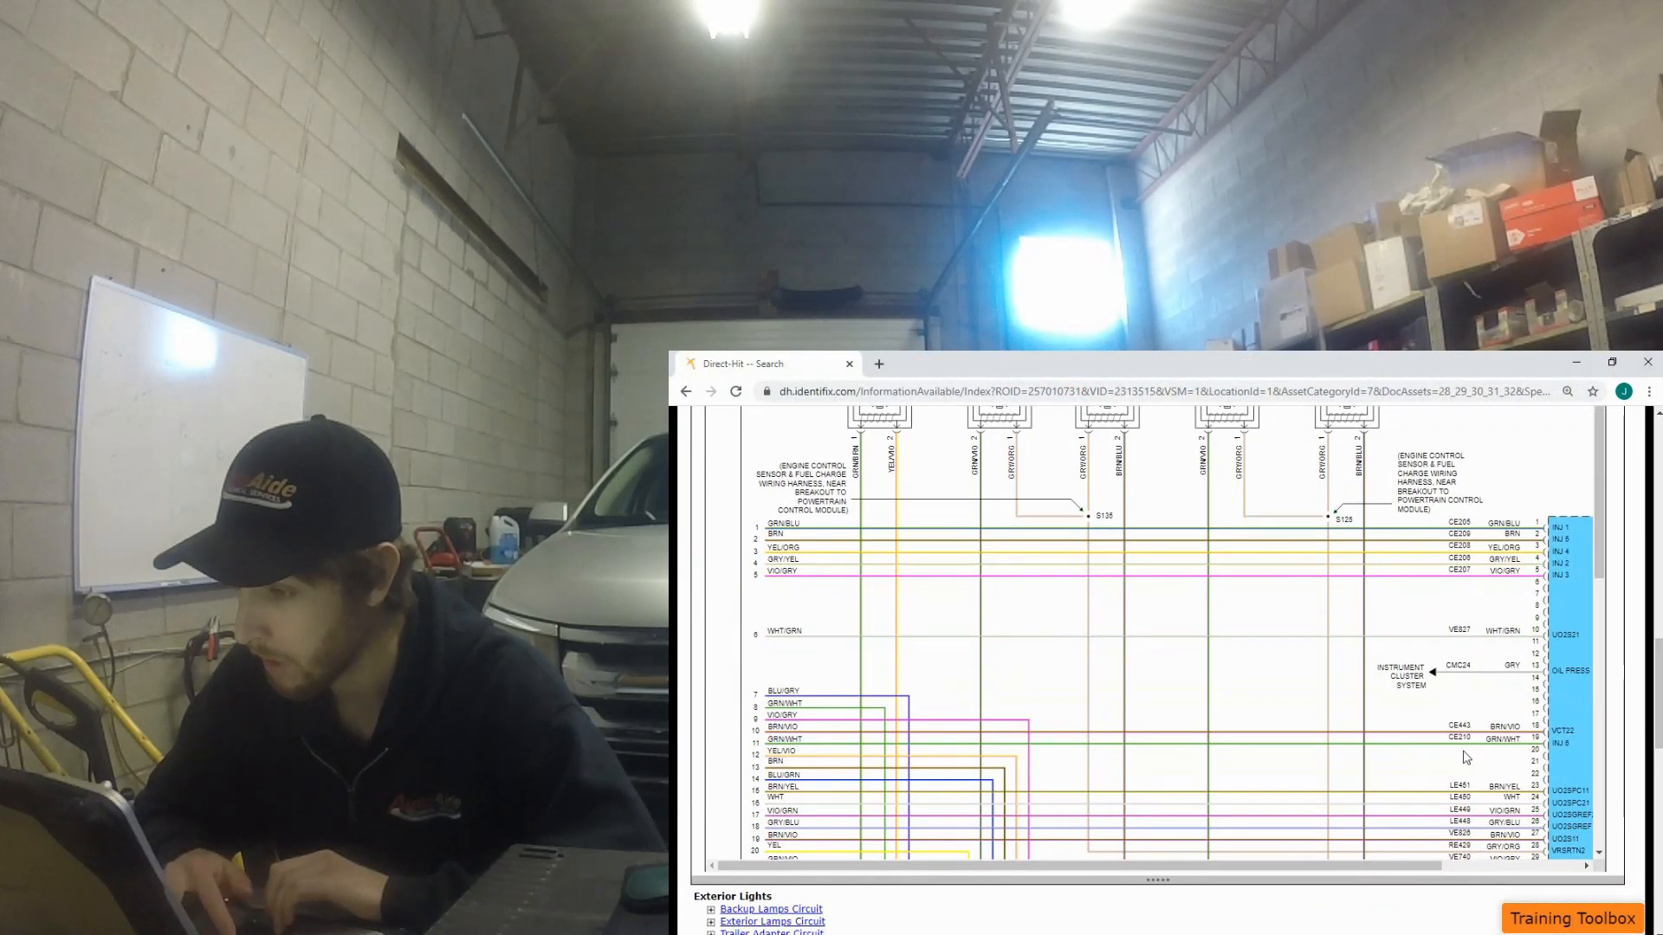
scroll(left, 3)
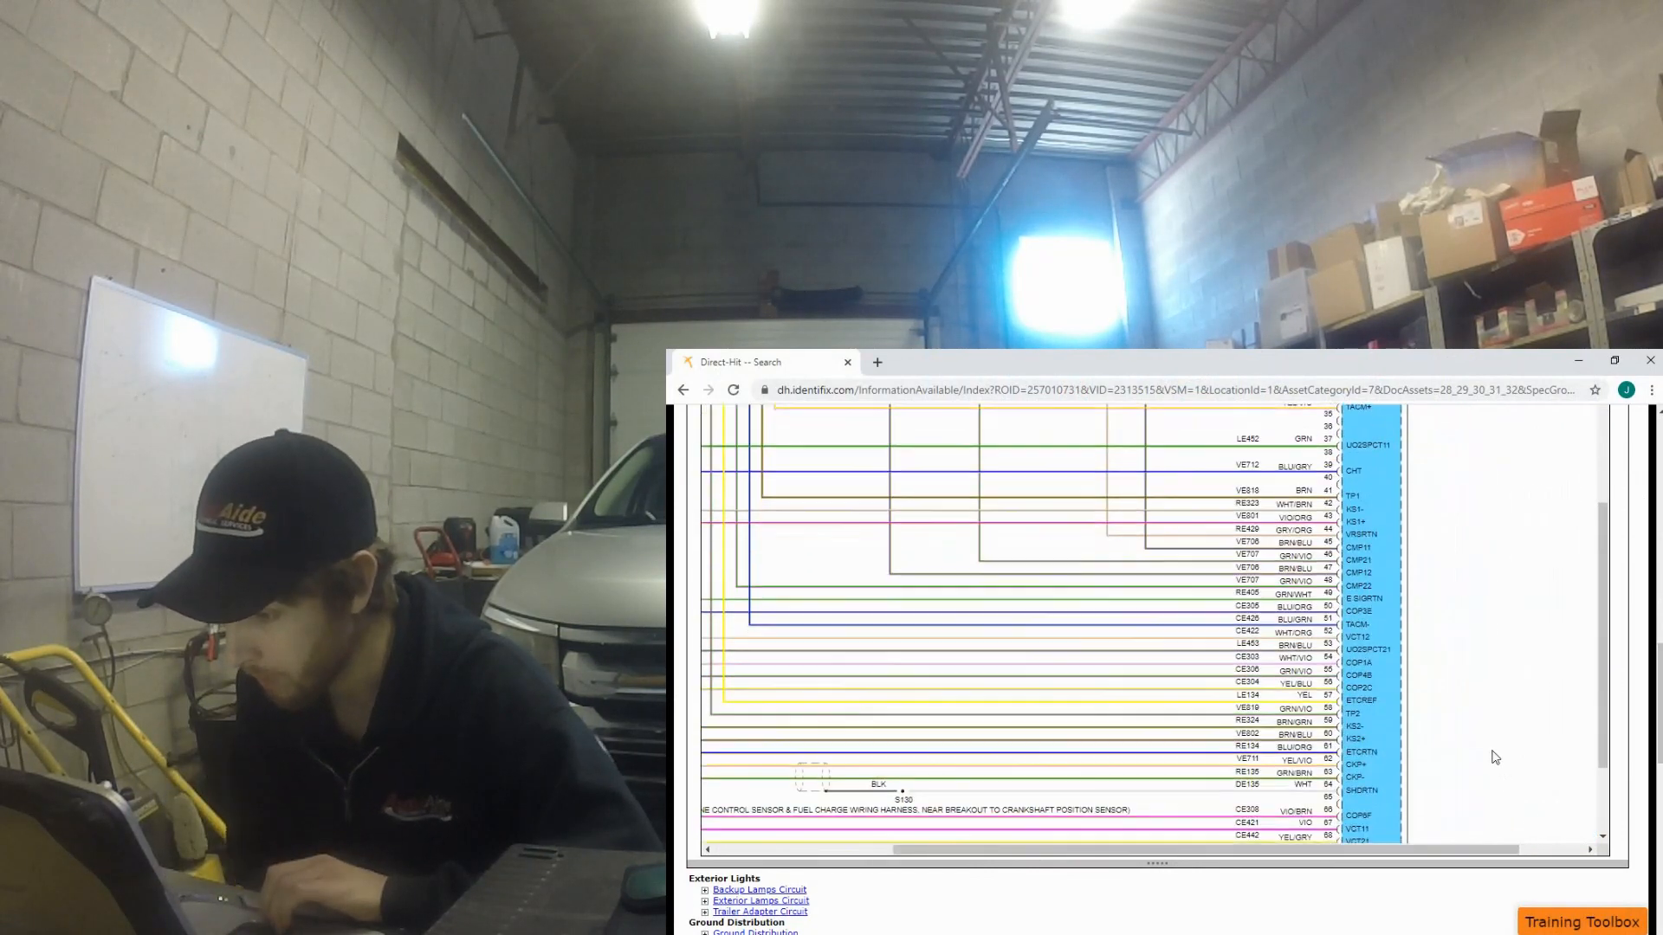
scroll(down, 3)
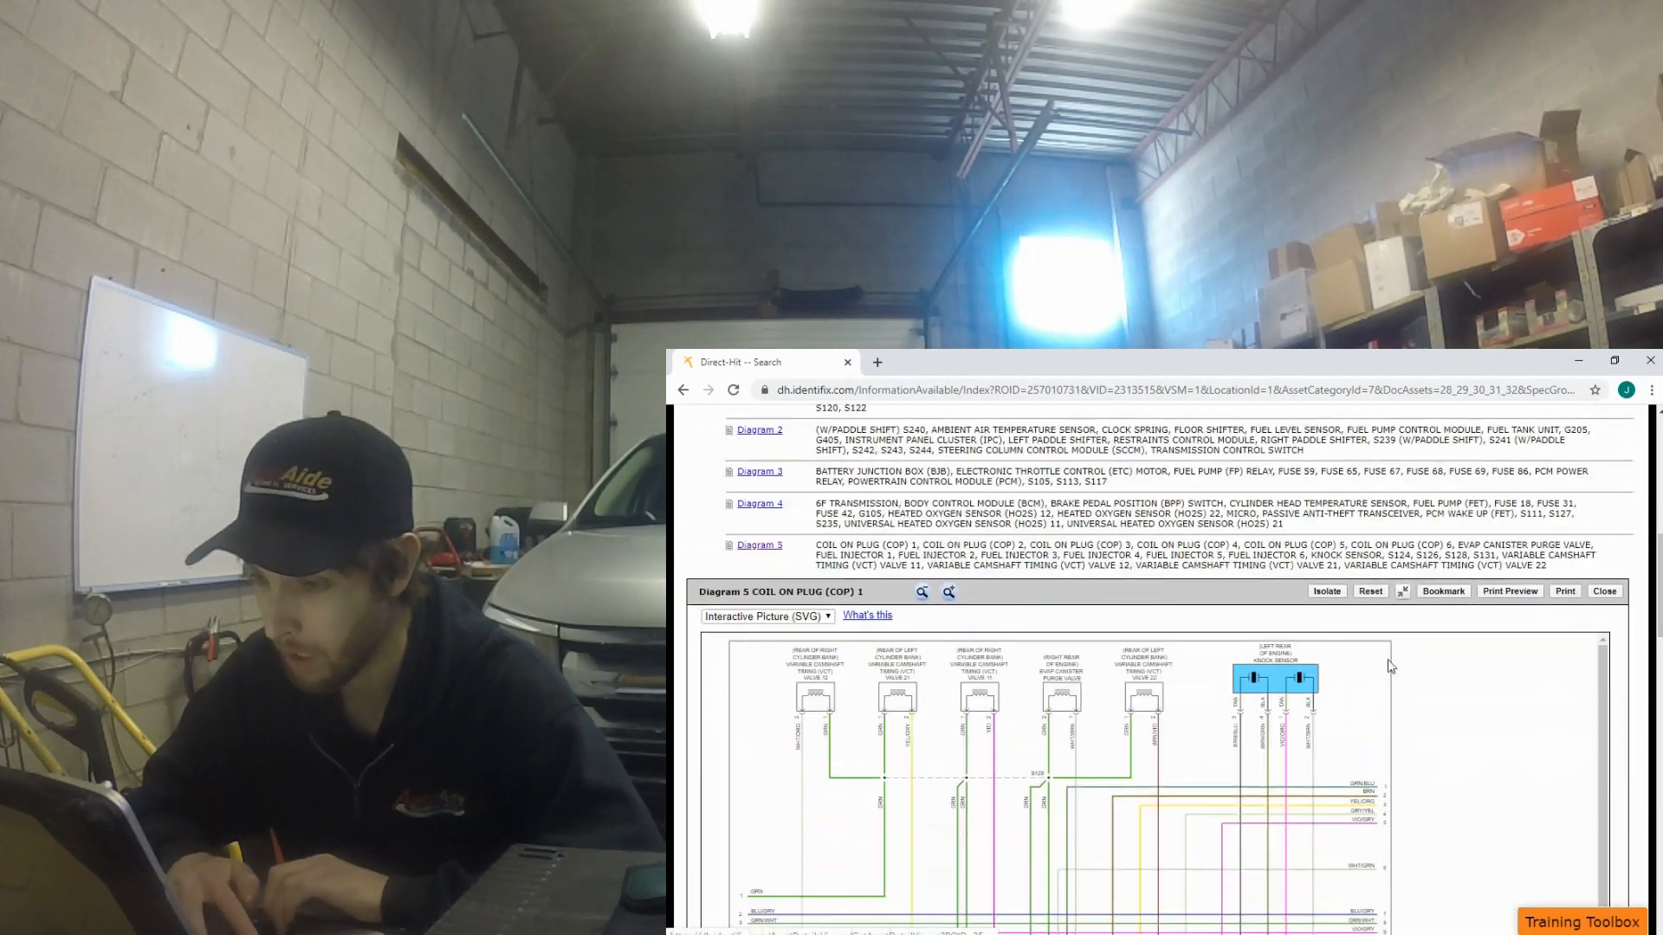
scroll(down, 3)
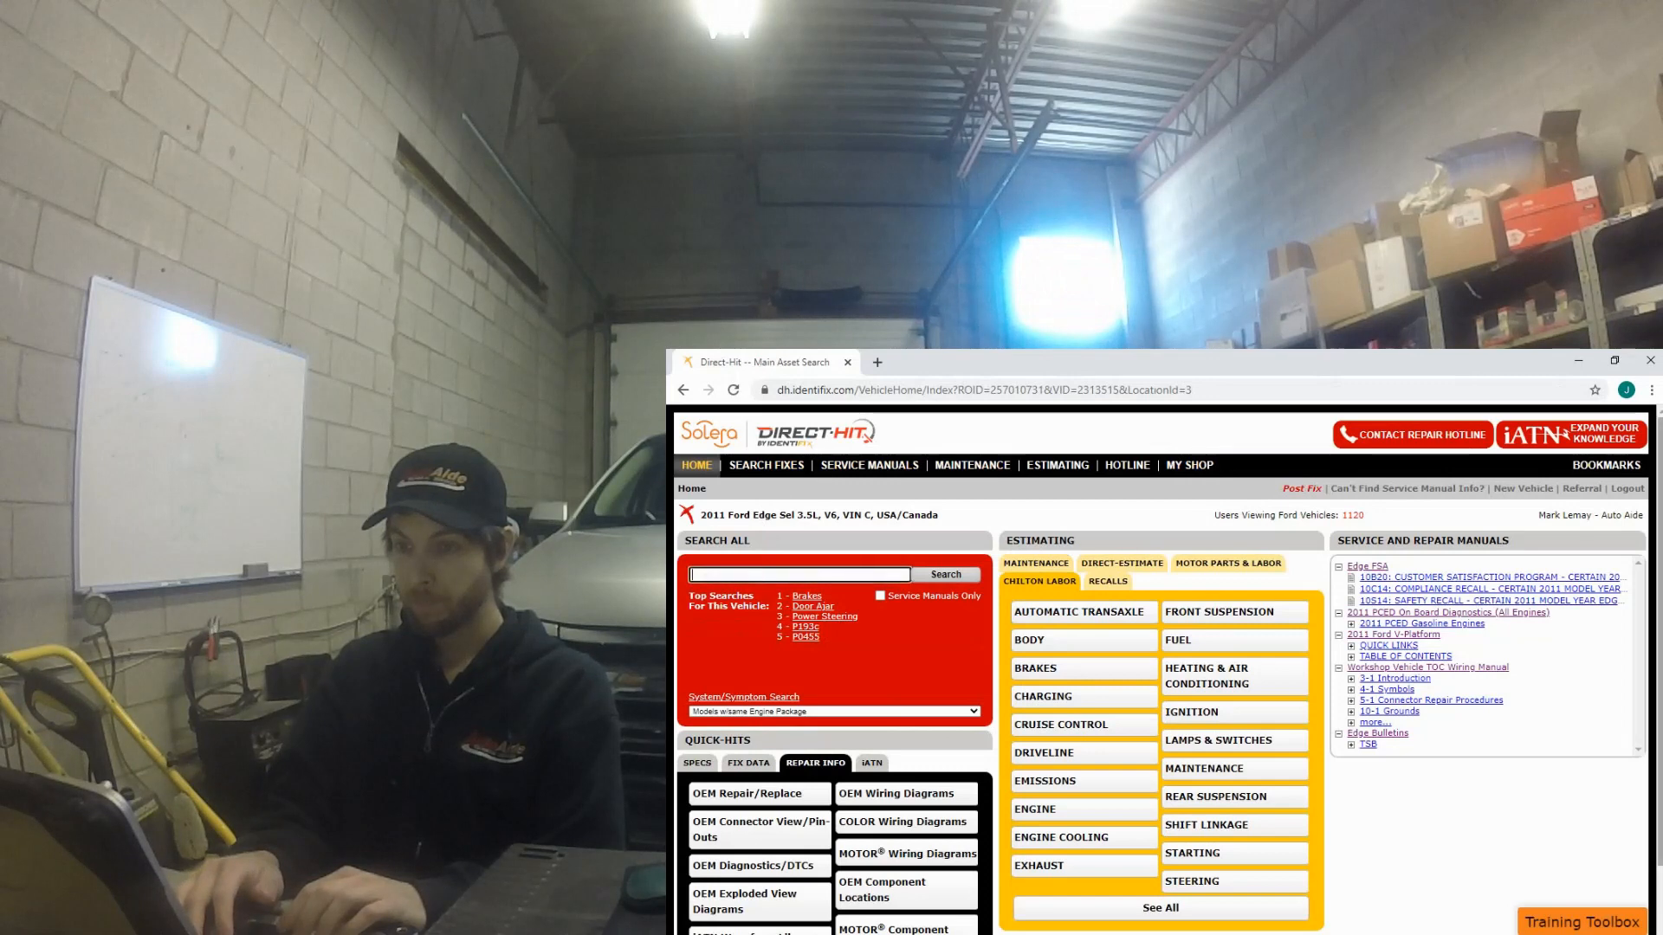
Search Direct-Hit for connector C175E and view its engine-compartment location
text(C175E)
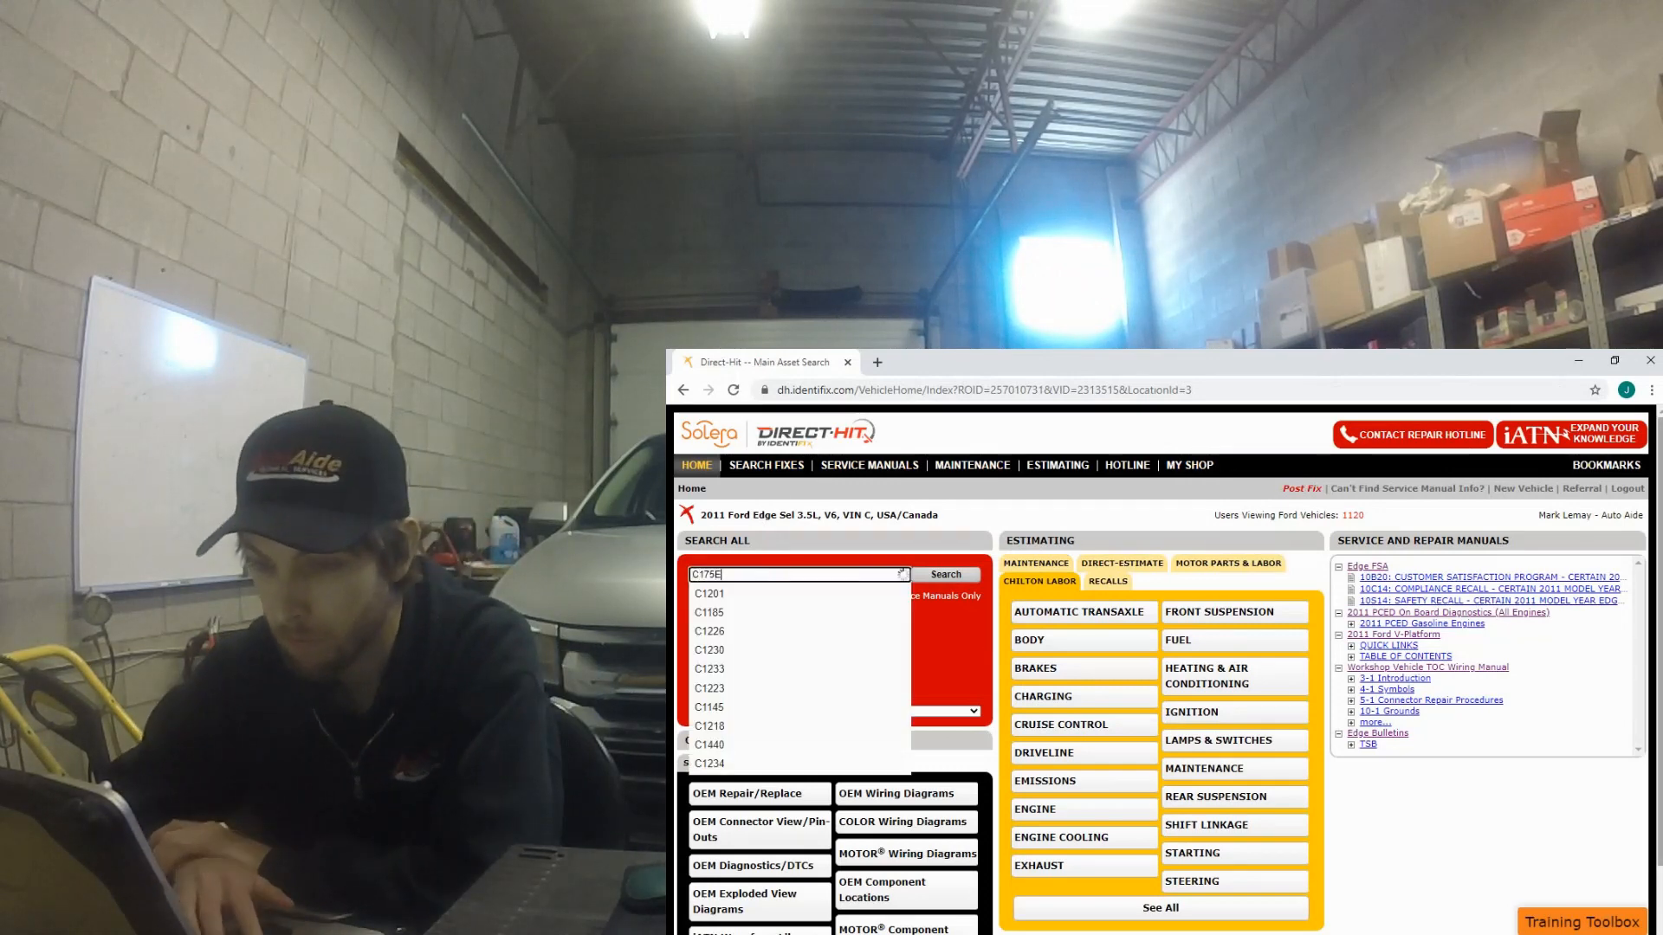
click(946, 573)
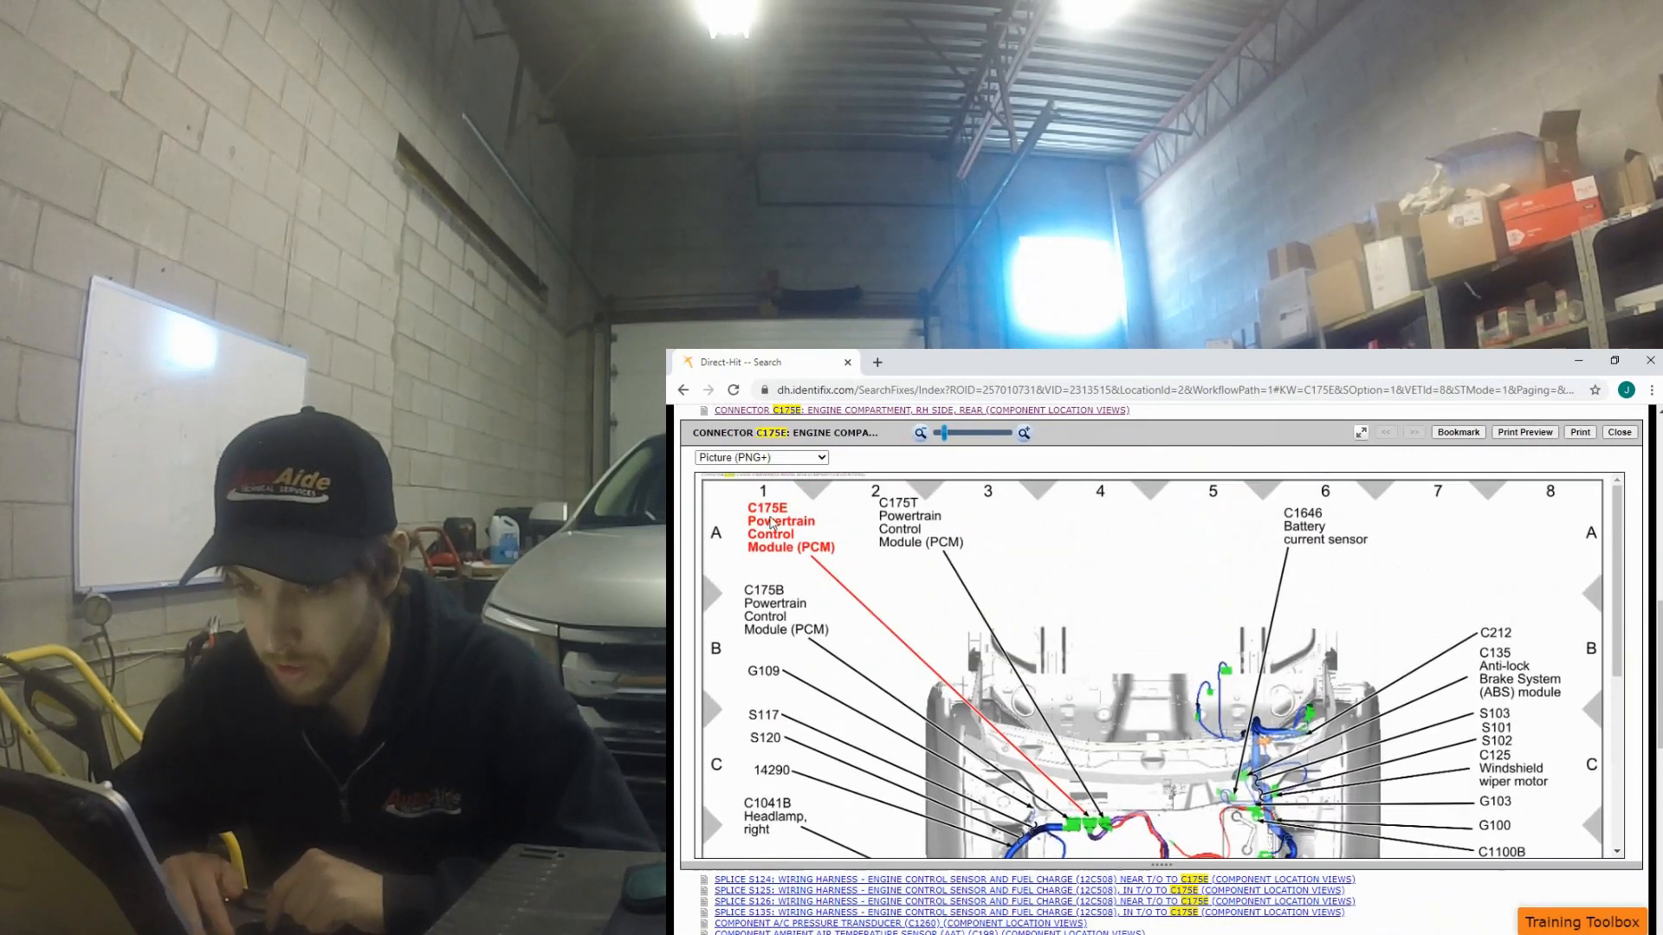
scroll(down, 3)
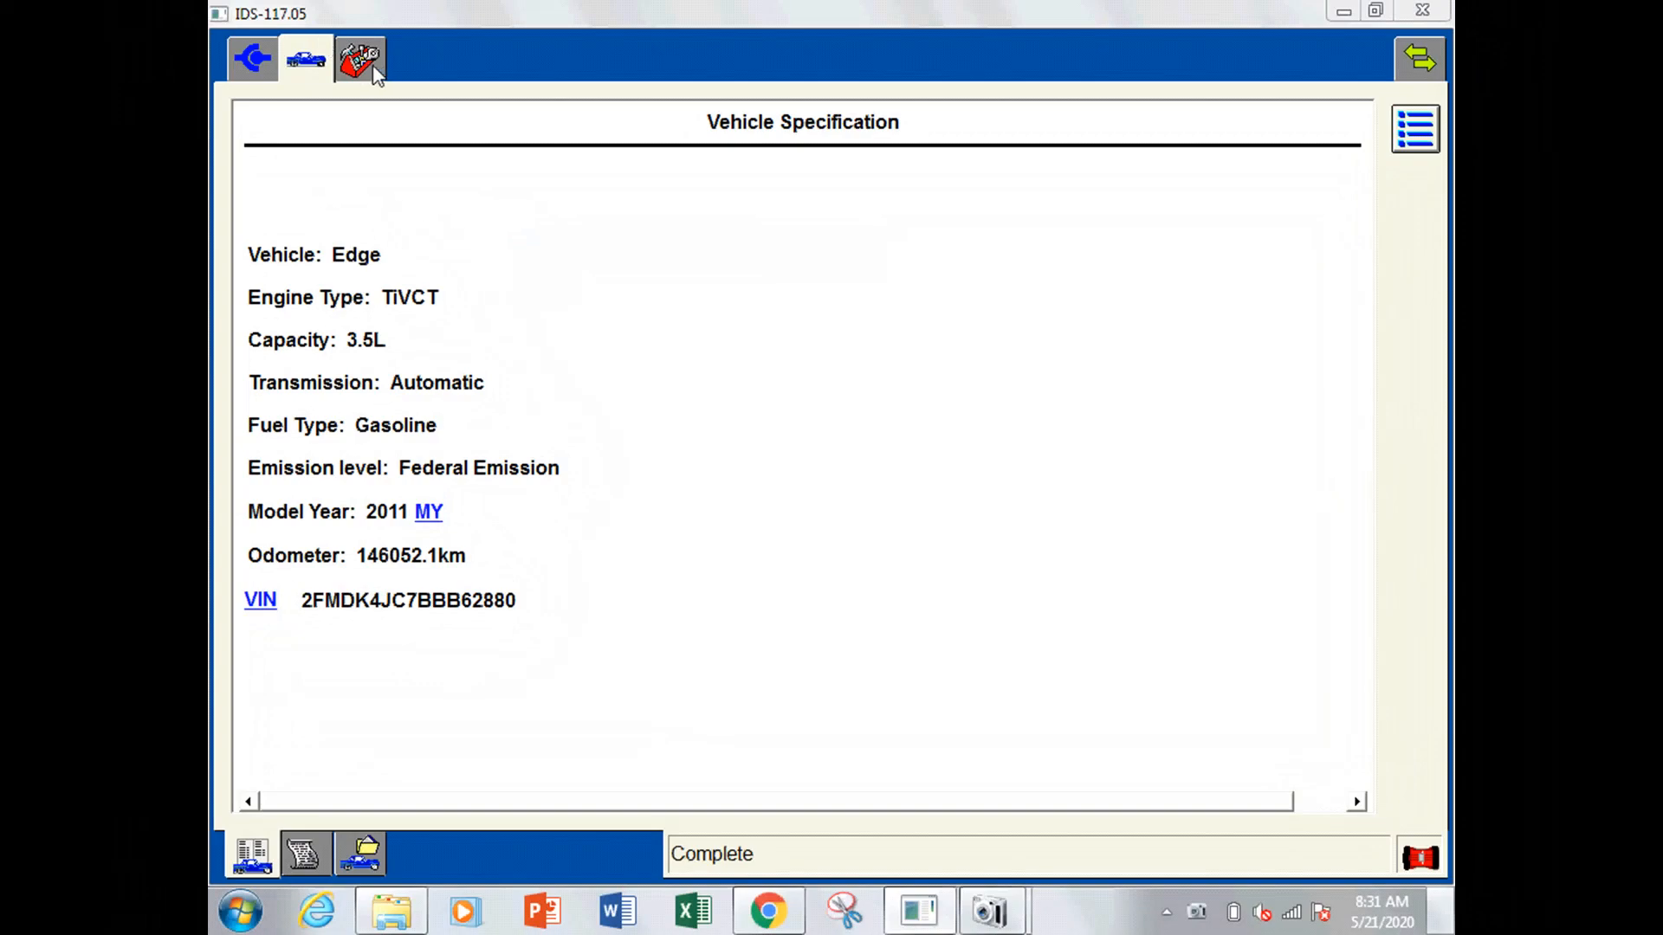
Start Misfire Monitor Neutral Profile Correction from the Powertrain service functions
click(357, 59)
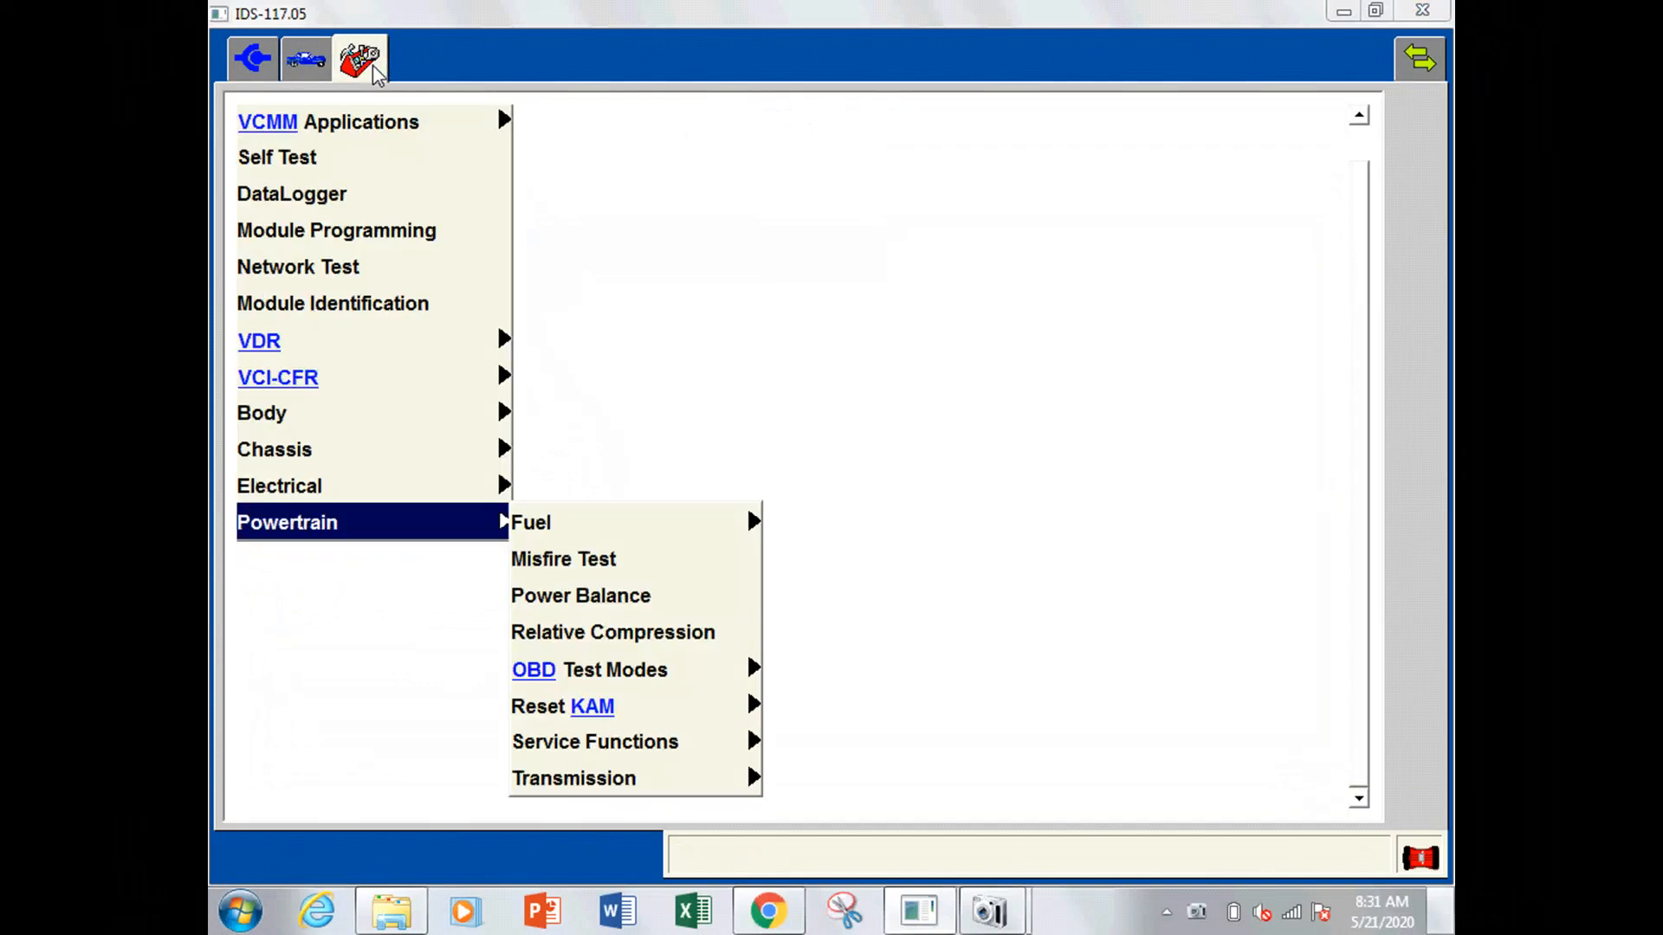
mouse_move(675, 757)
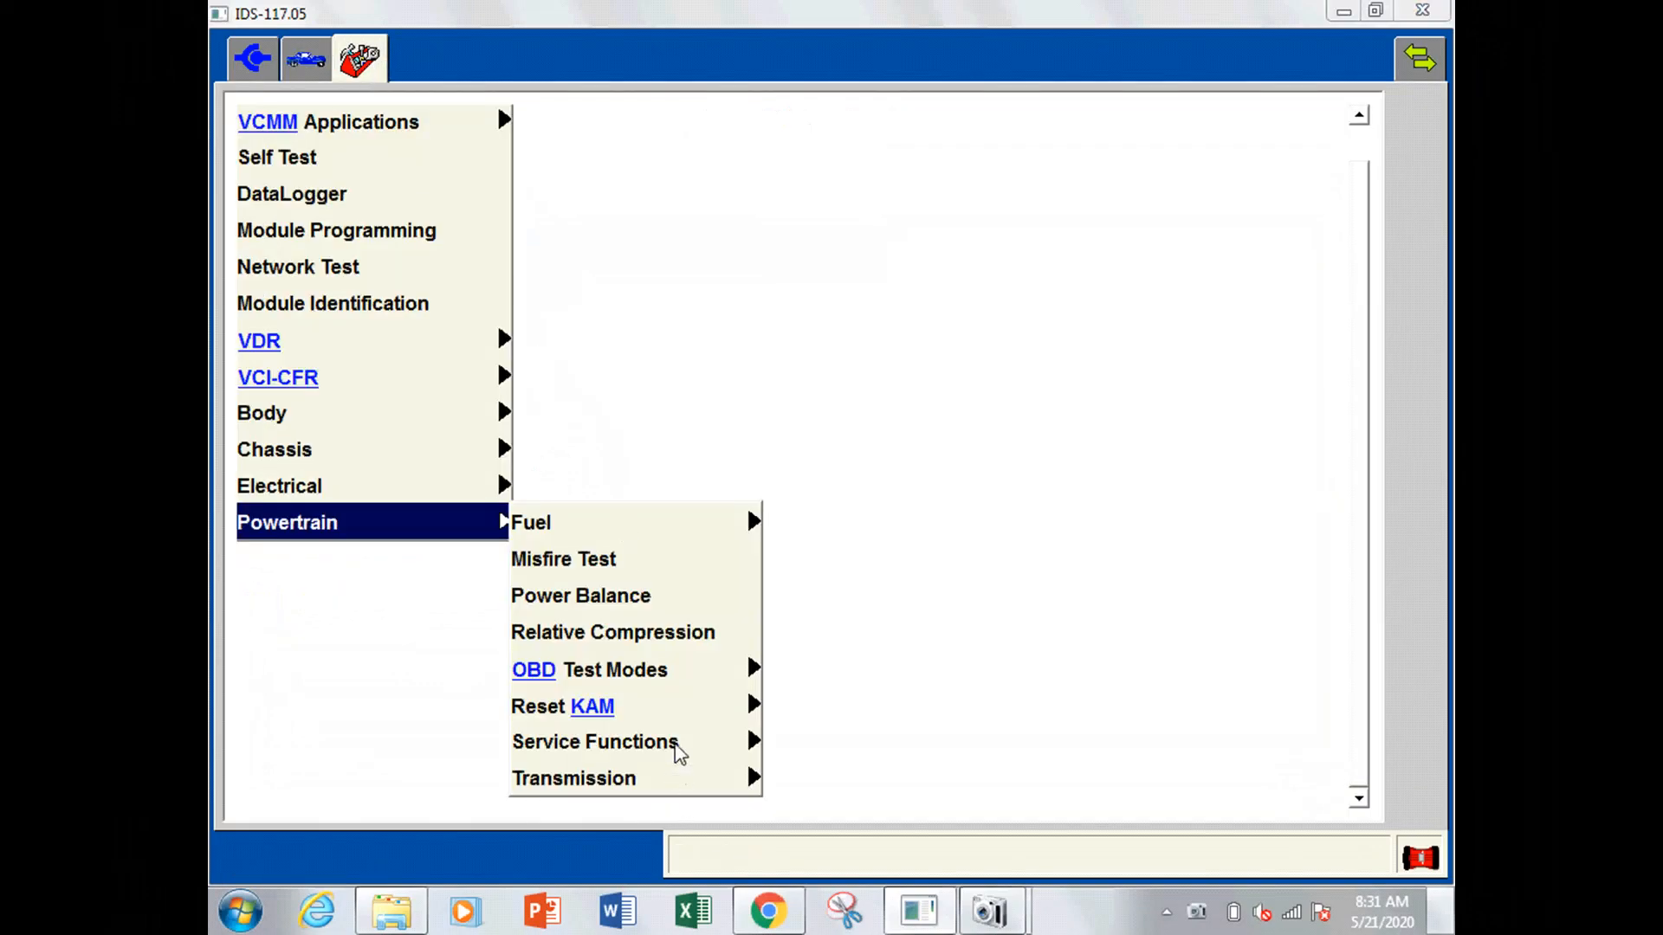
click(596, 742)
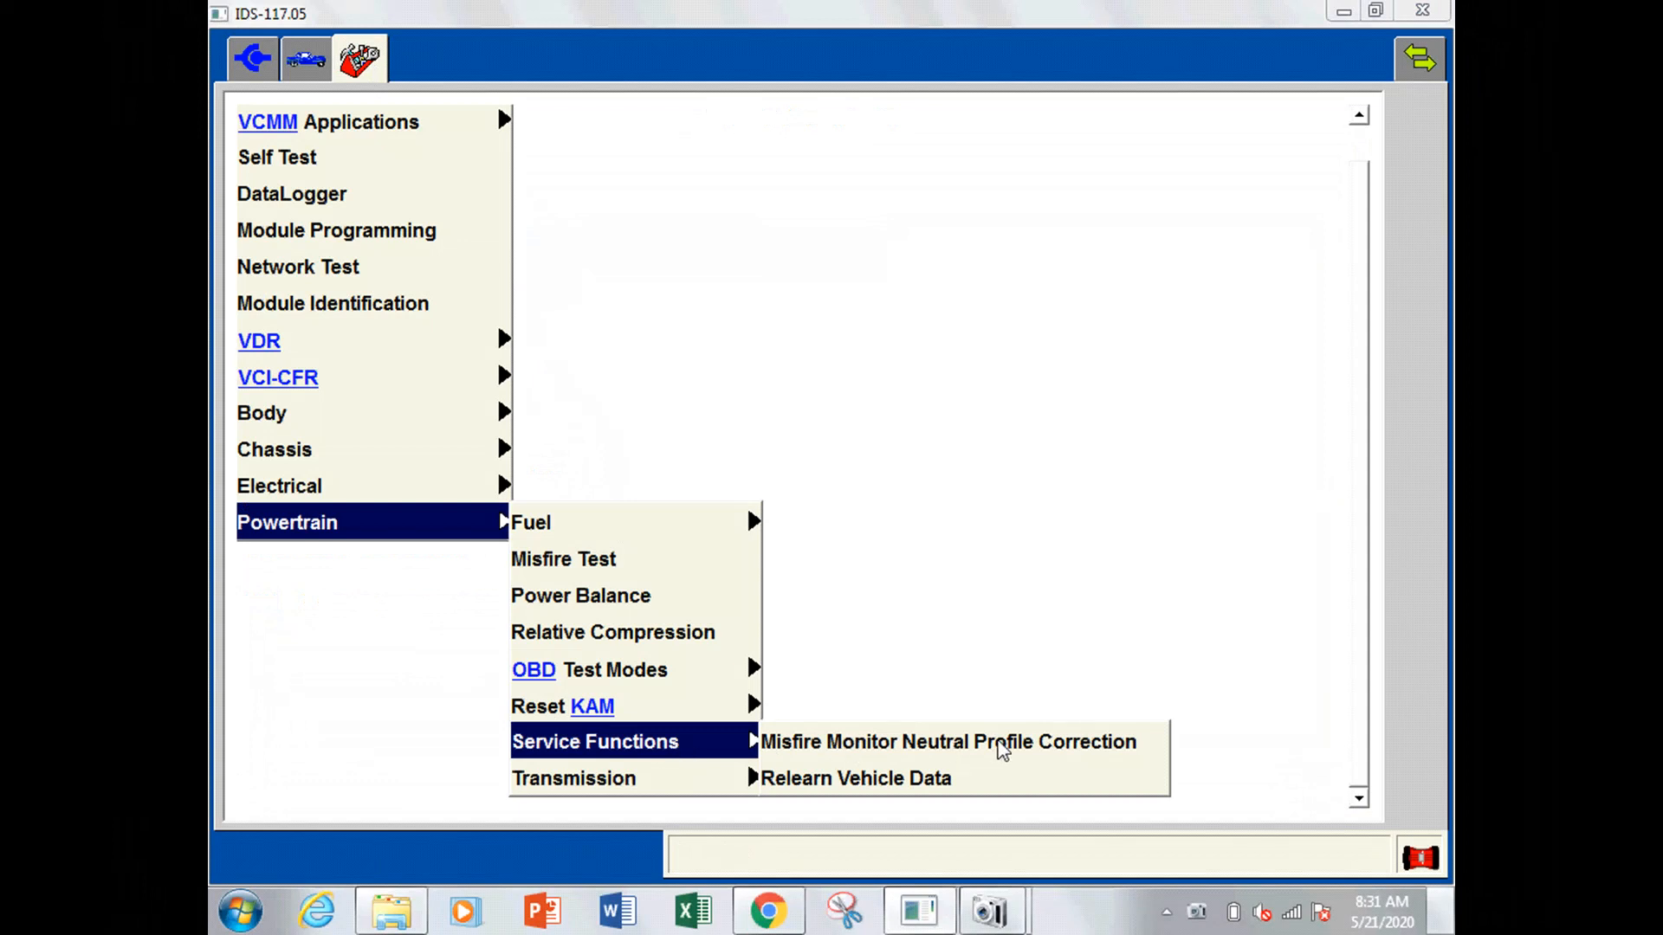
click(998, 742)
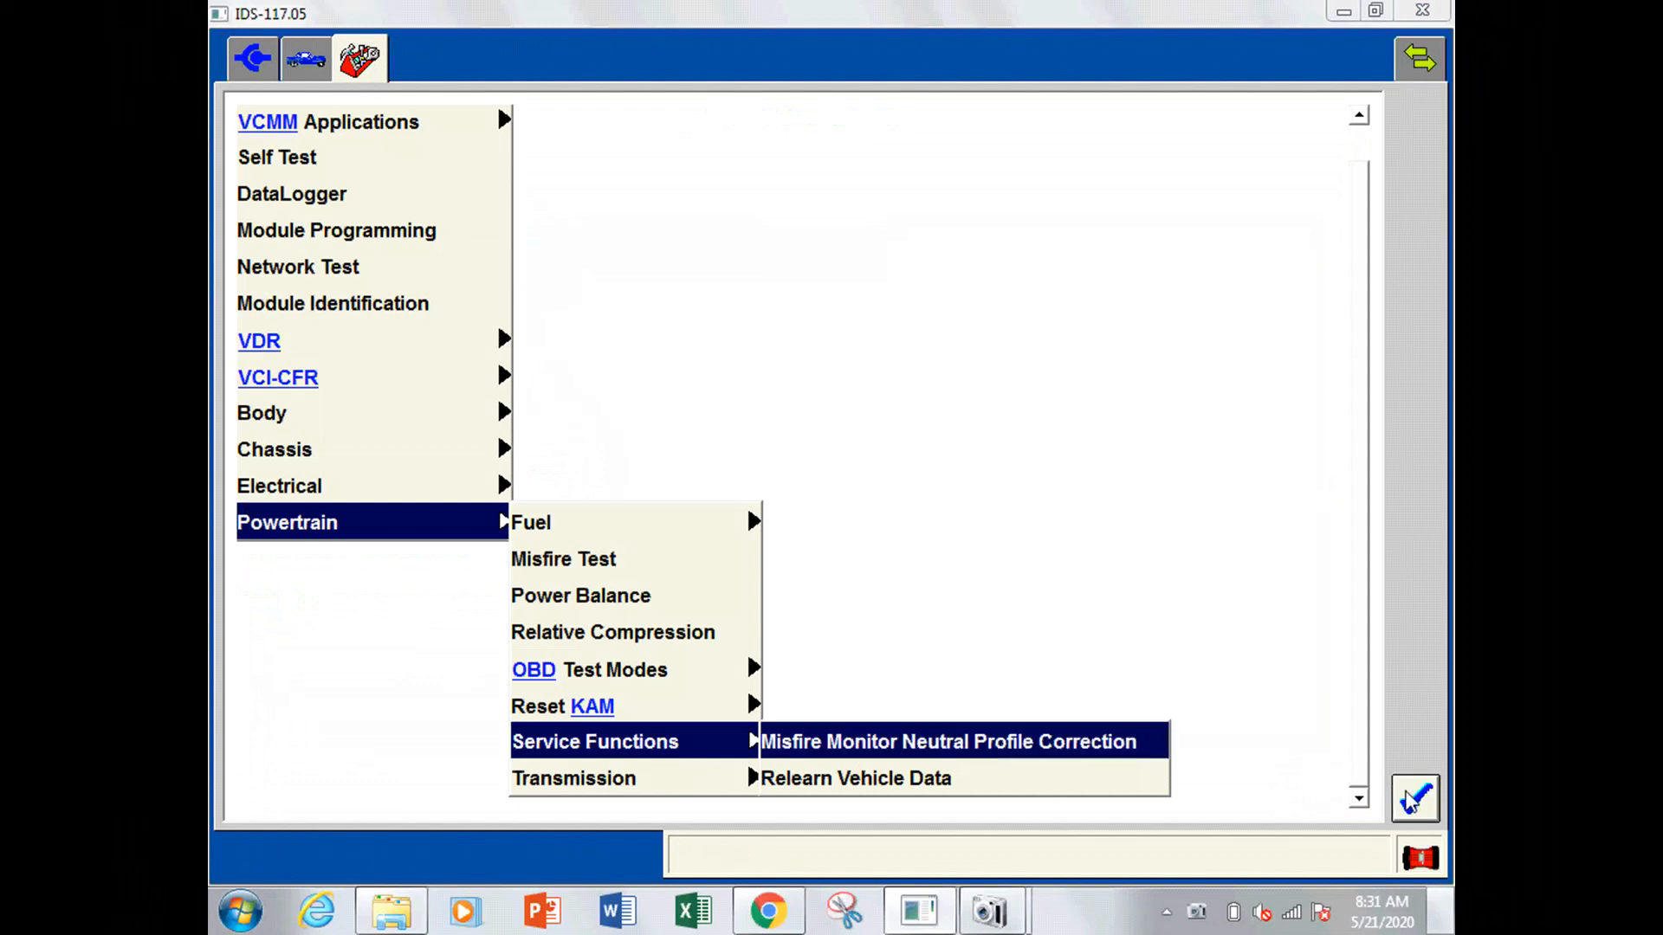
click(950, 741)
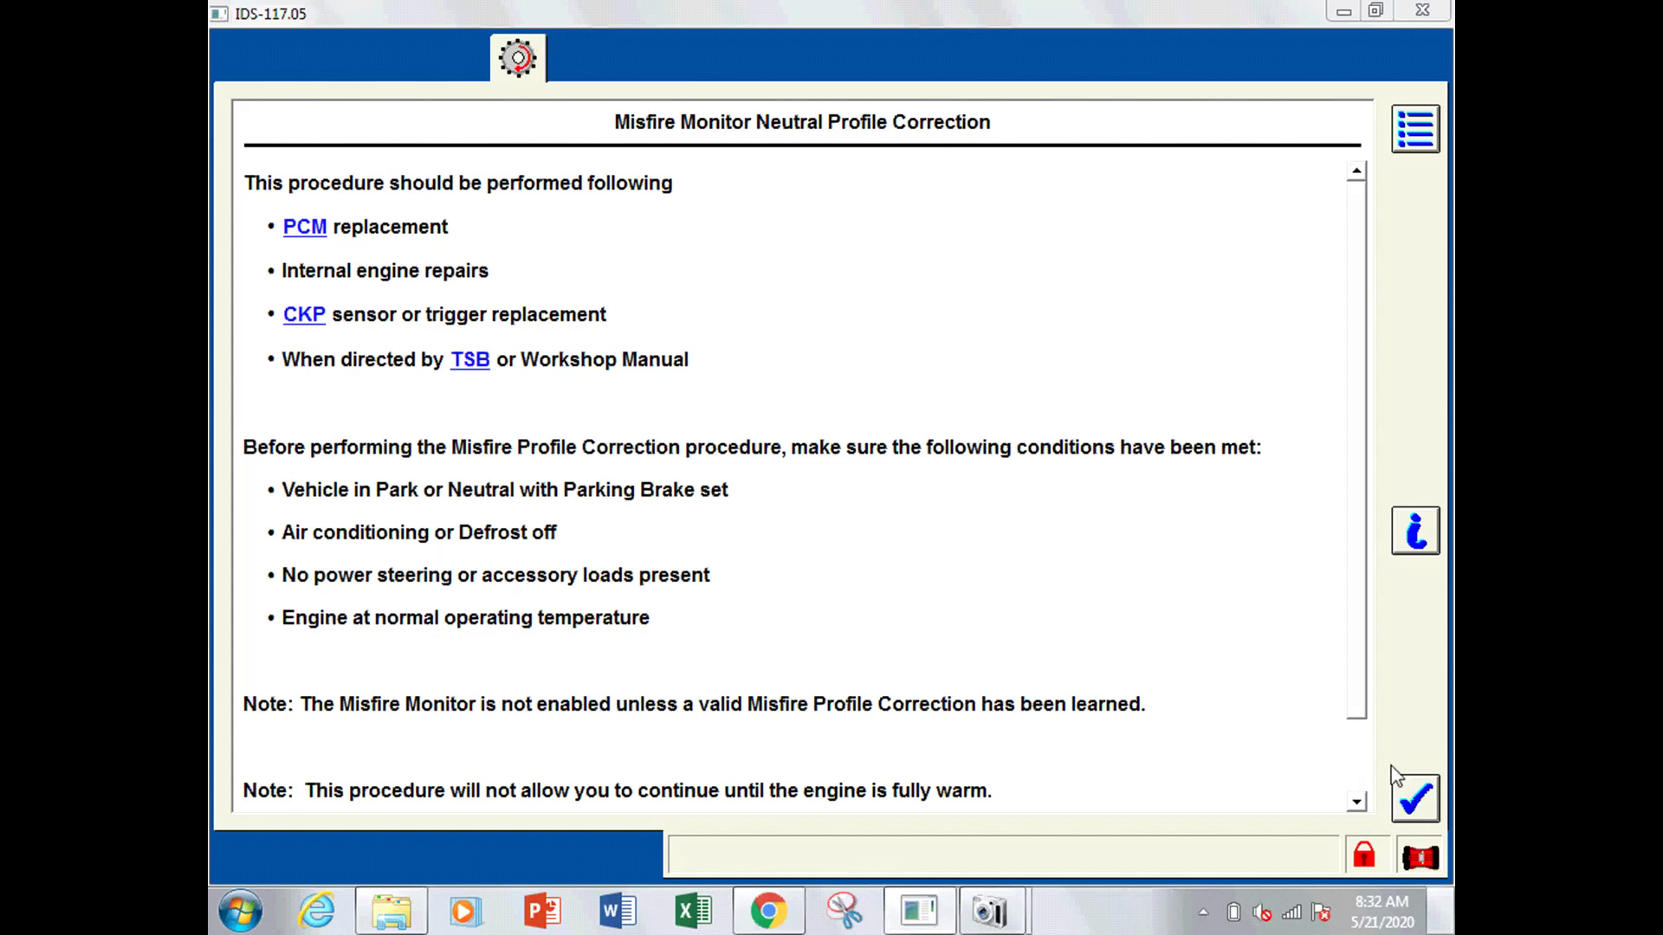
mouse_move(1368, 578)
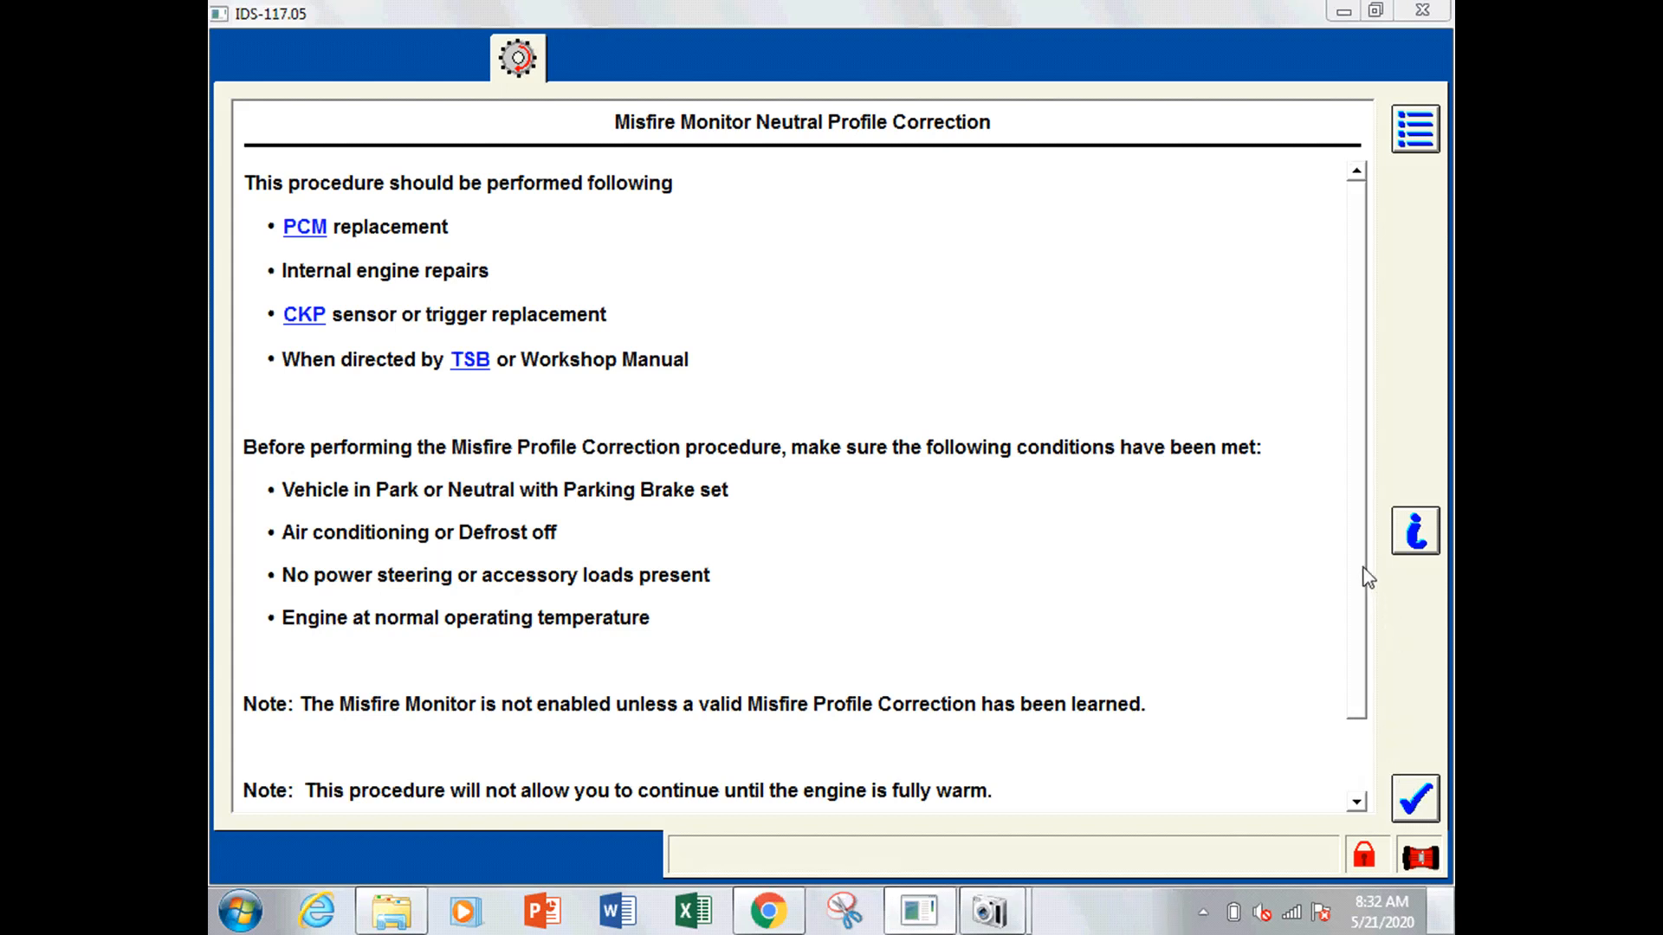
scroll(down, 3)
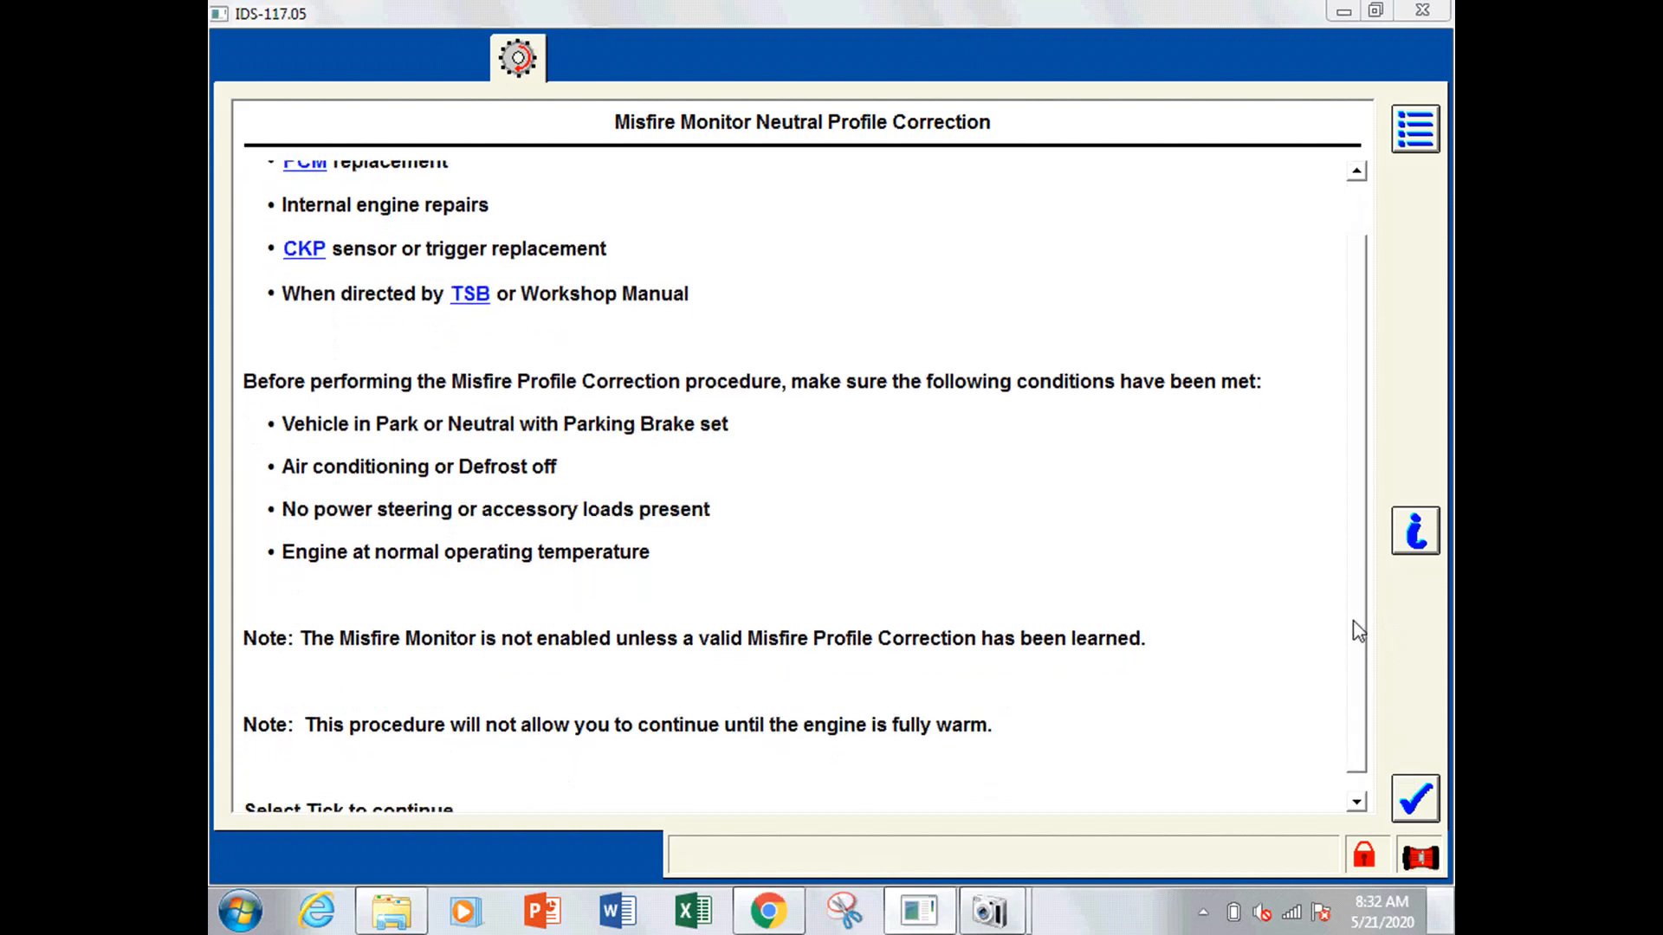
scroll(down, 3)
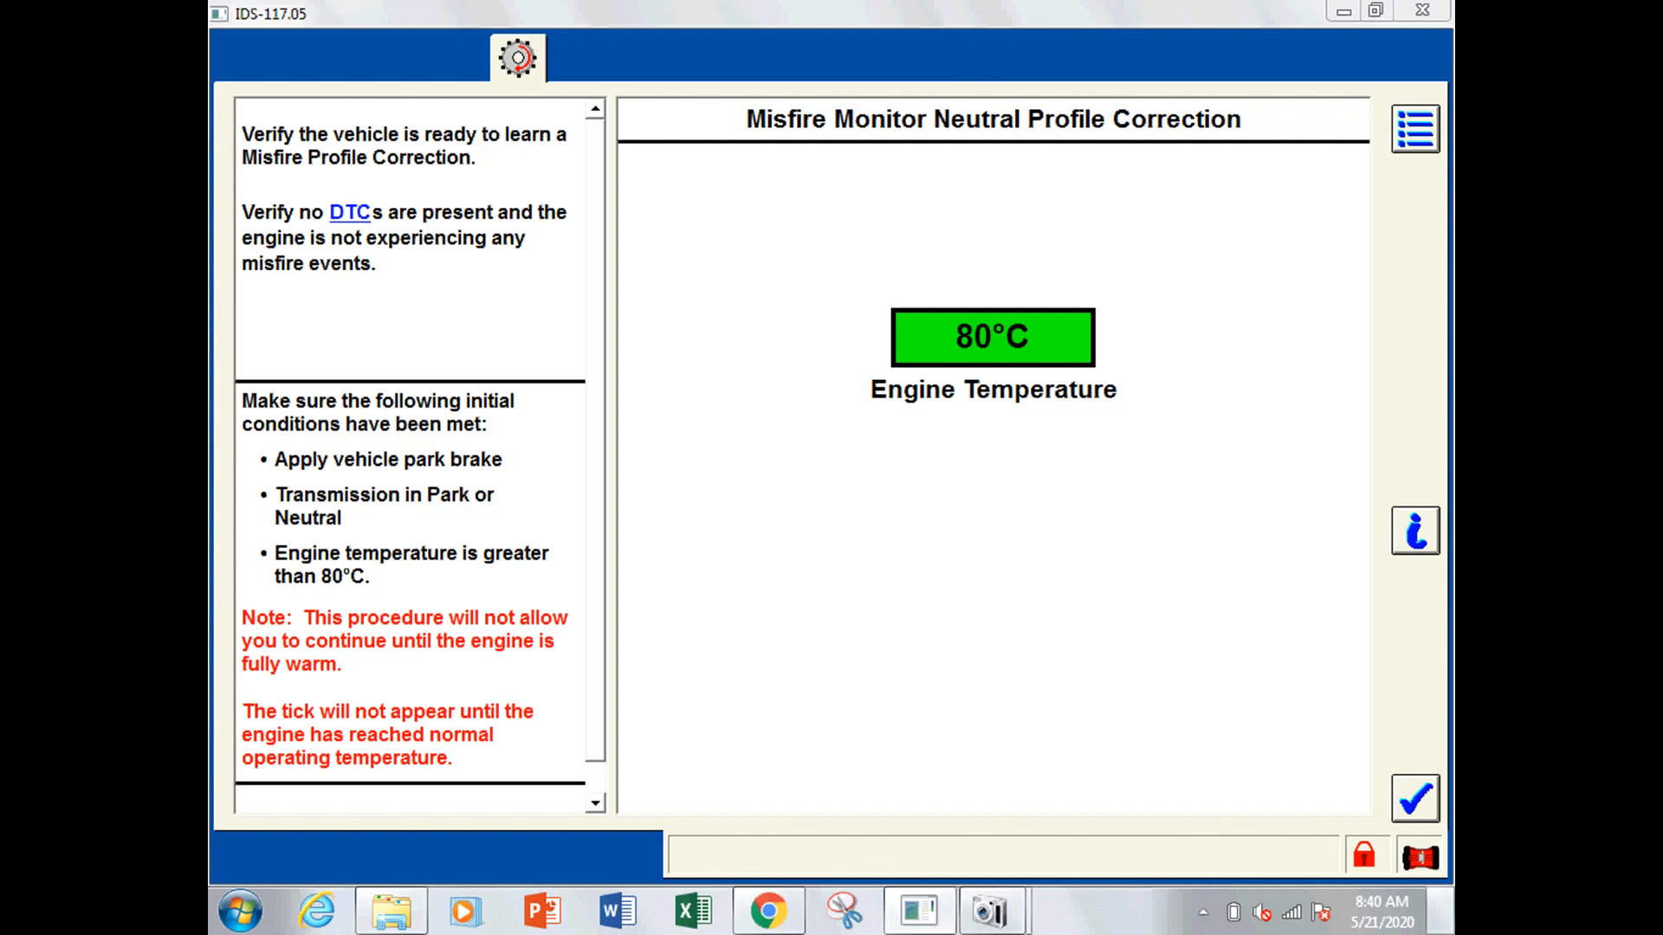
mouse_move(1371, 793)
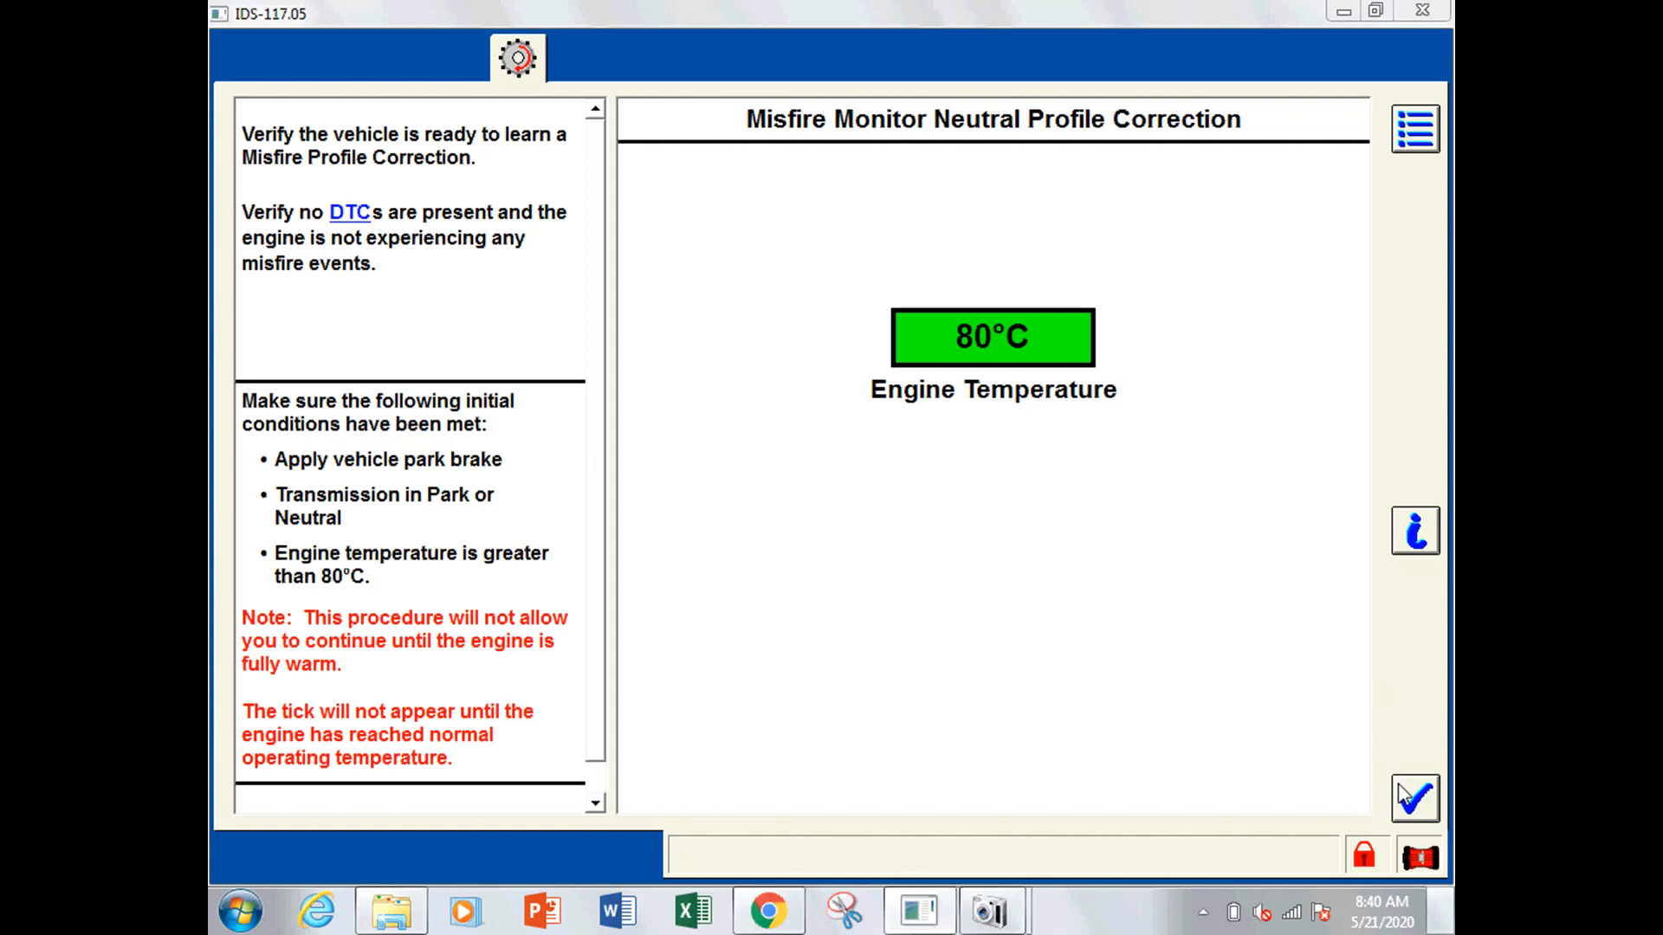
Continue past the engine temperature check and erase the old misfire profile to begin relearning
click(1417, 801)
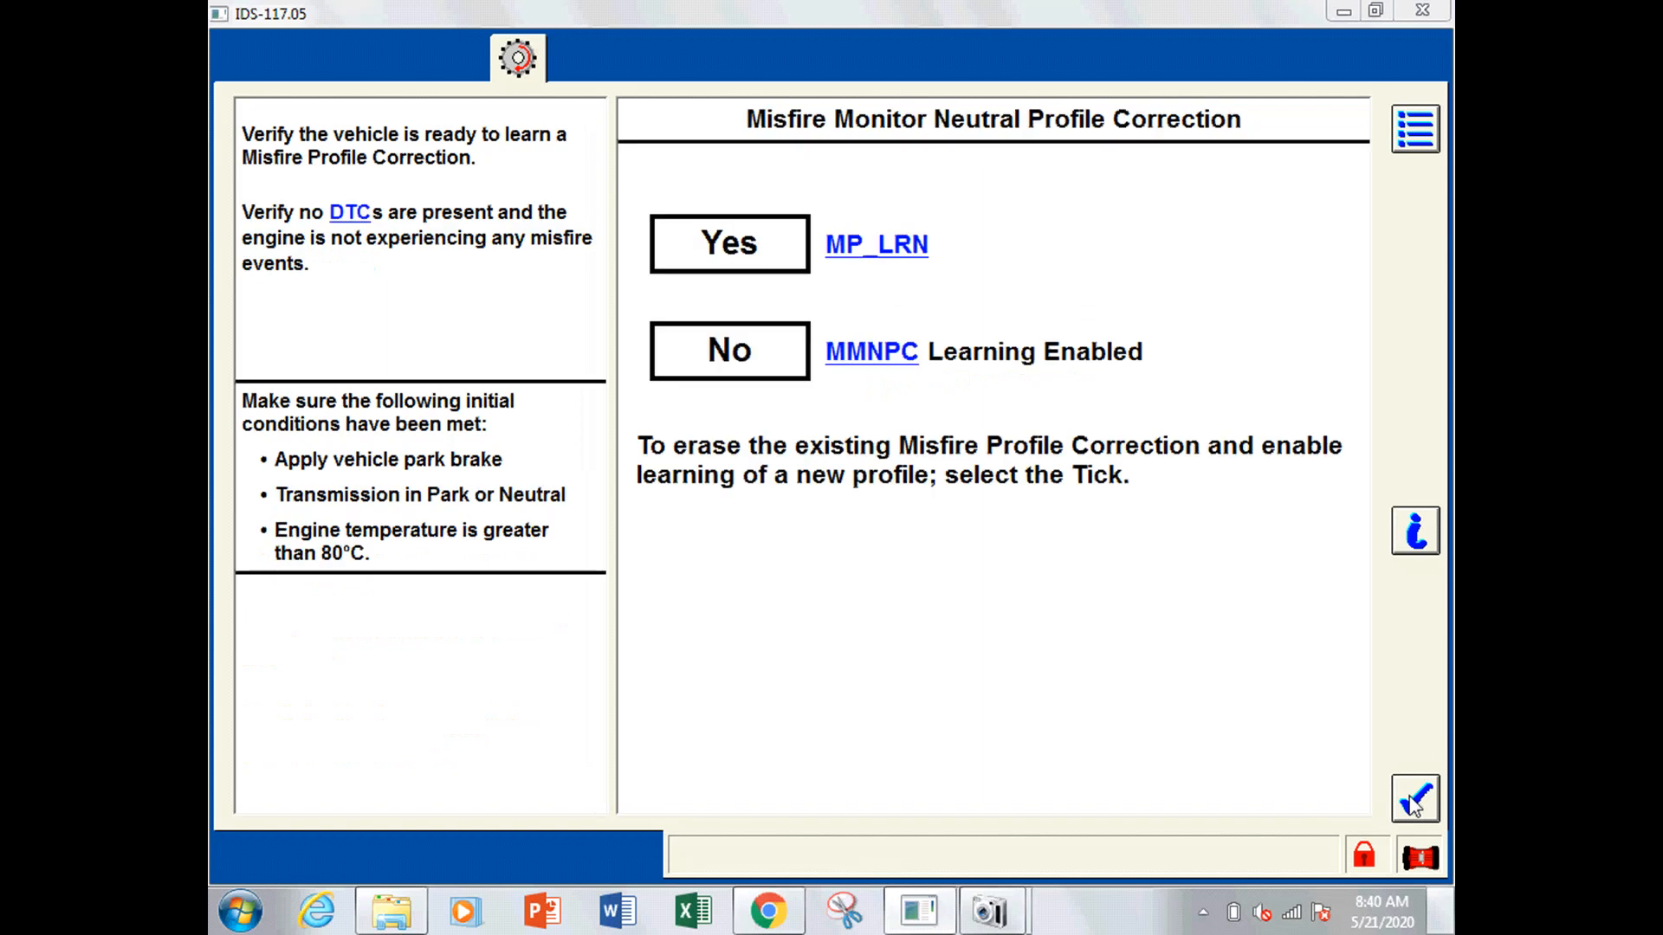
mouse_move(1140, 611)
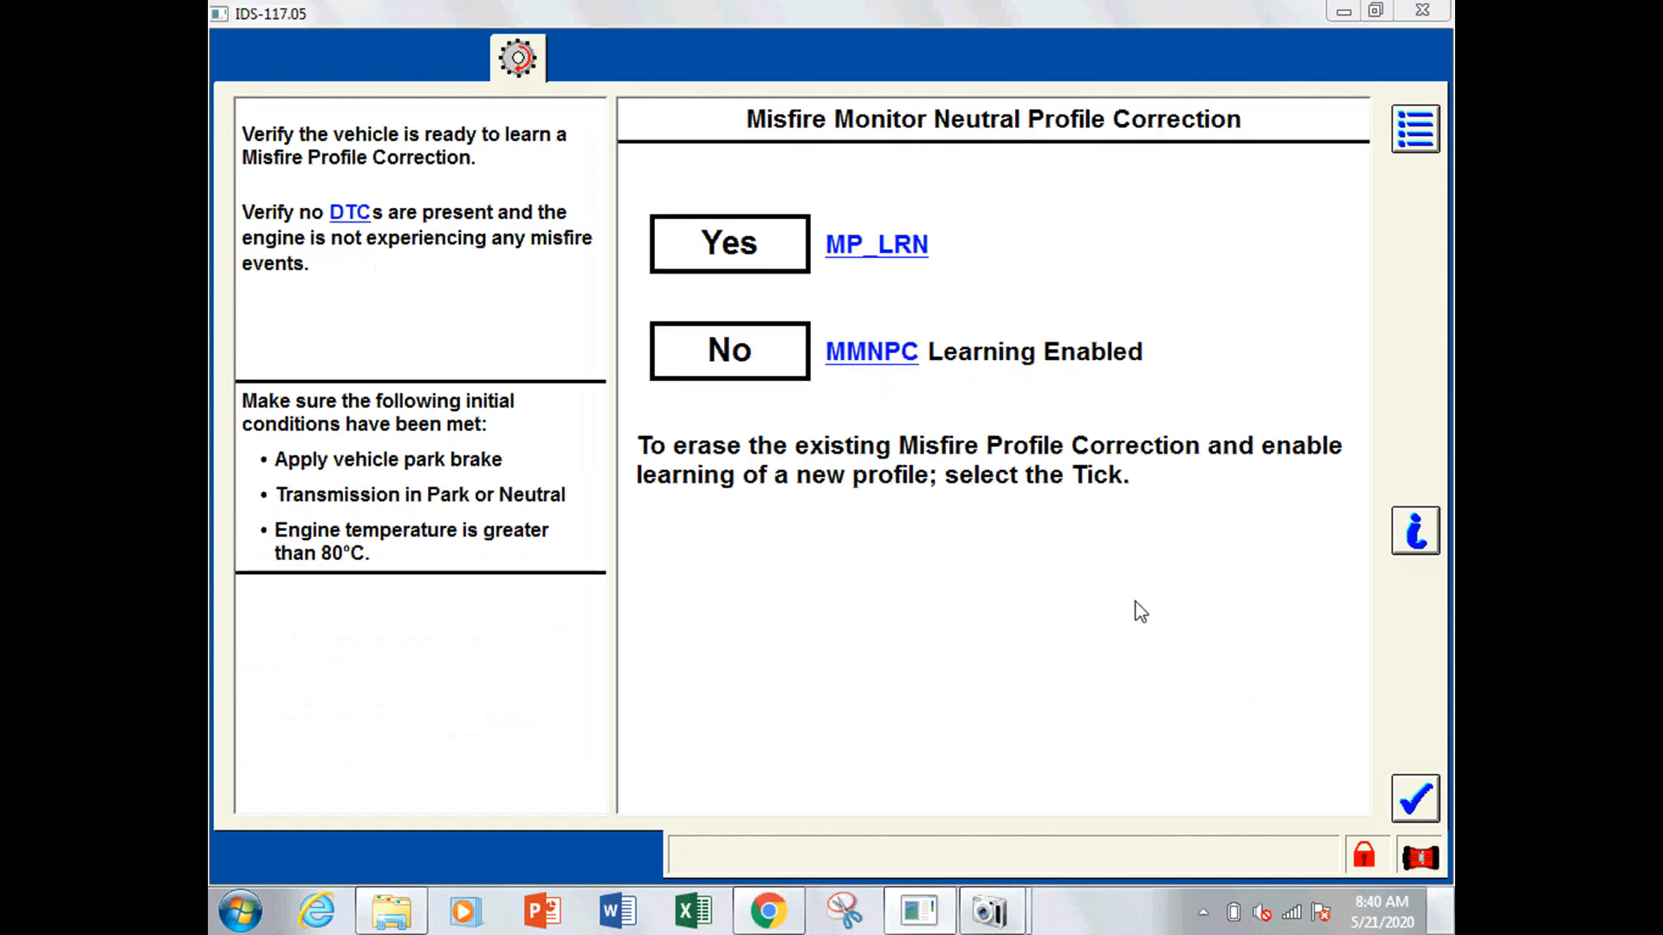
mouse_move(994, 555)
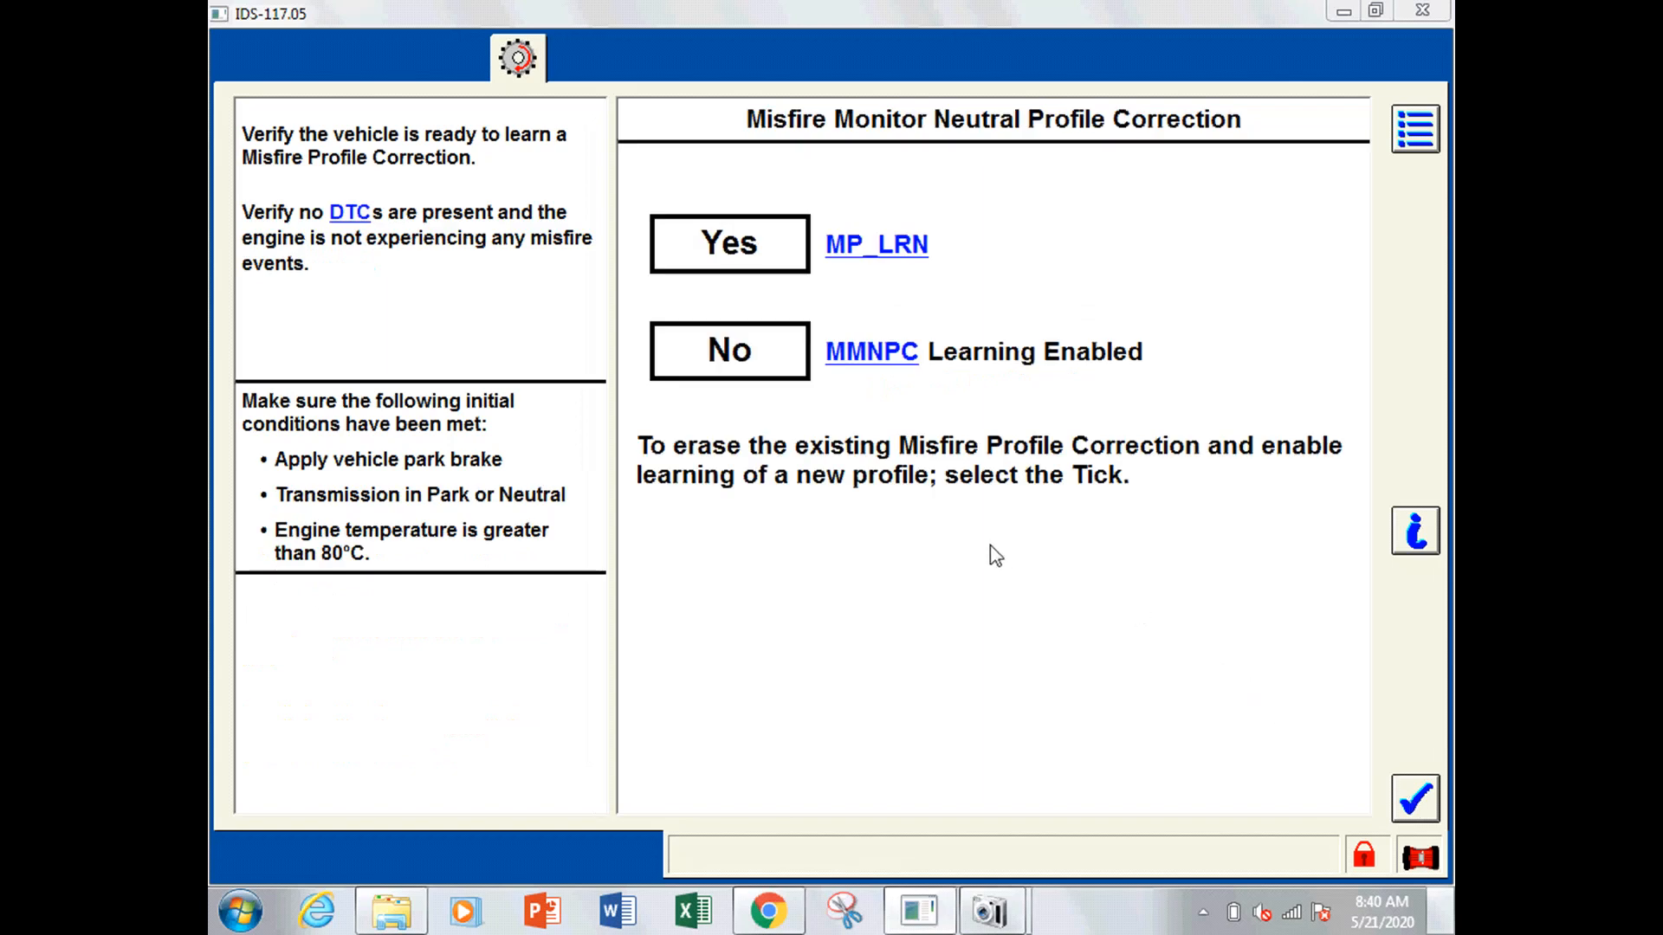
mouse_move(1239, 624)
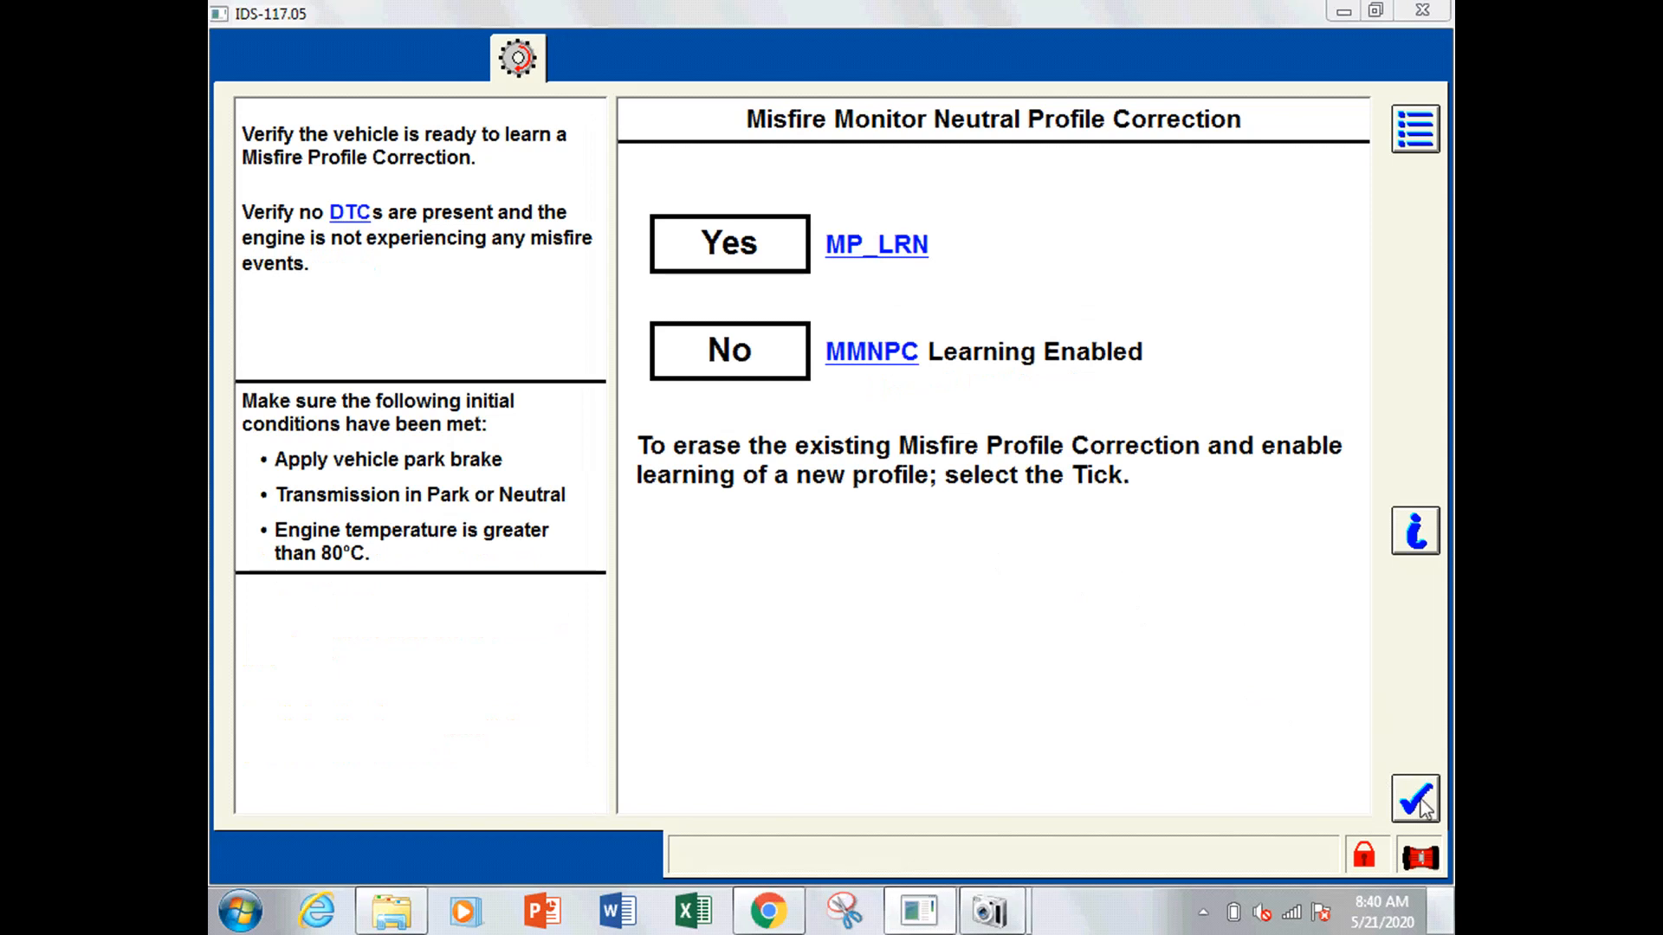
click(1417, 799)
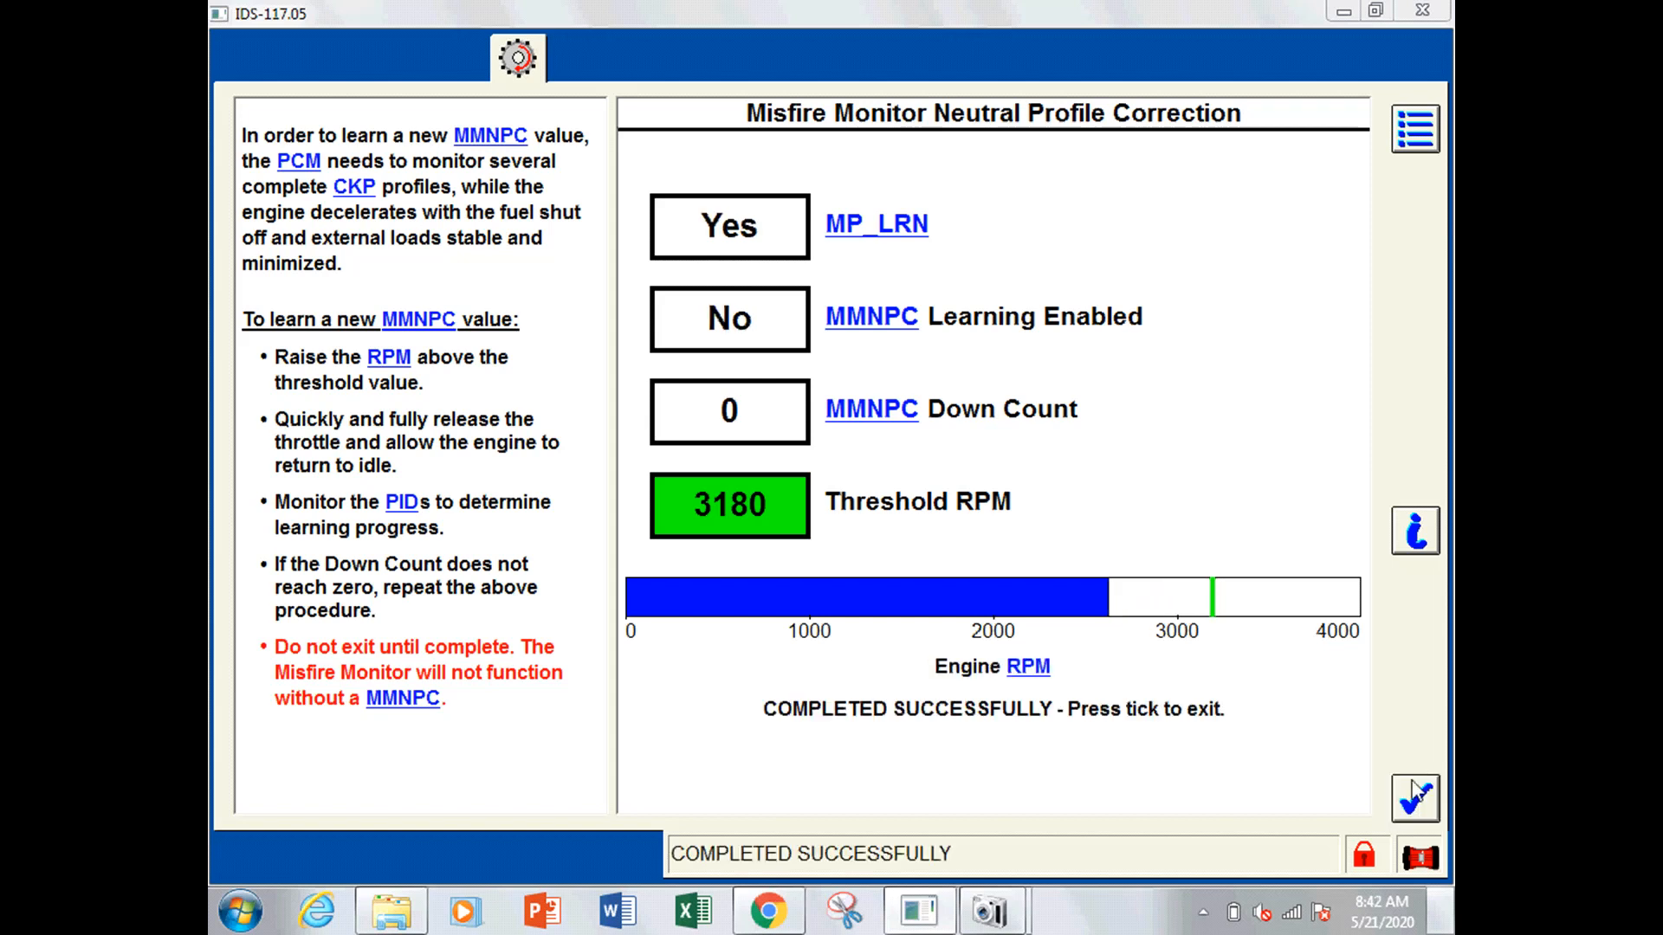
mouse_move(1410, 818)
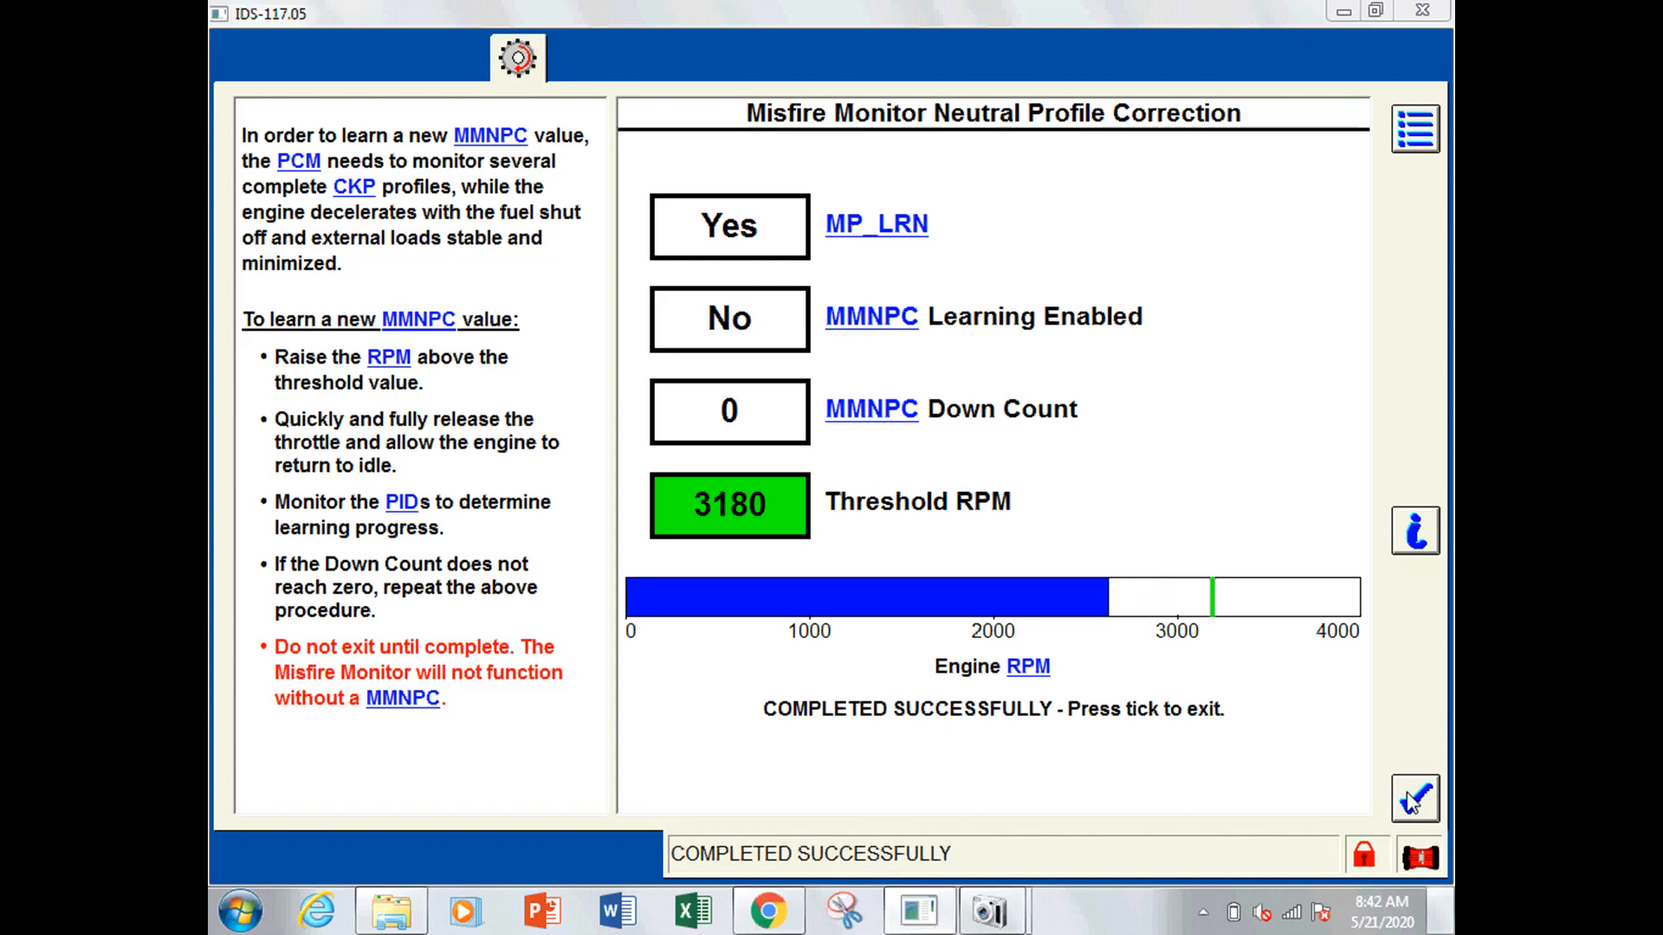
Exit the relearn, run the PCM KOEO On Demand Self-Test and confirm clearing its trouble codes
click(1417, 801)
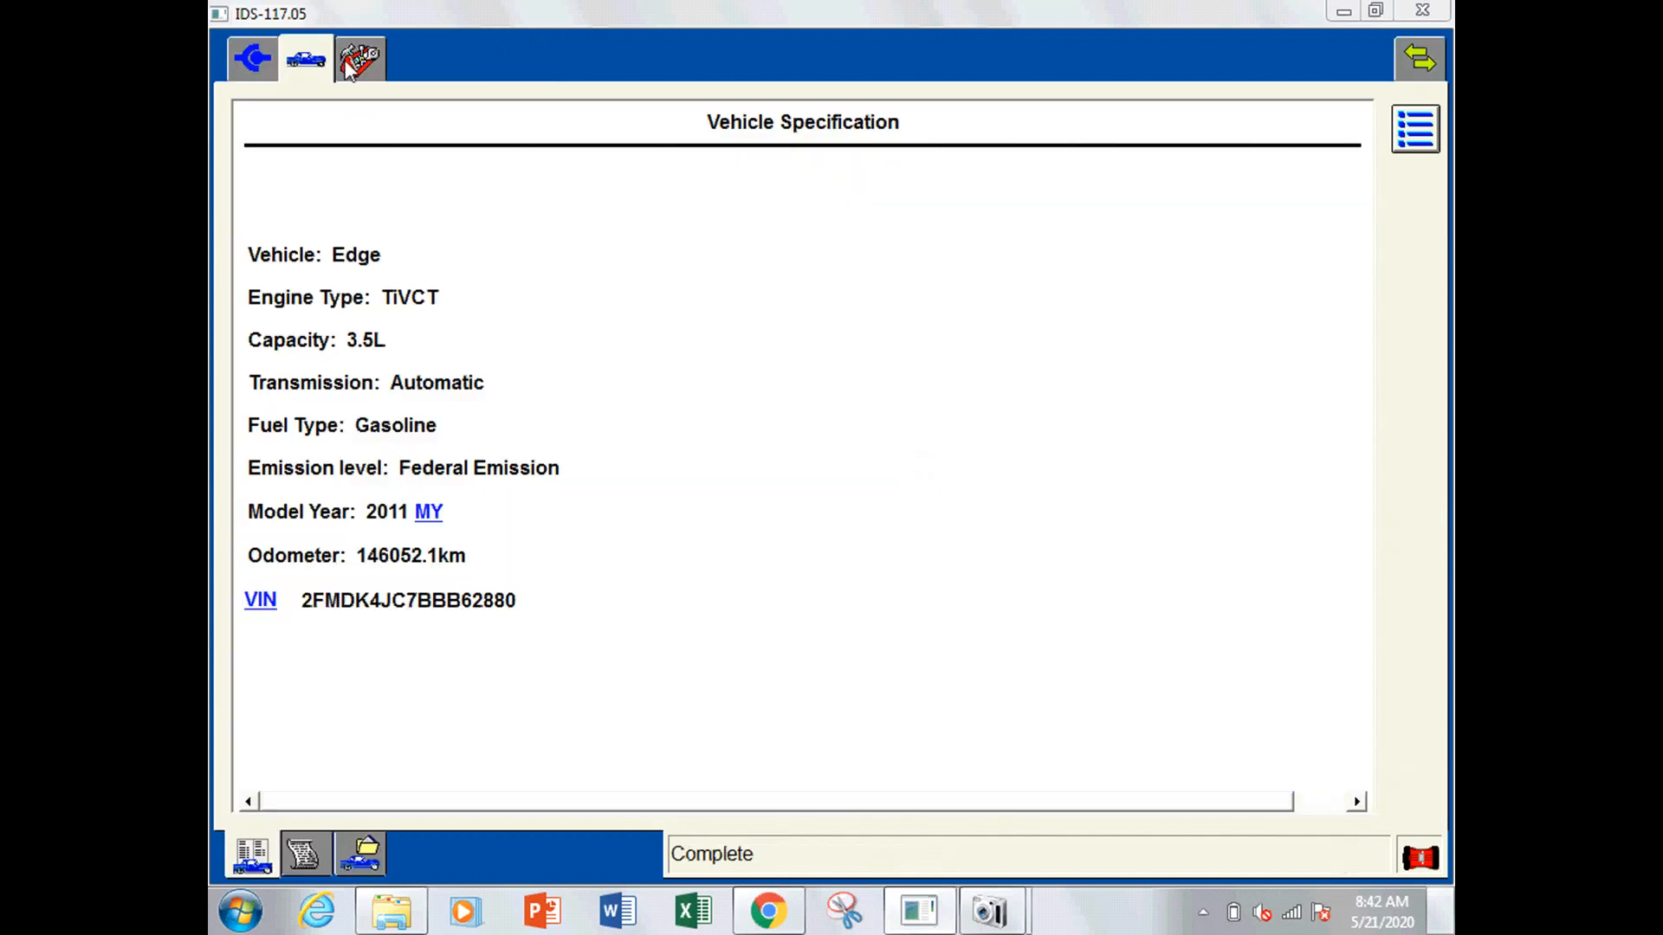
click(355, 56)
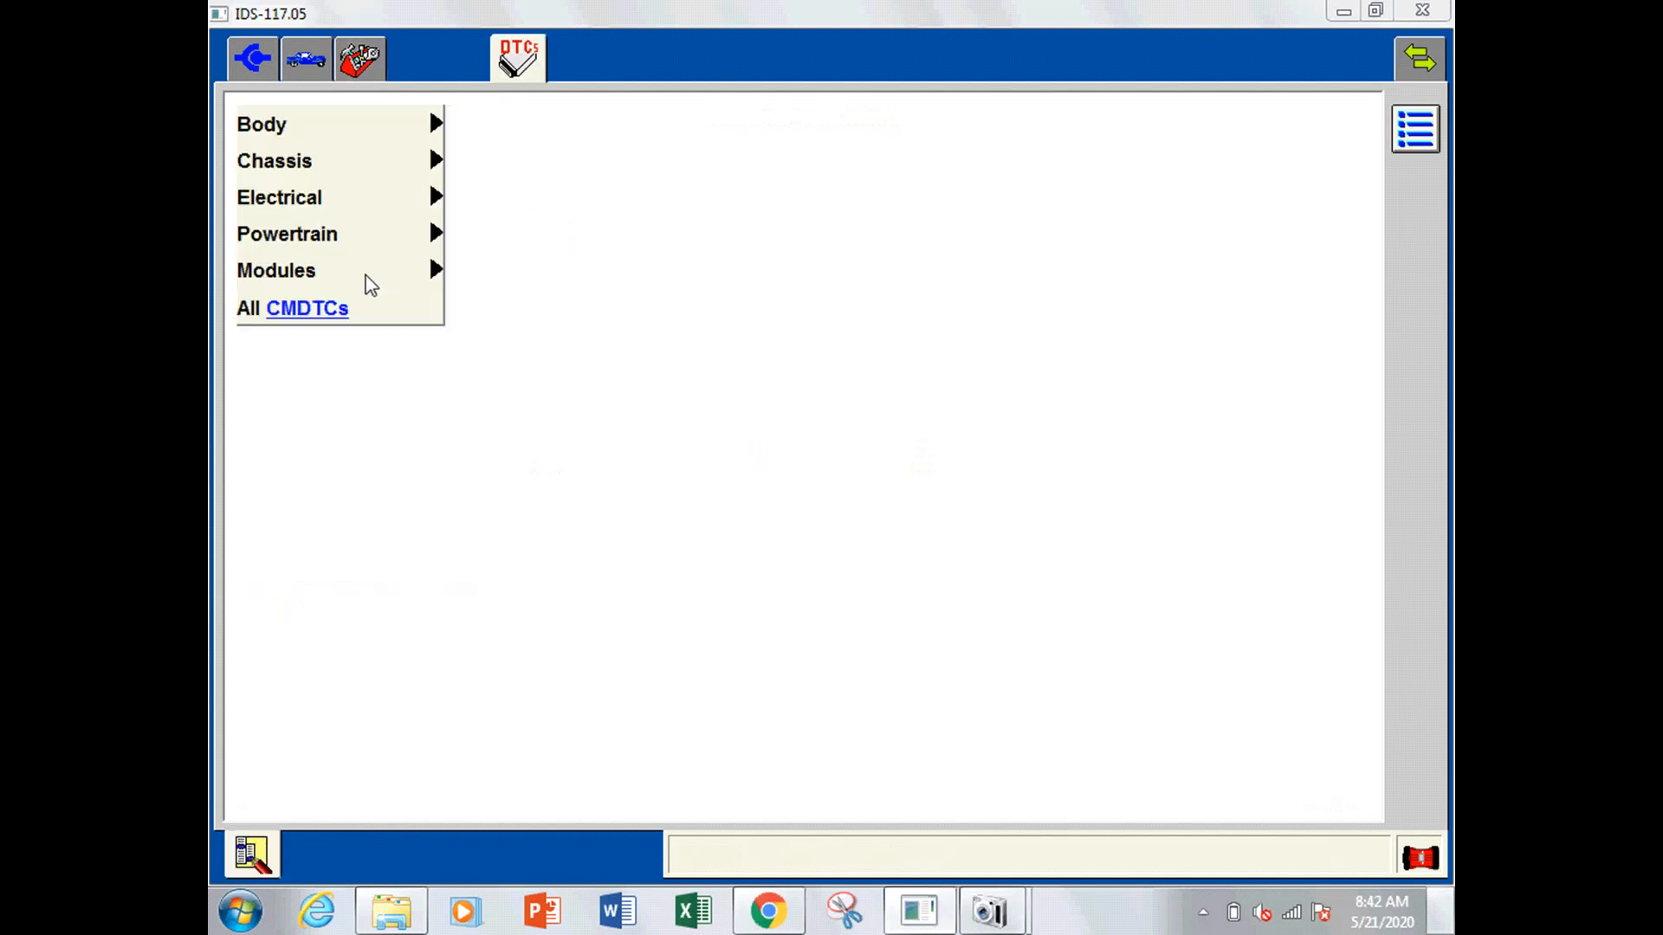
mouse_move(378, 284)
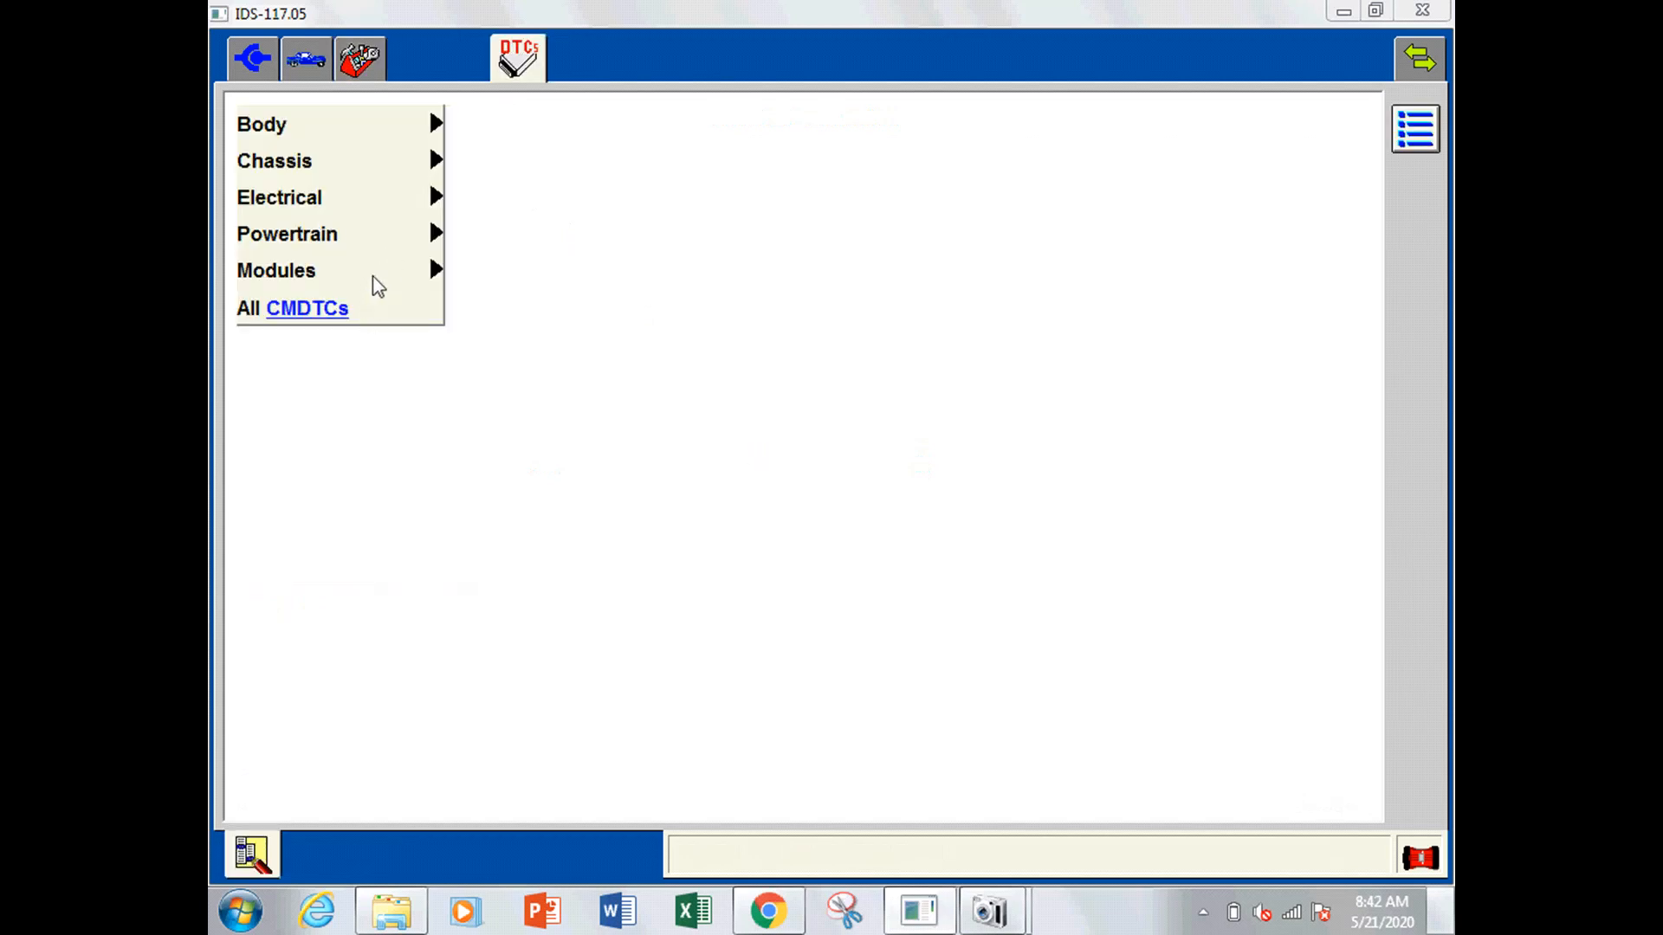
click(276, 270)
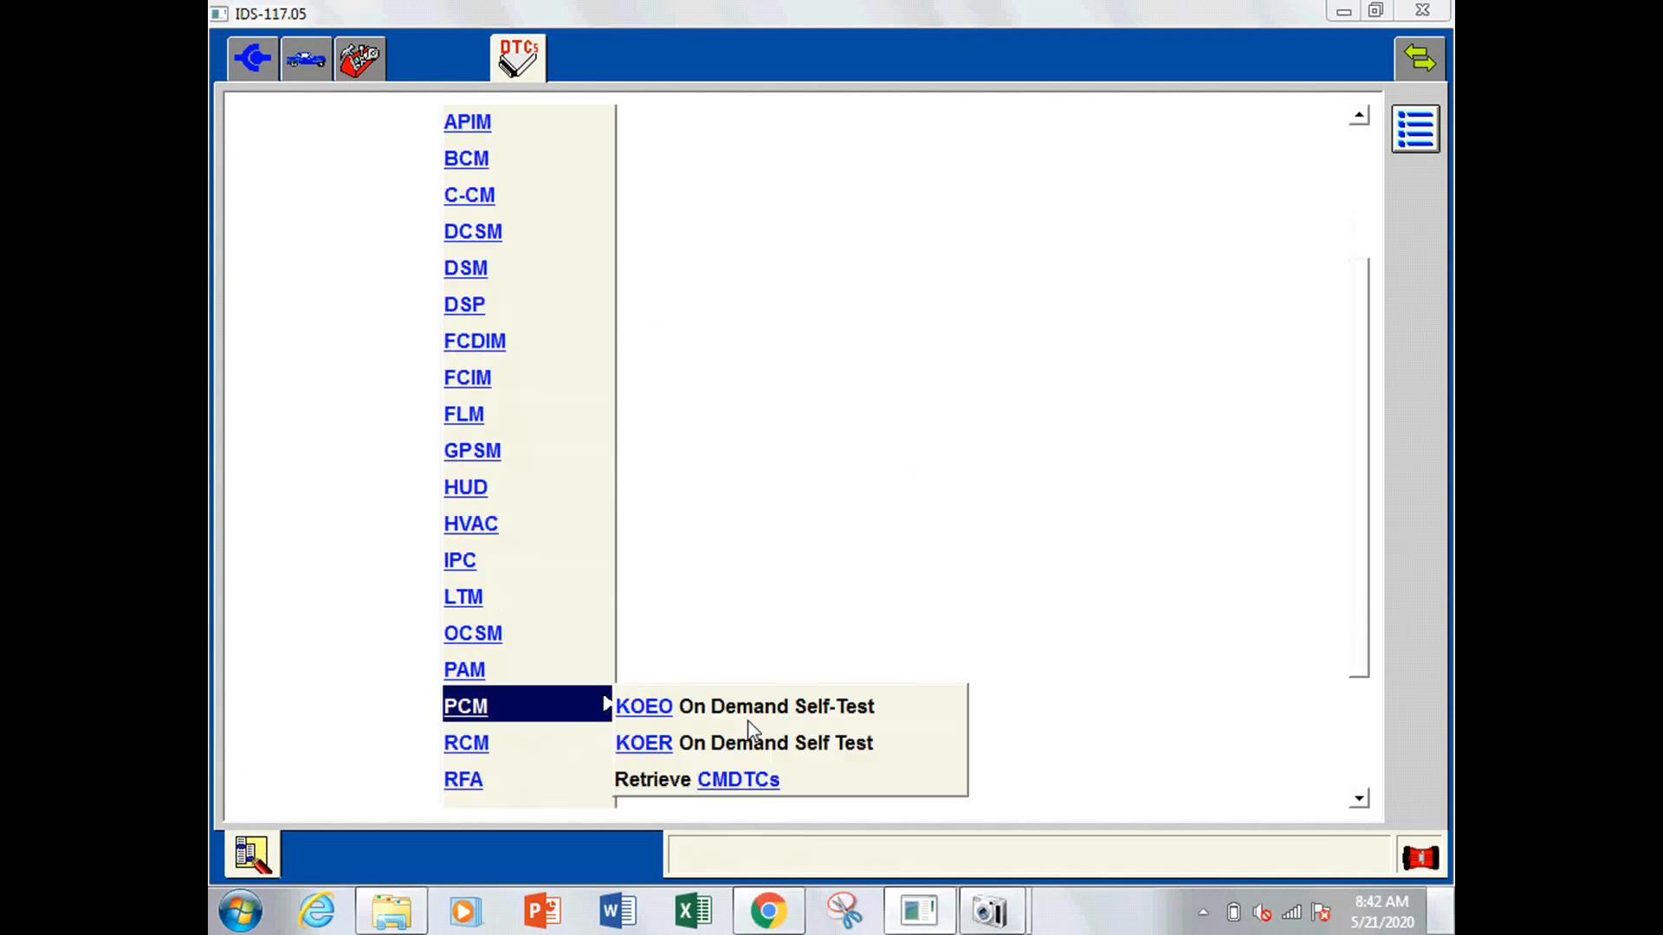
click(645, 707)
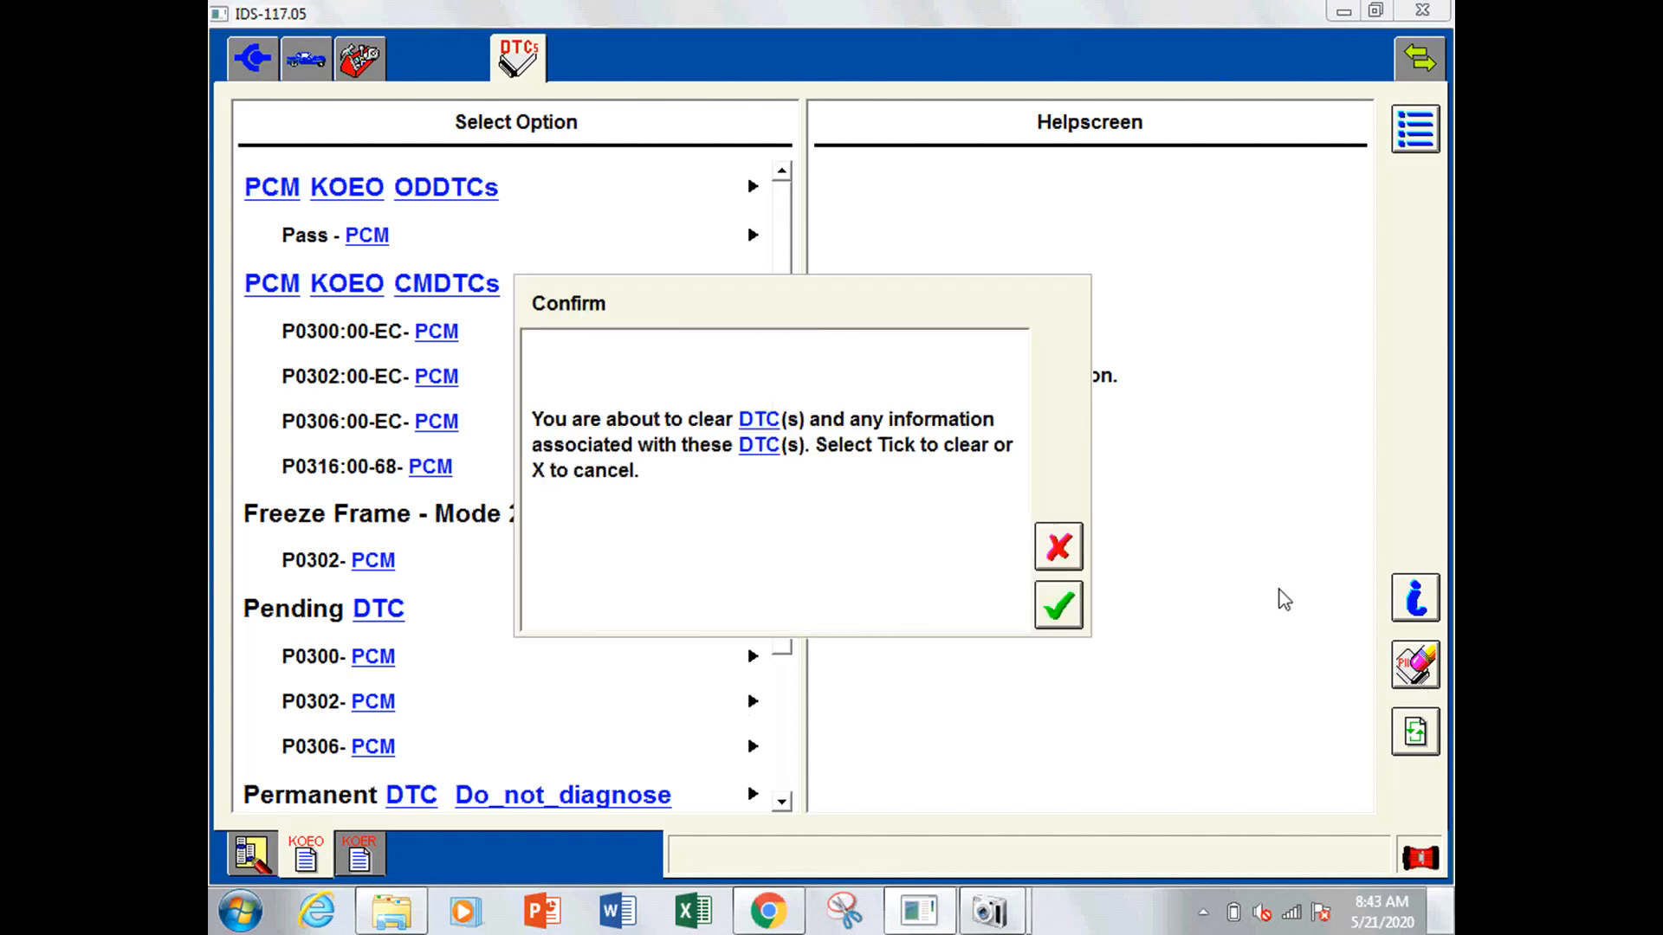
click(1059, 606)
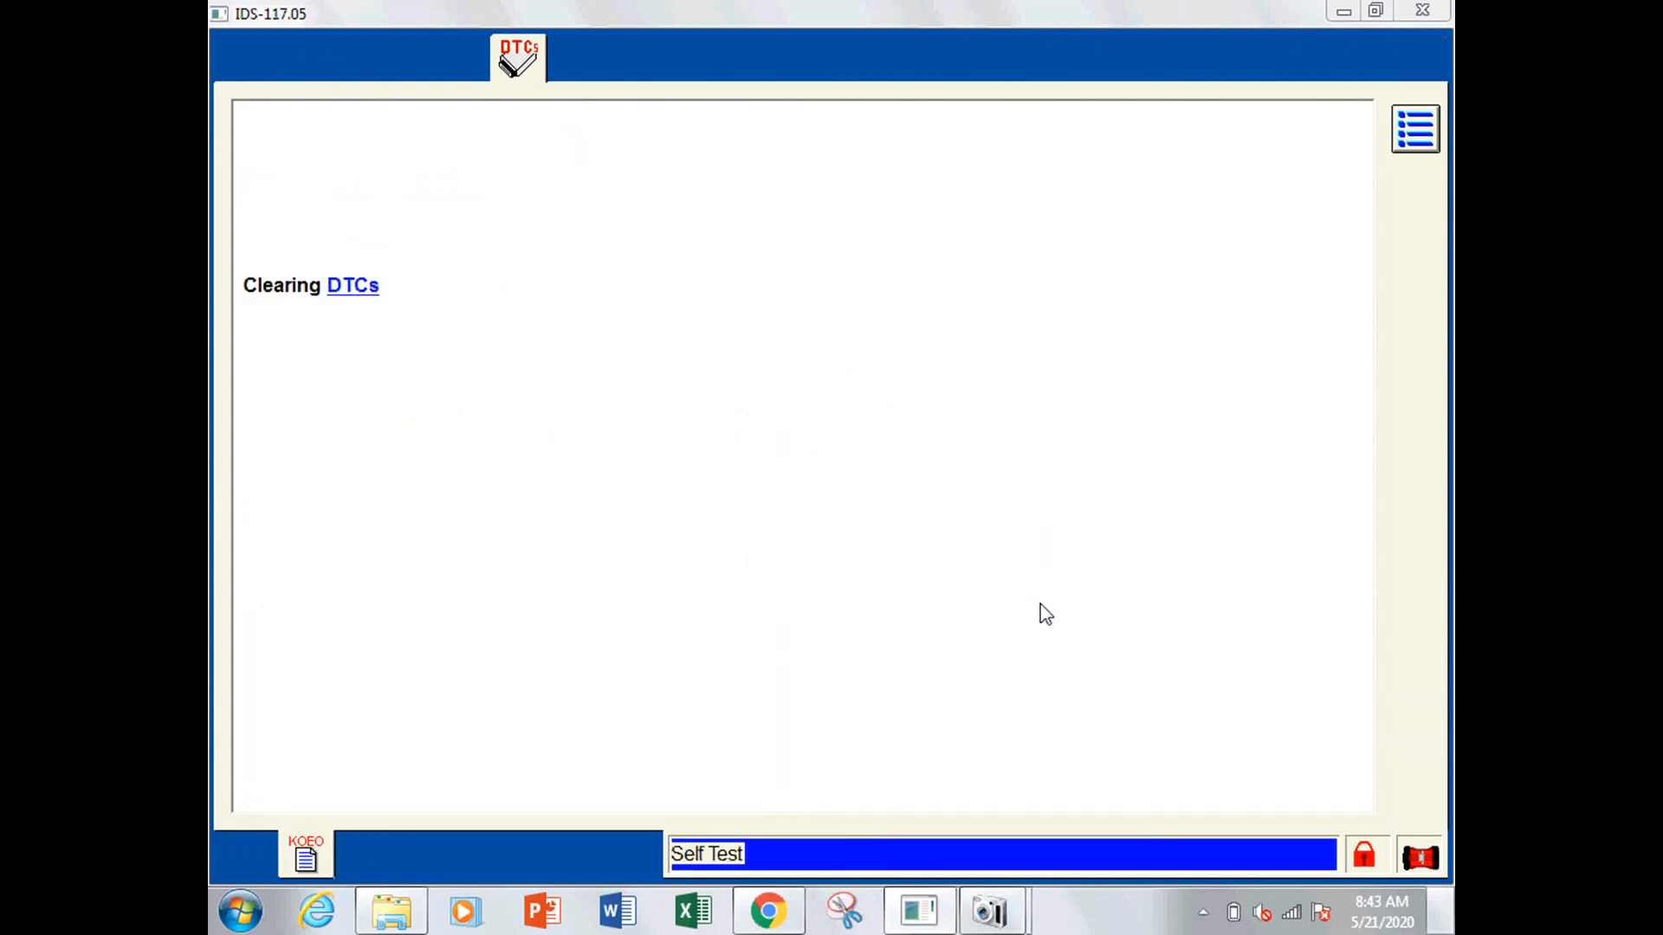